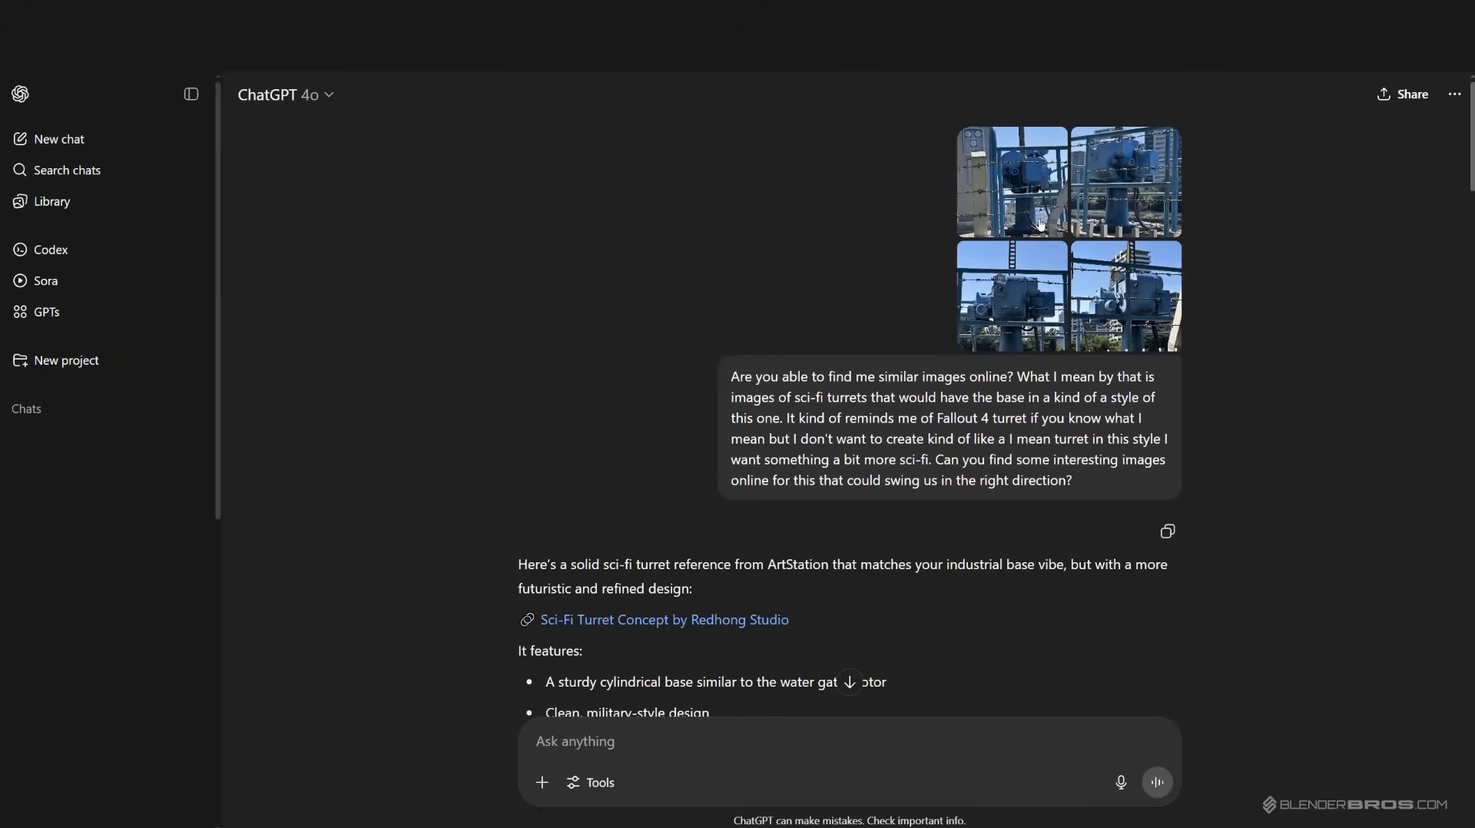
mouse_move(1099, 180)
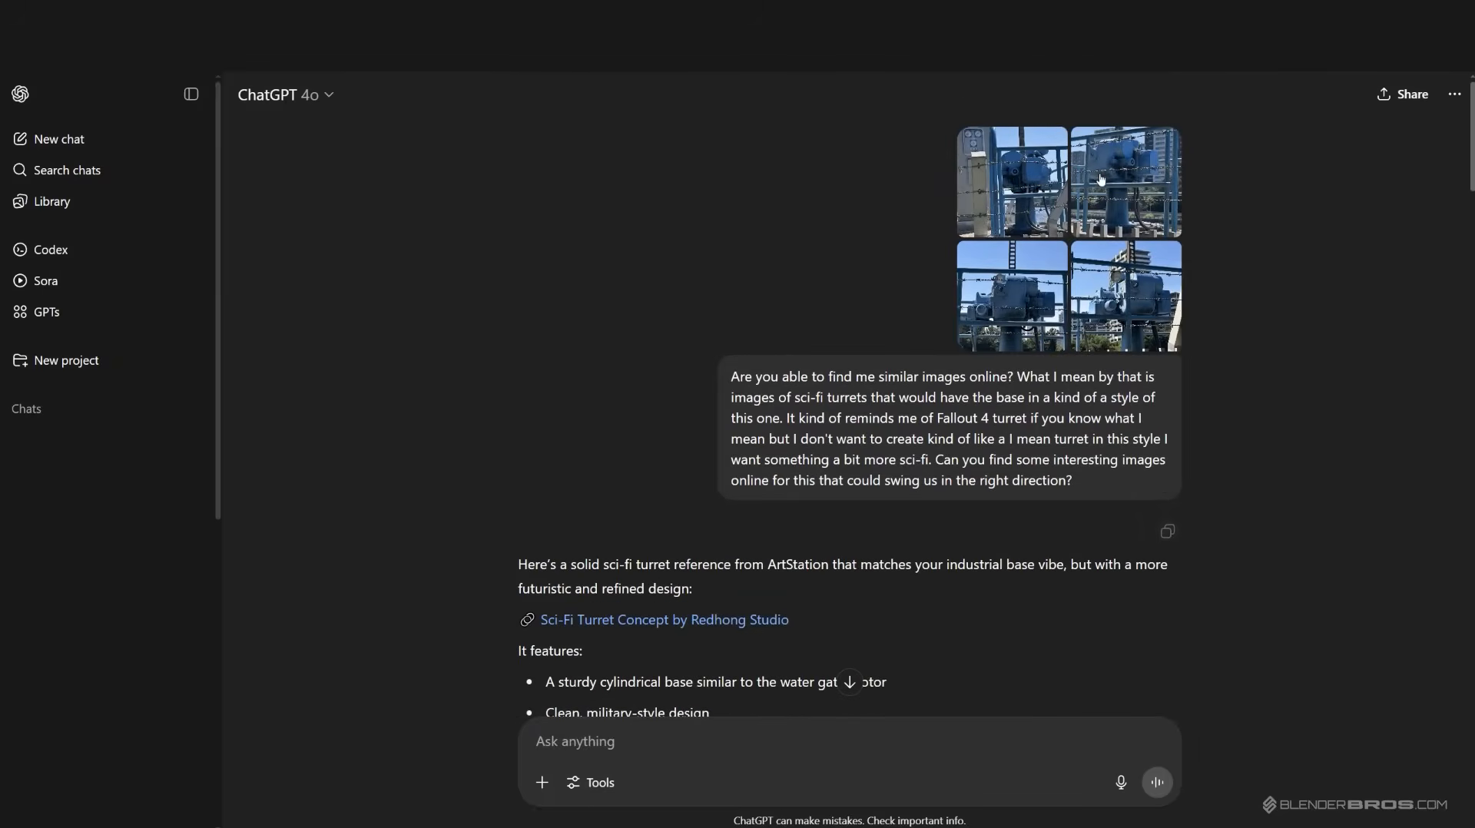
Select the question text and briefly enlarge one of the reference turret images.
drag(739, 377, 1046, 425)
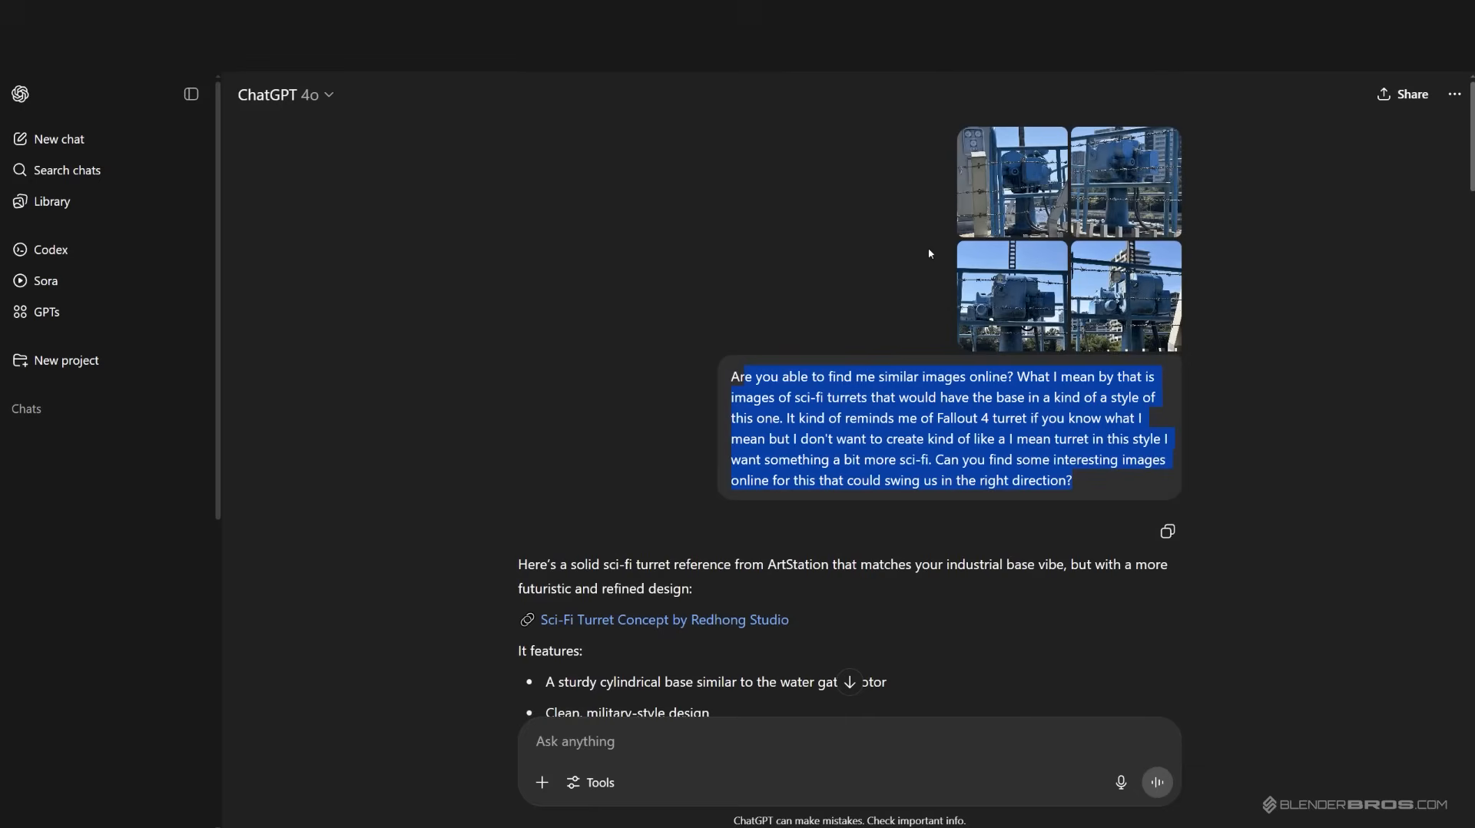
mouse_move(1124, 217)
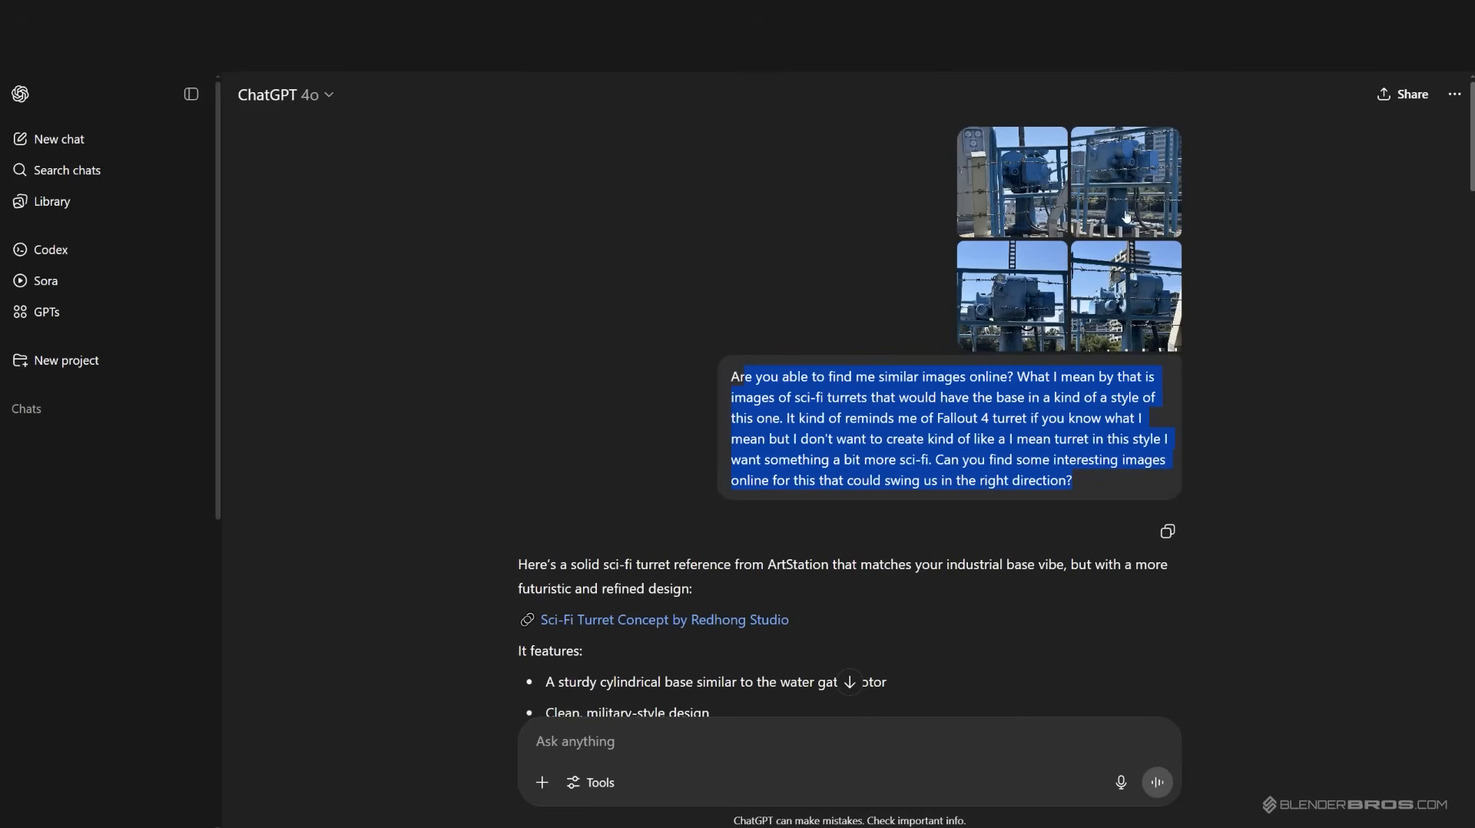
mouse_move(1103, 232)
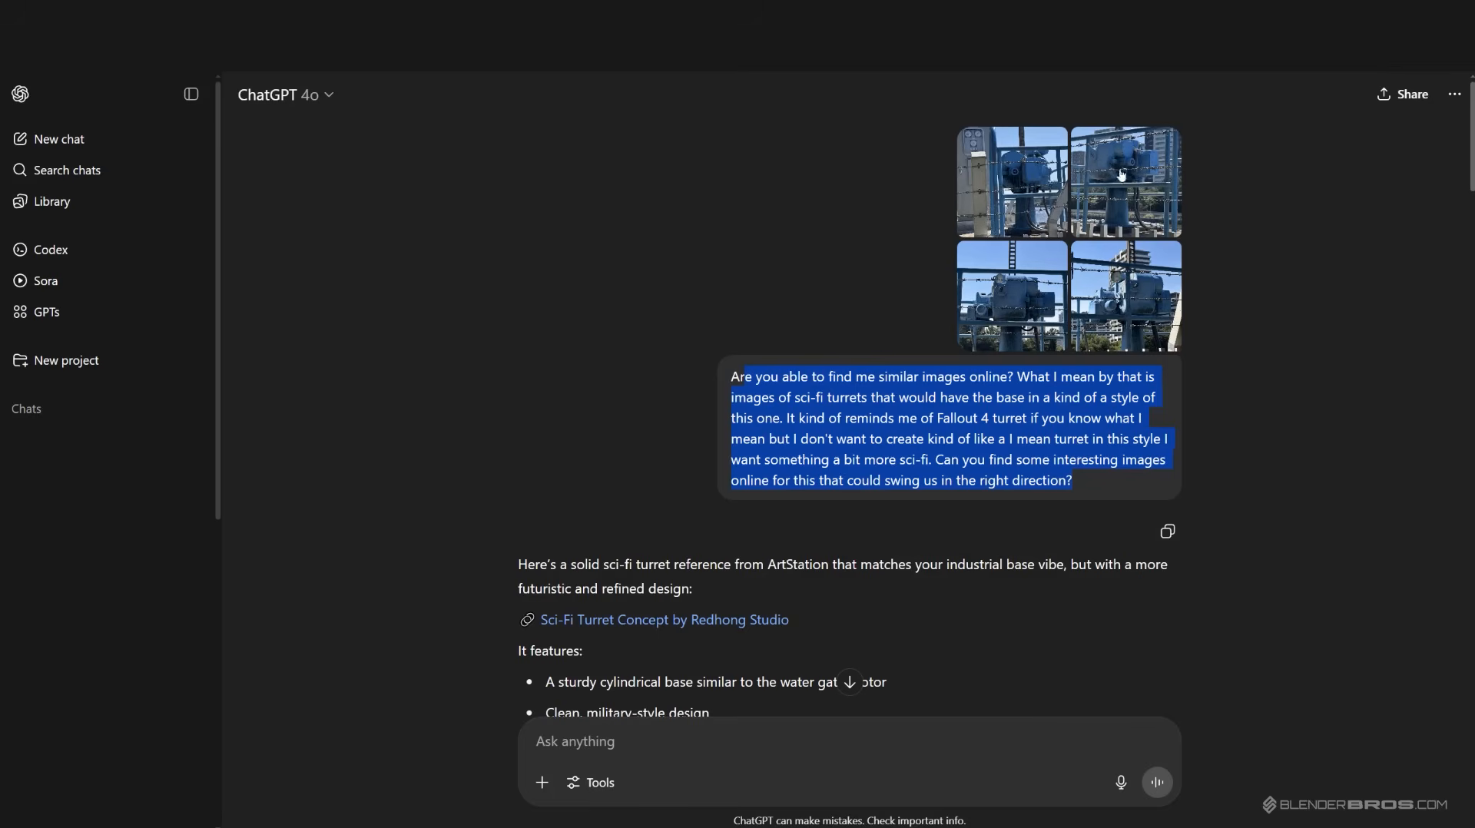
mouse_move(1031, 185)
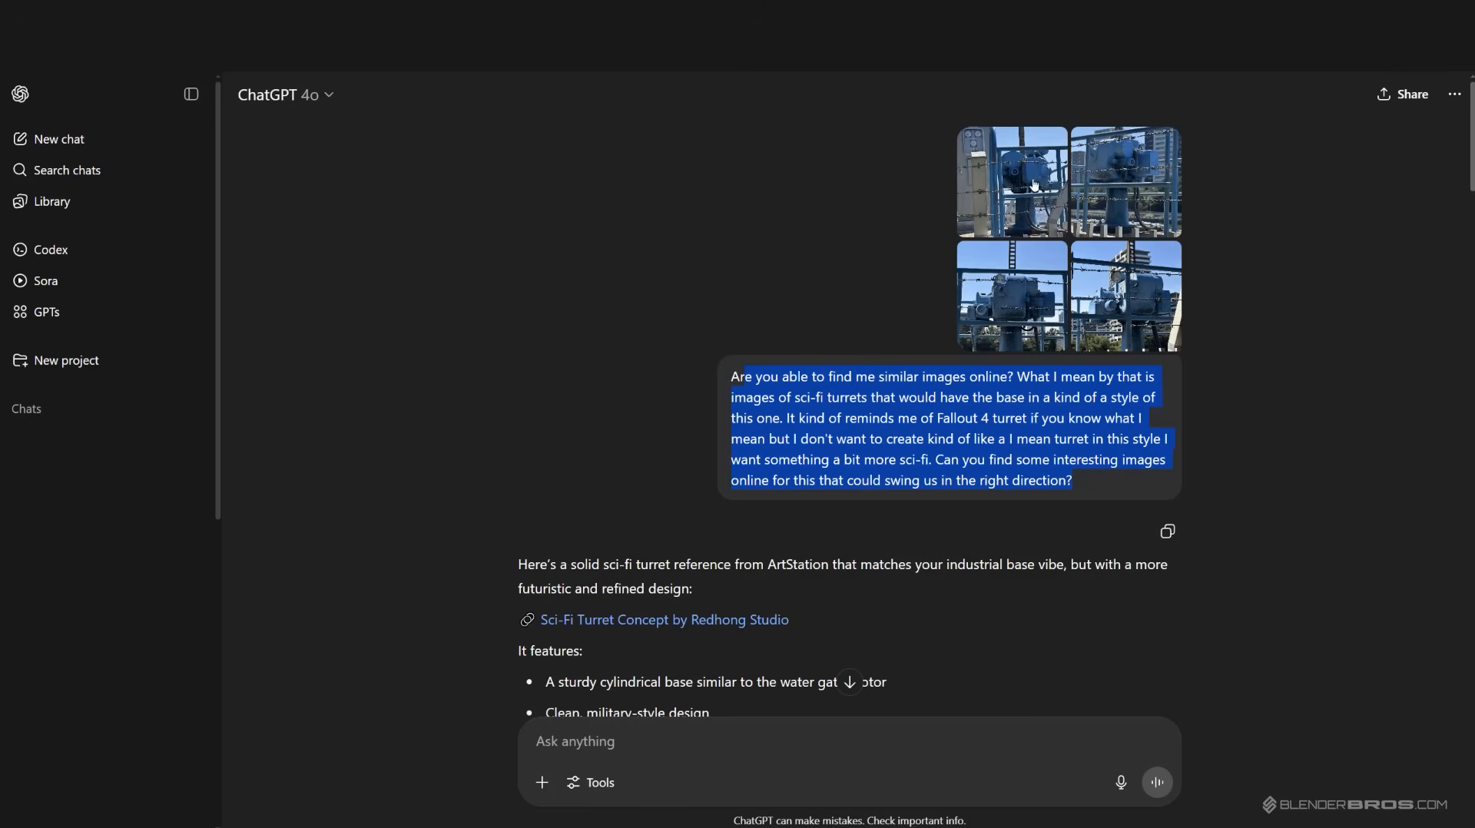
mouse_move(791, 344)
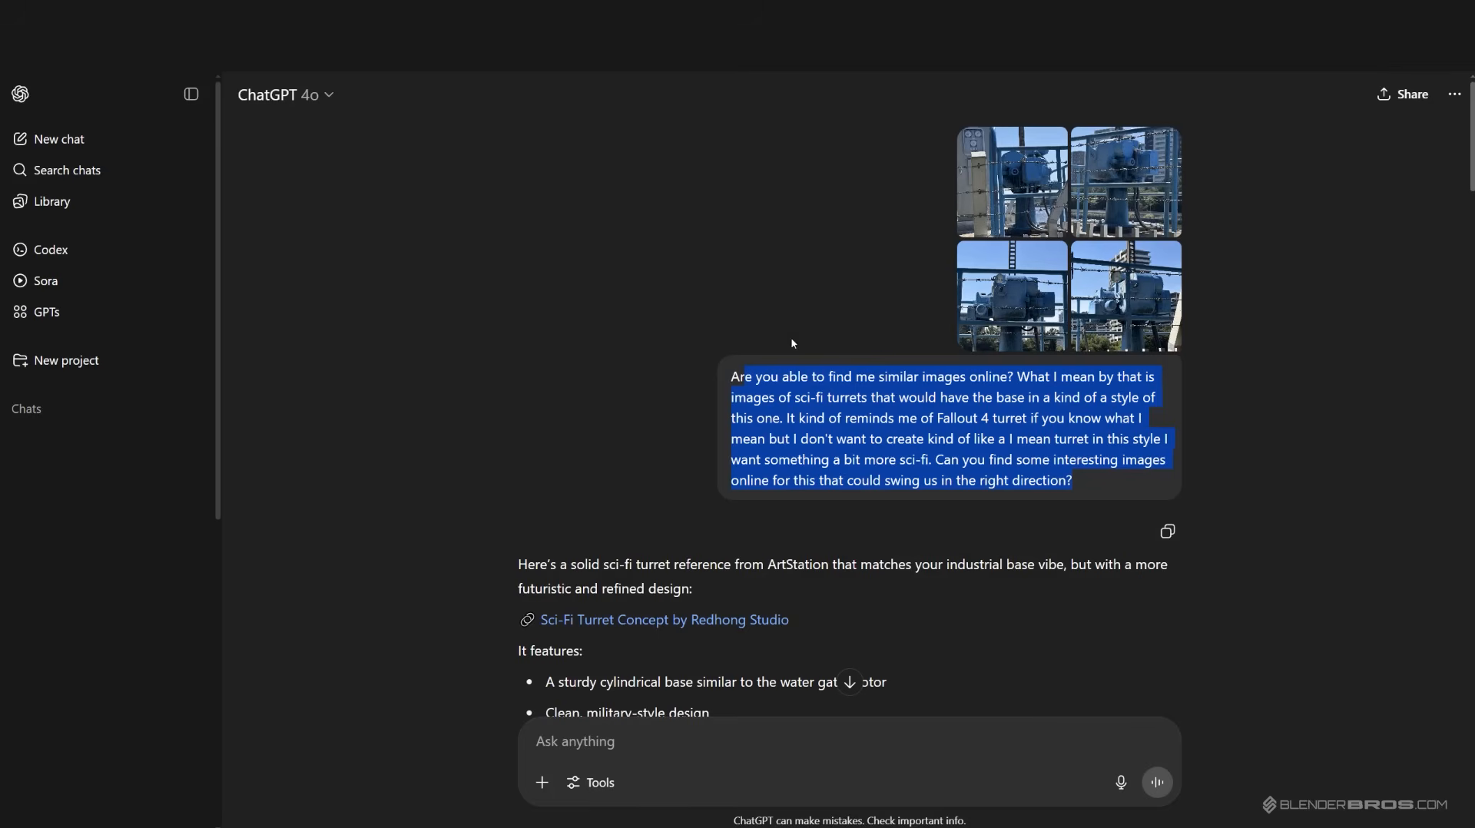
scroll(down, 3)
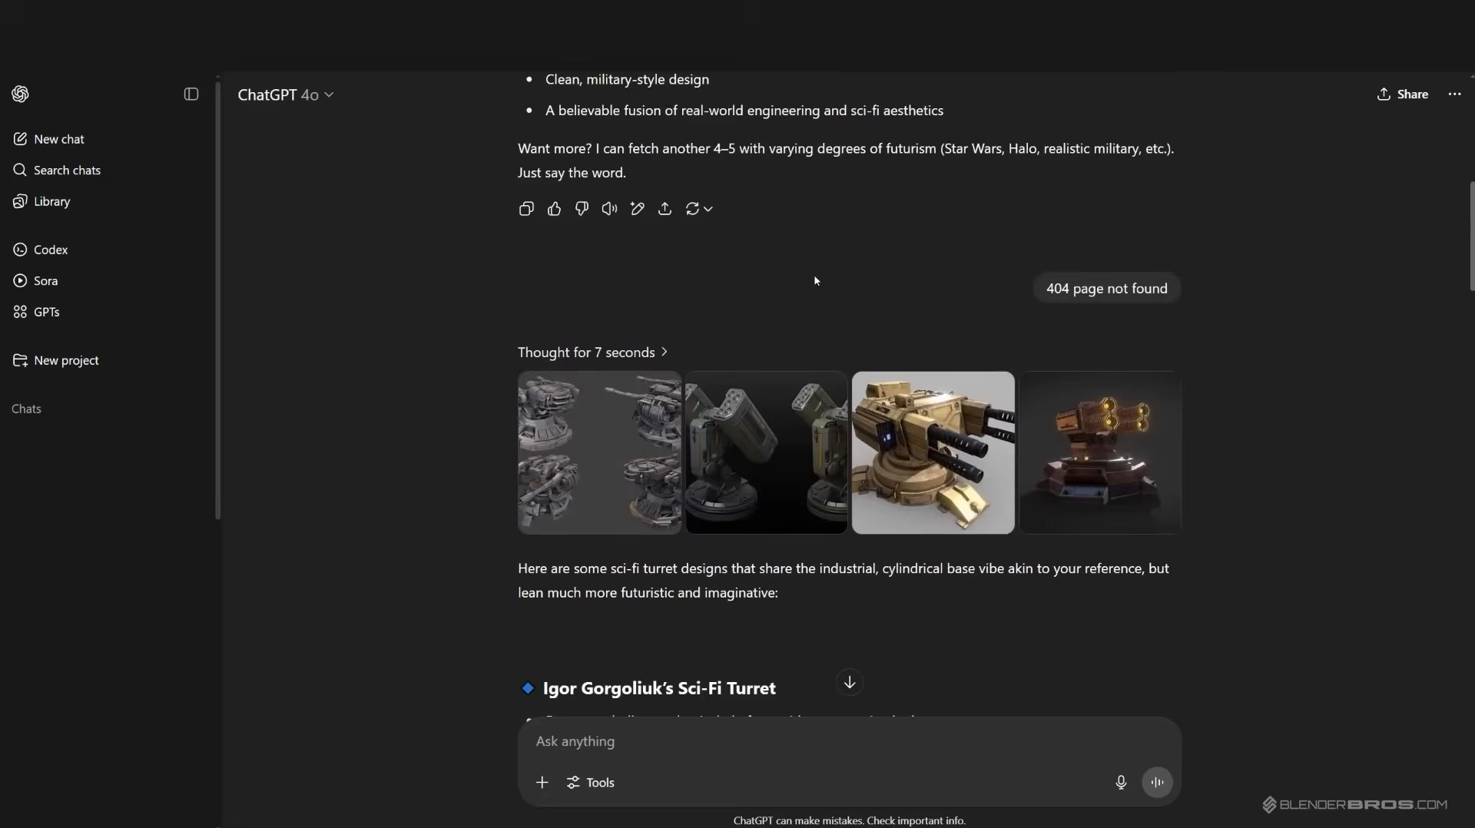
scroll(down, 3)
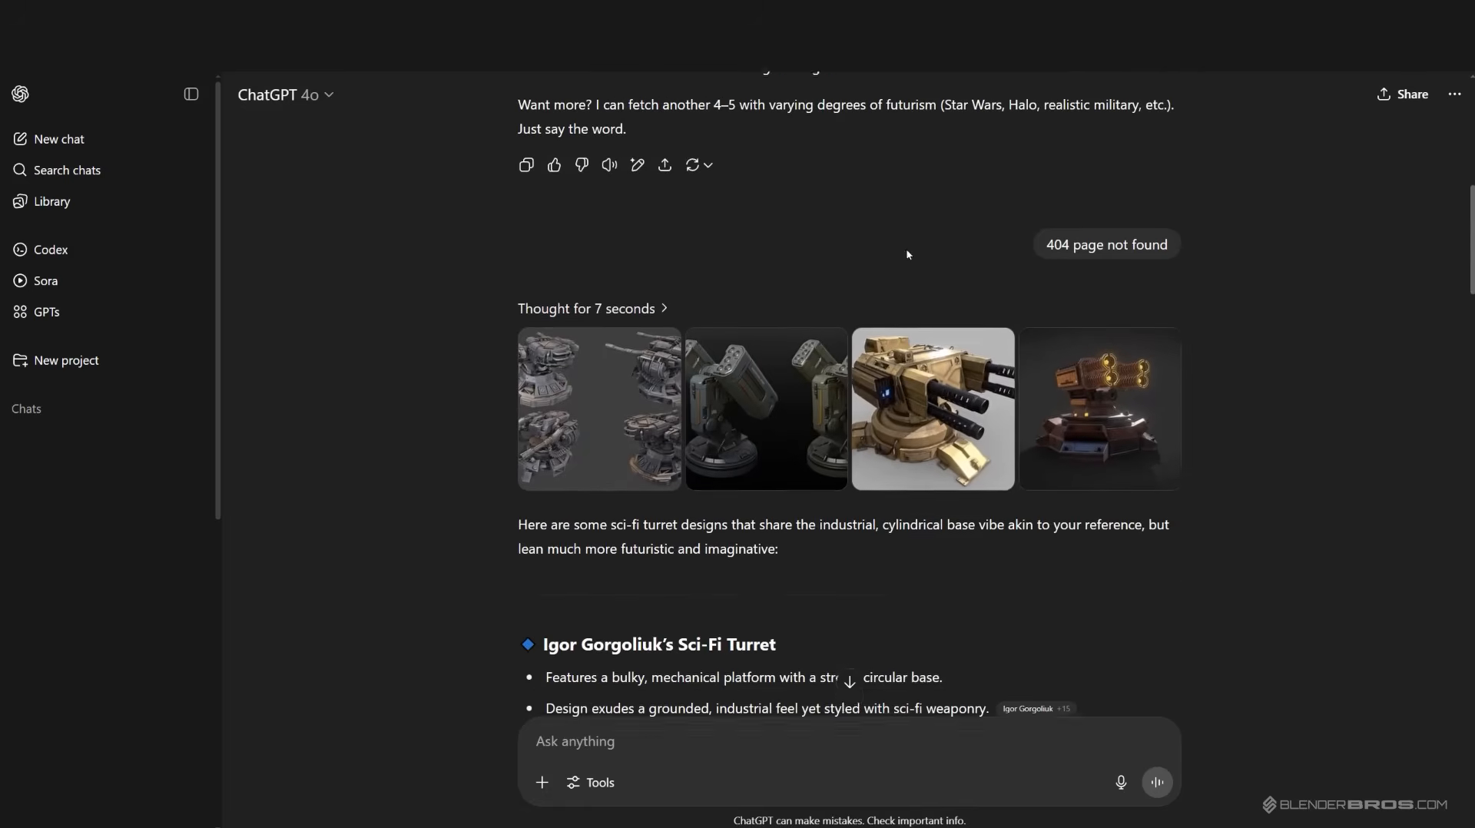
click(765, 408)
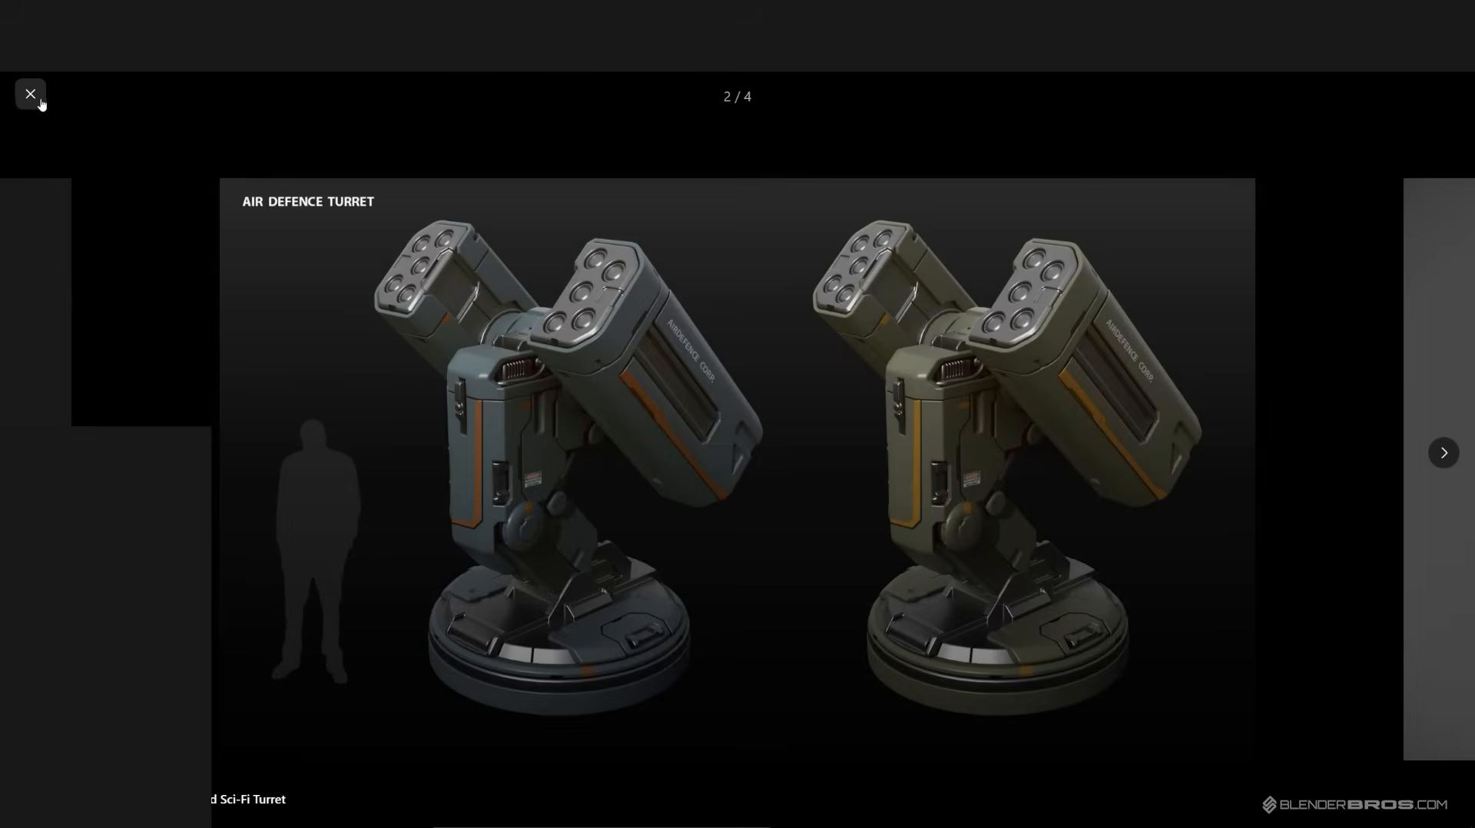
click(29, 94)
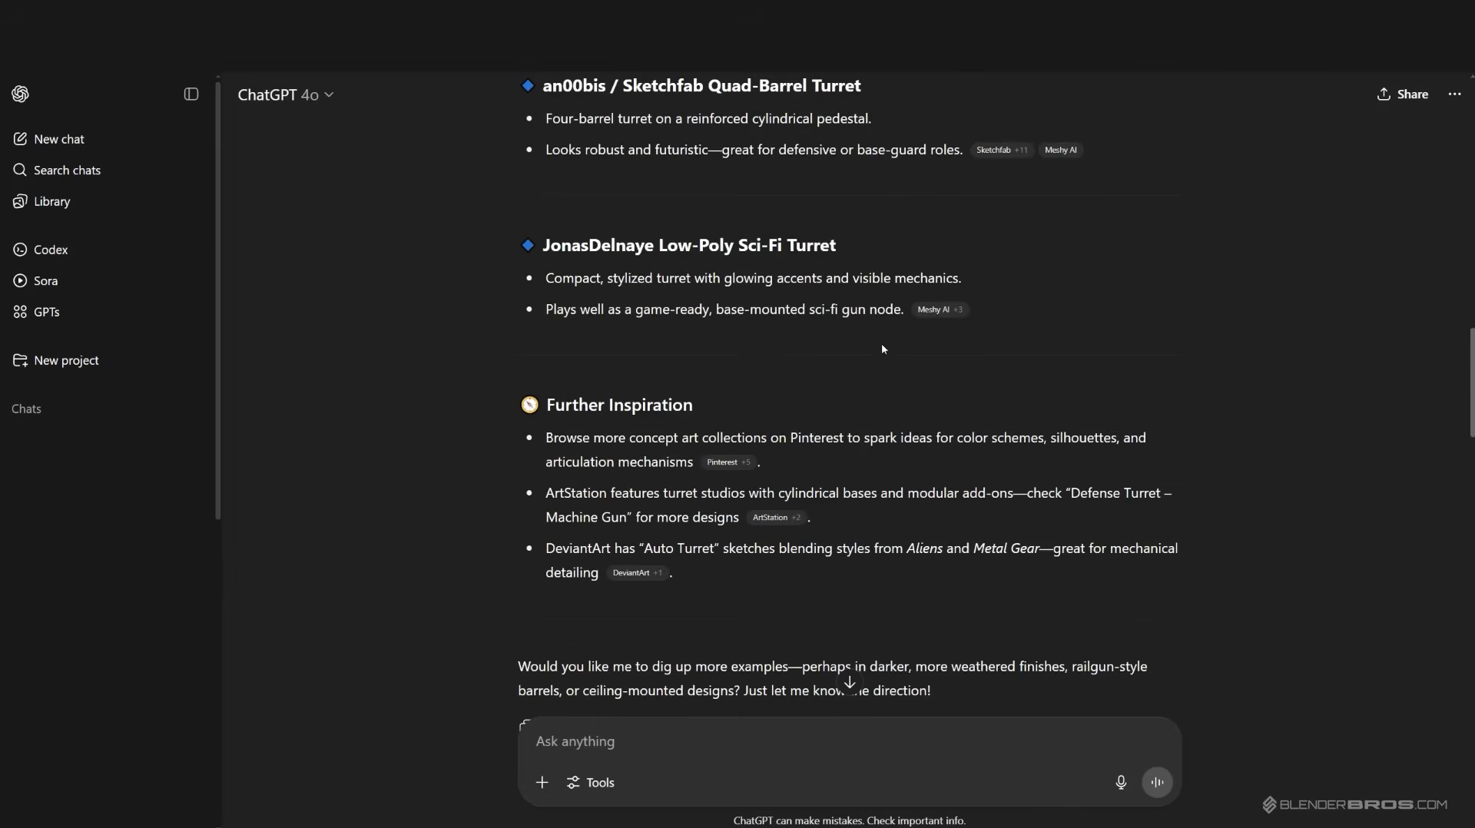
Bring the generated grey sci-fi turret image up full-size in the chat.
scroll(up, 3)
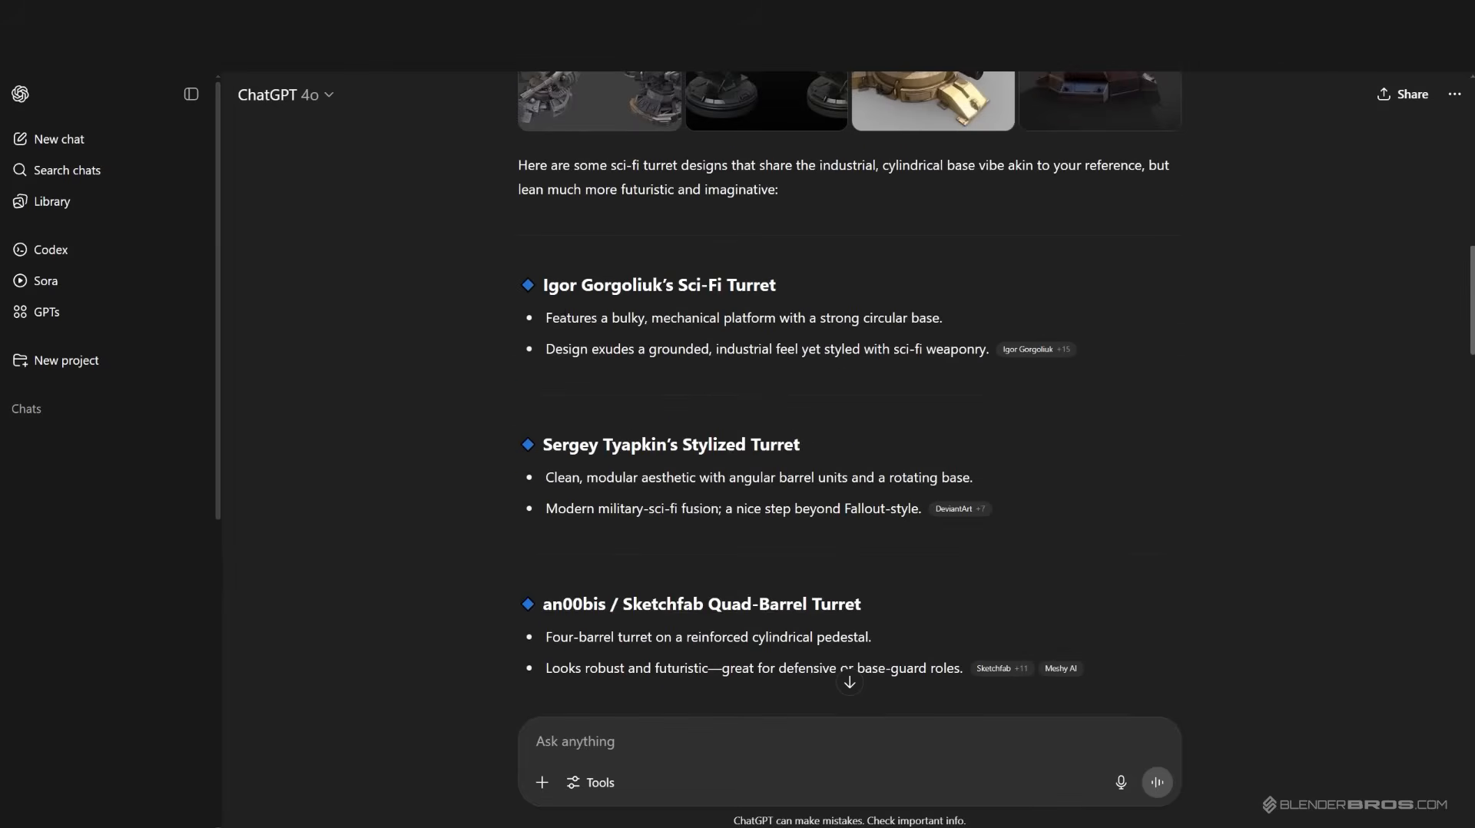
double_click(670, 501)
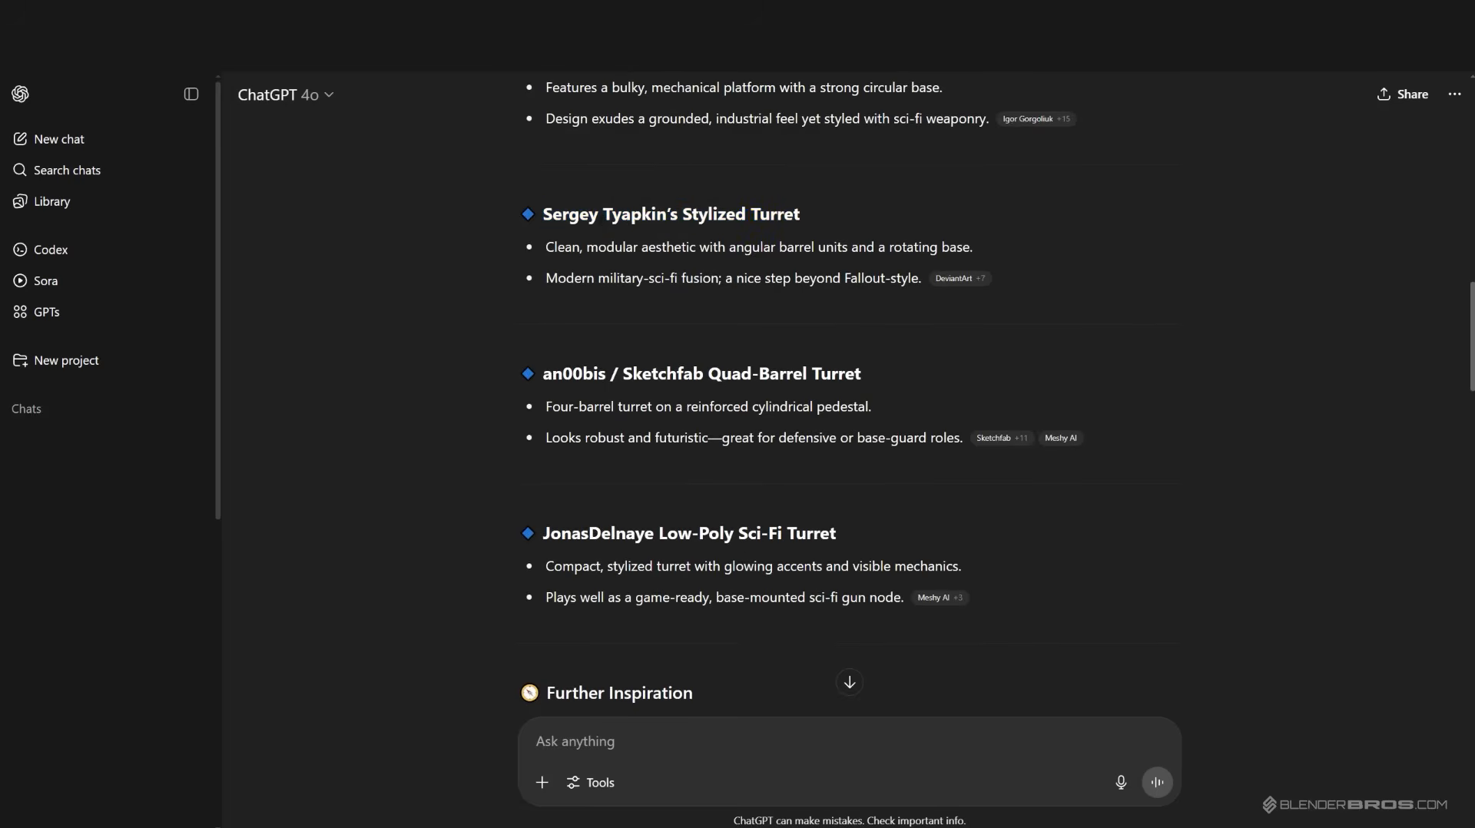
scroll(down, 3)
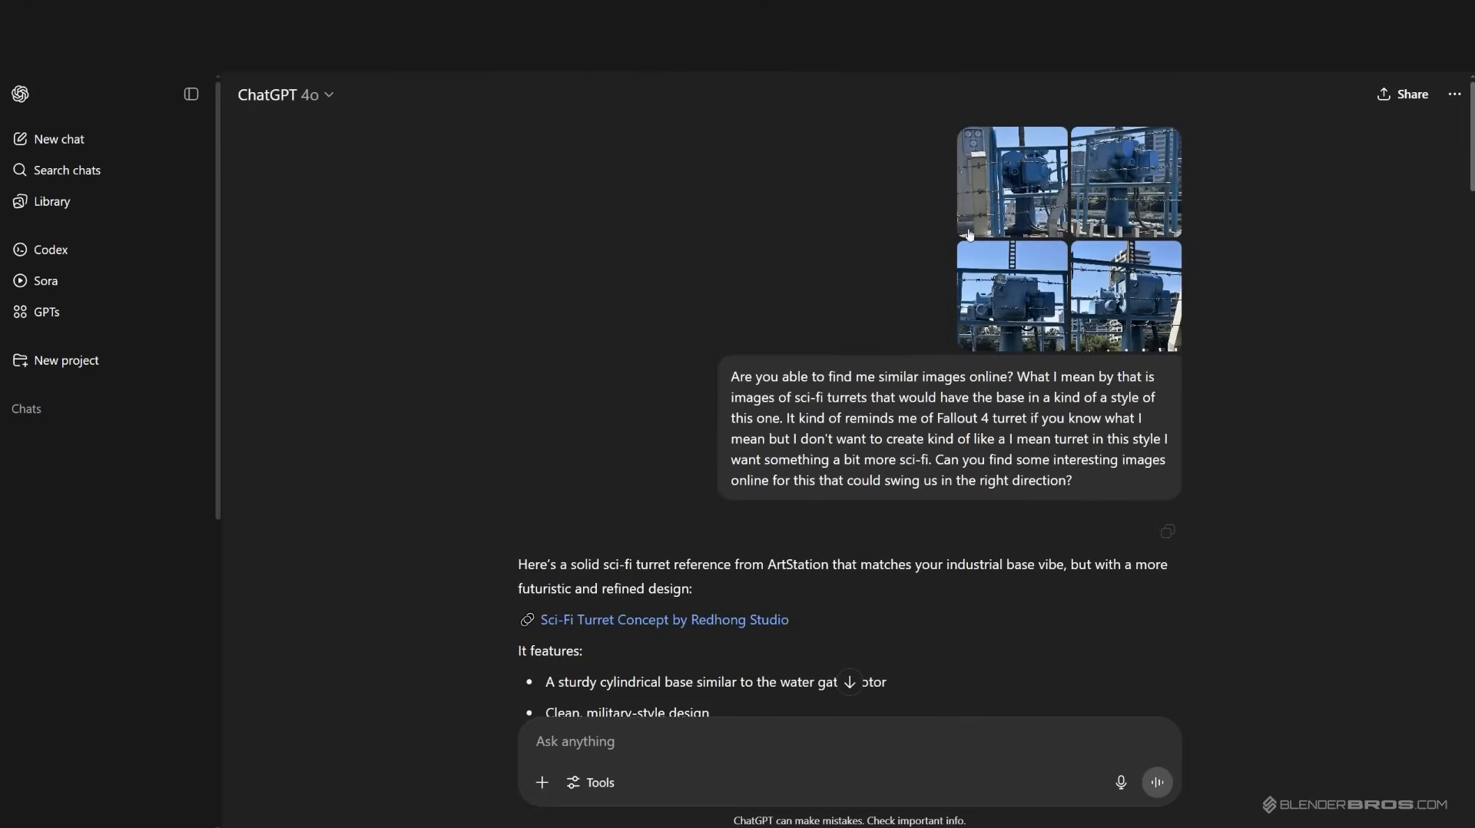
scroll(down, 3)
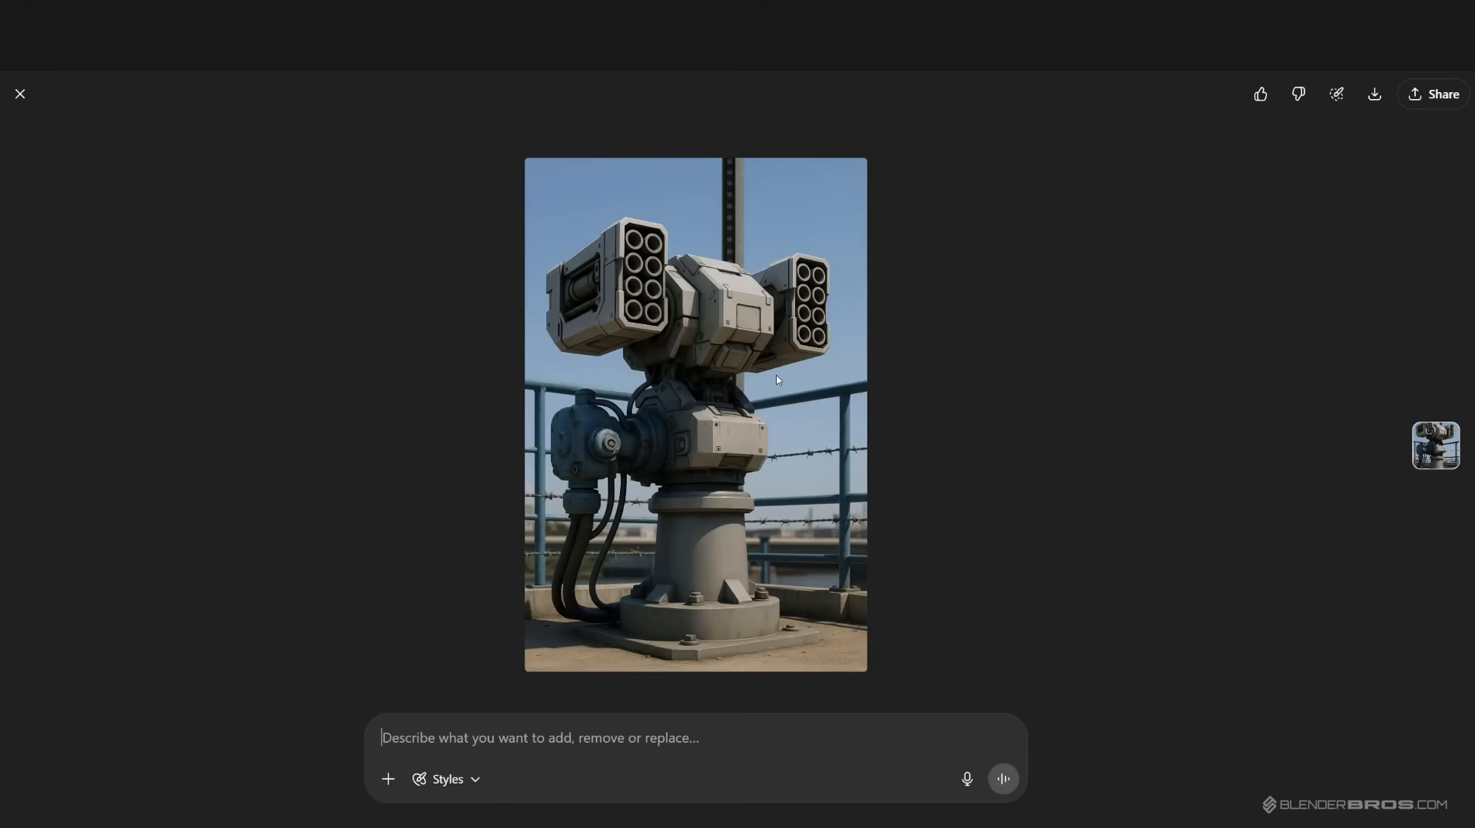
mouse_move(685, 323)
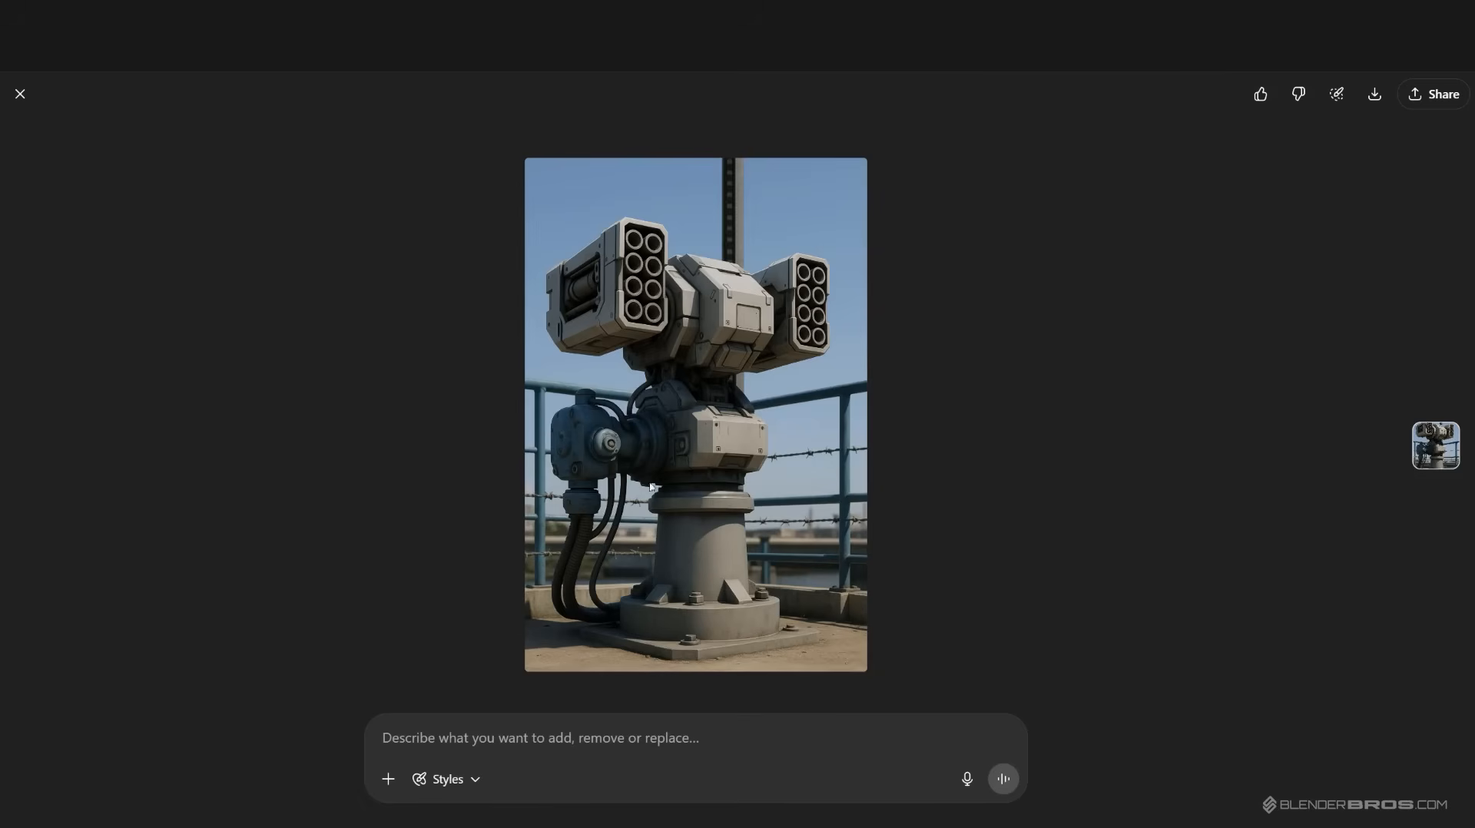
mouse_move(673, 442)
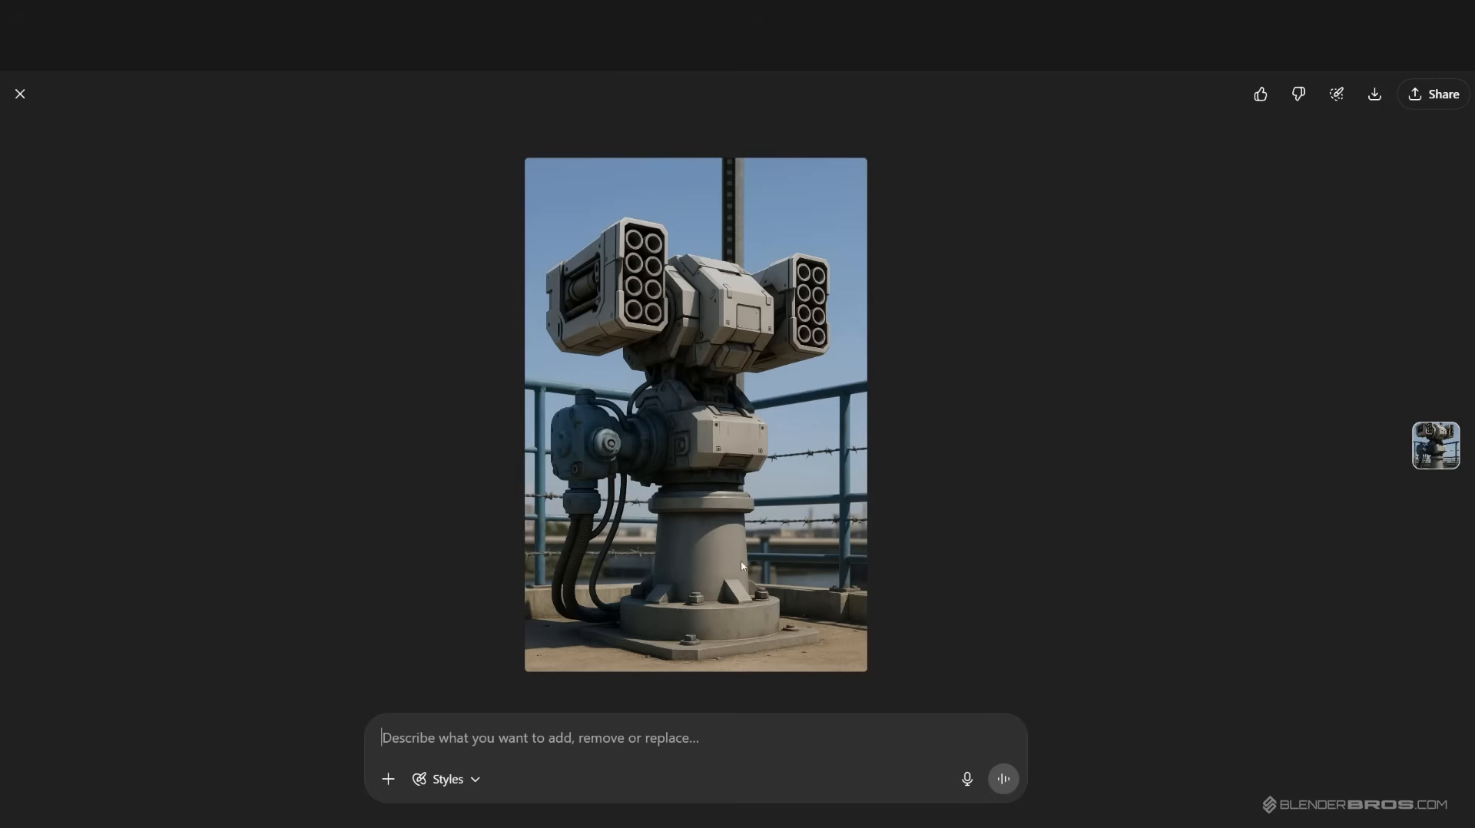
mouse_move(598, 563)
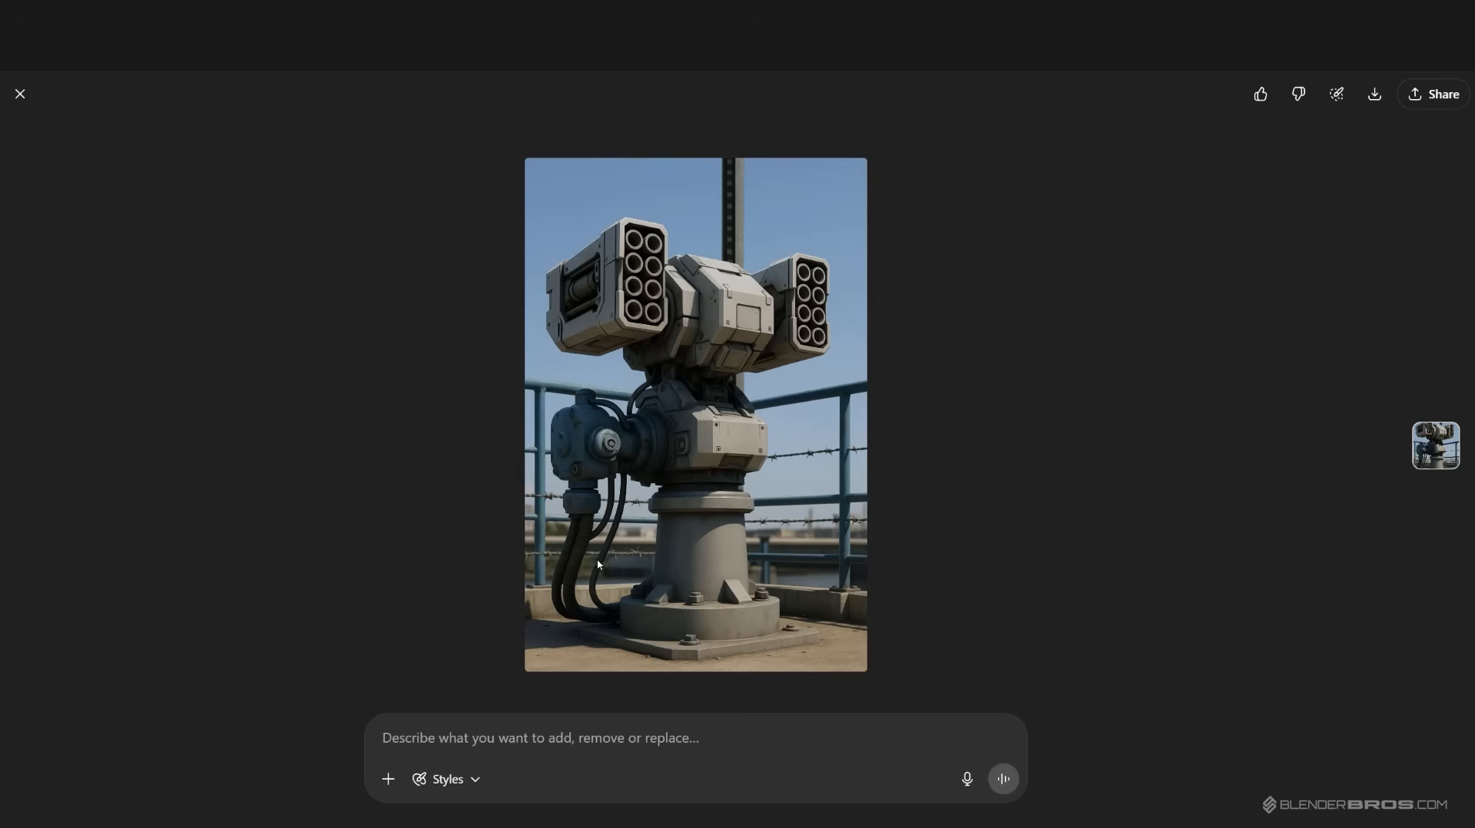
mouse_move(579, 496)
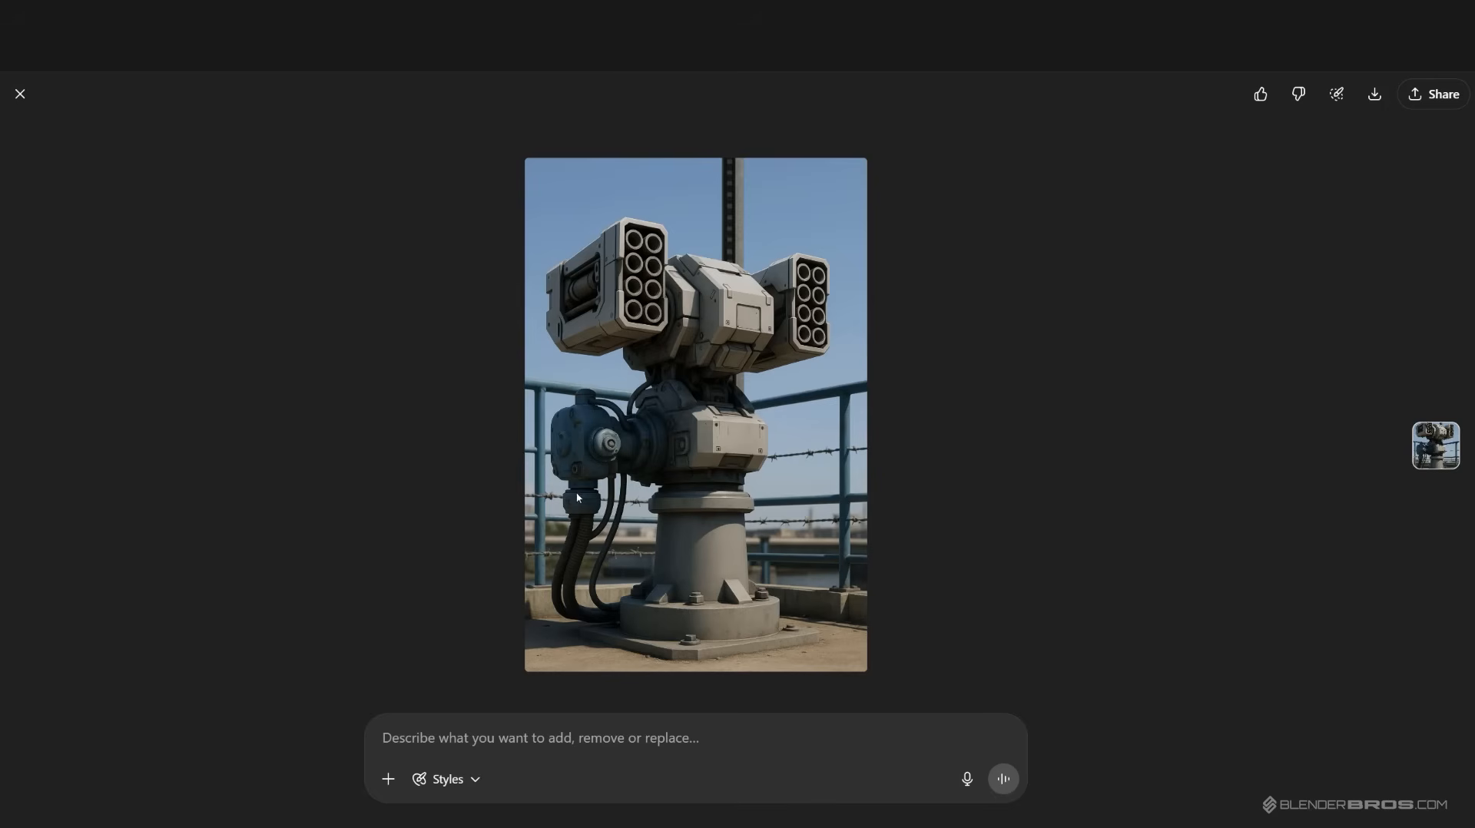
mouse_move(1191, 222)
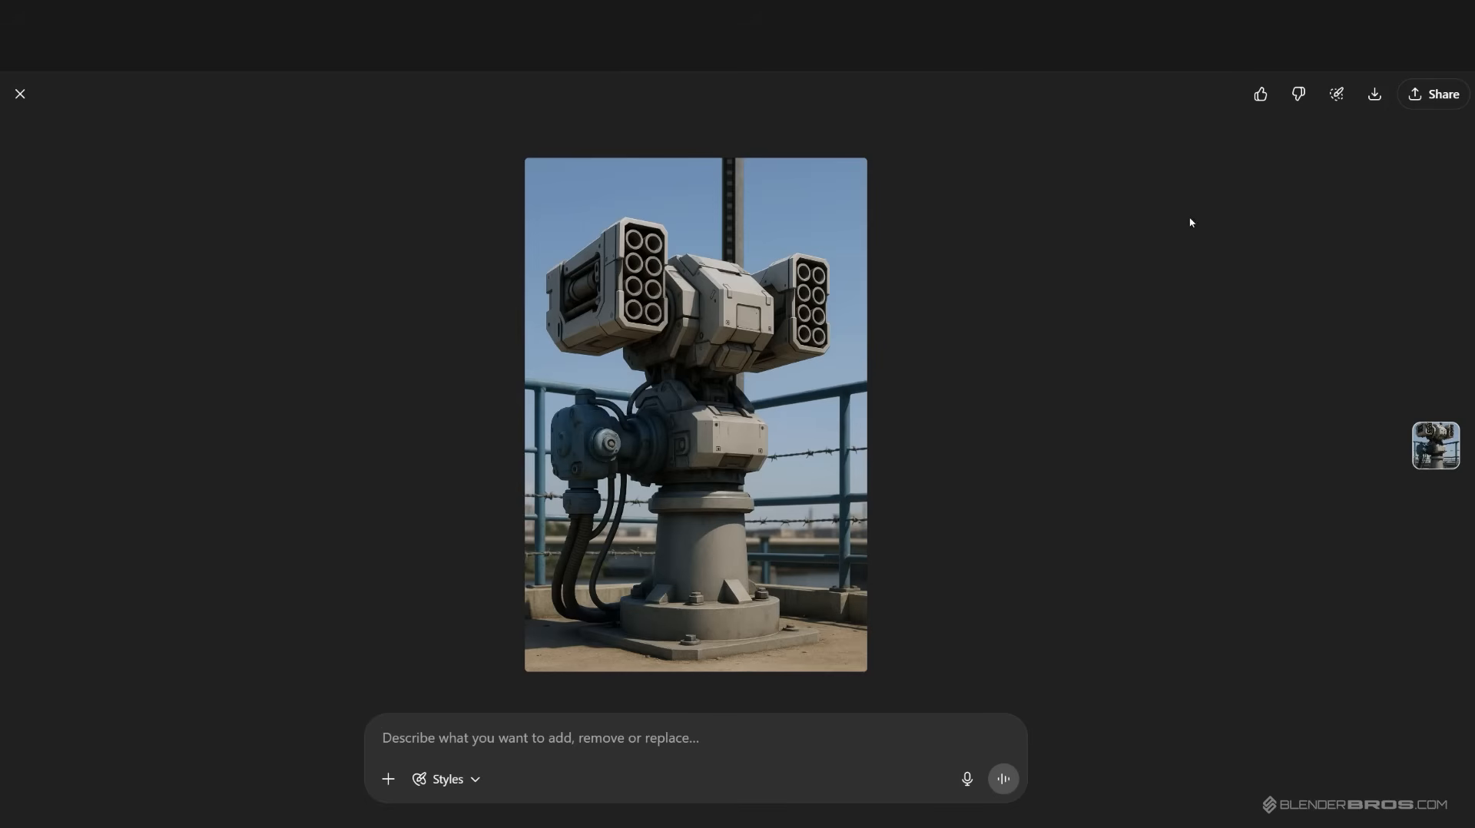
mouse_move(1237, 293)
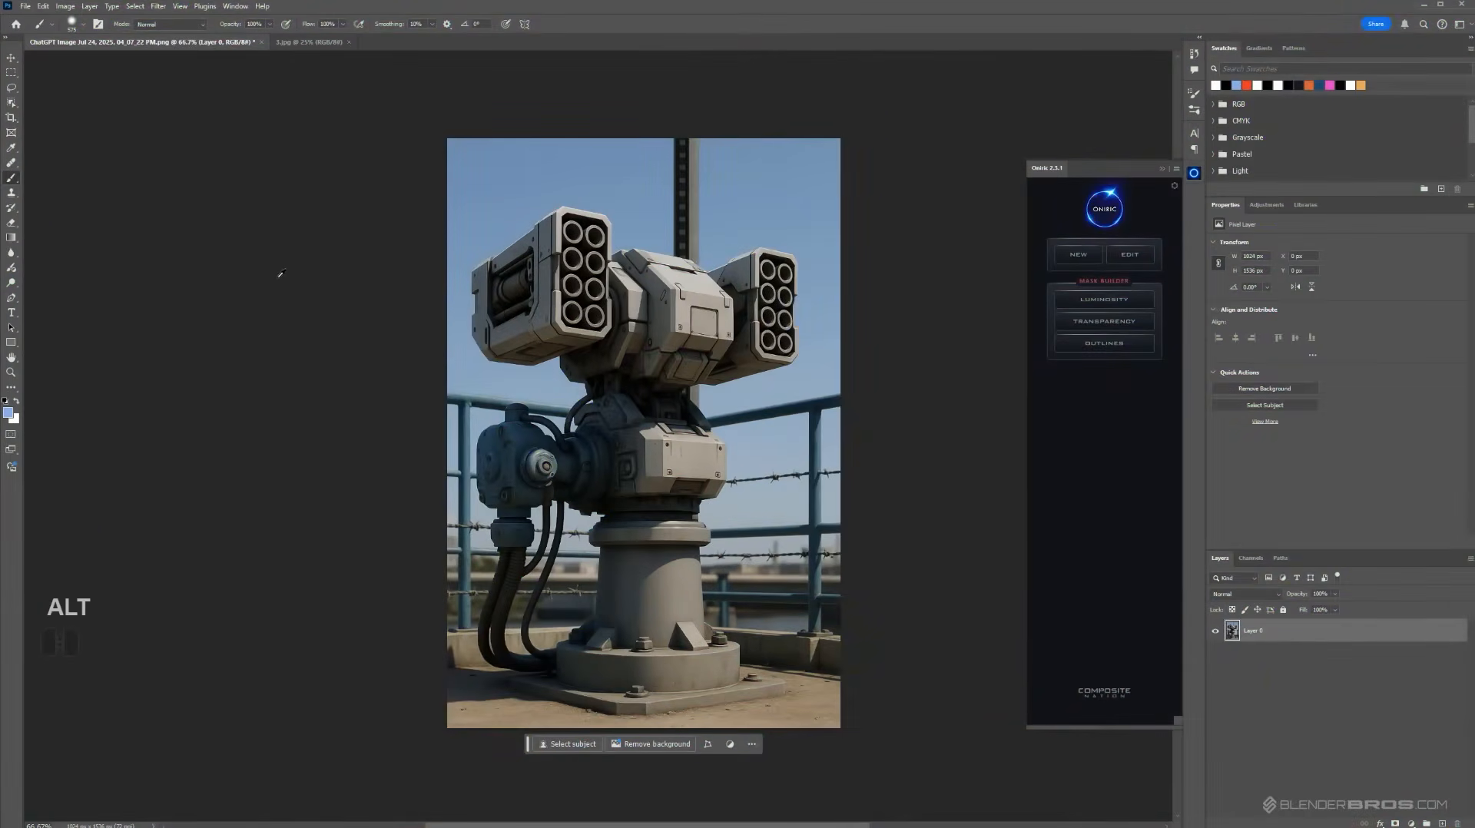
mouse_move(634, 189)
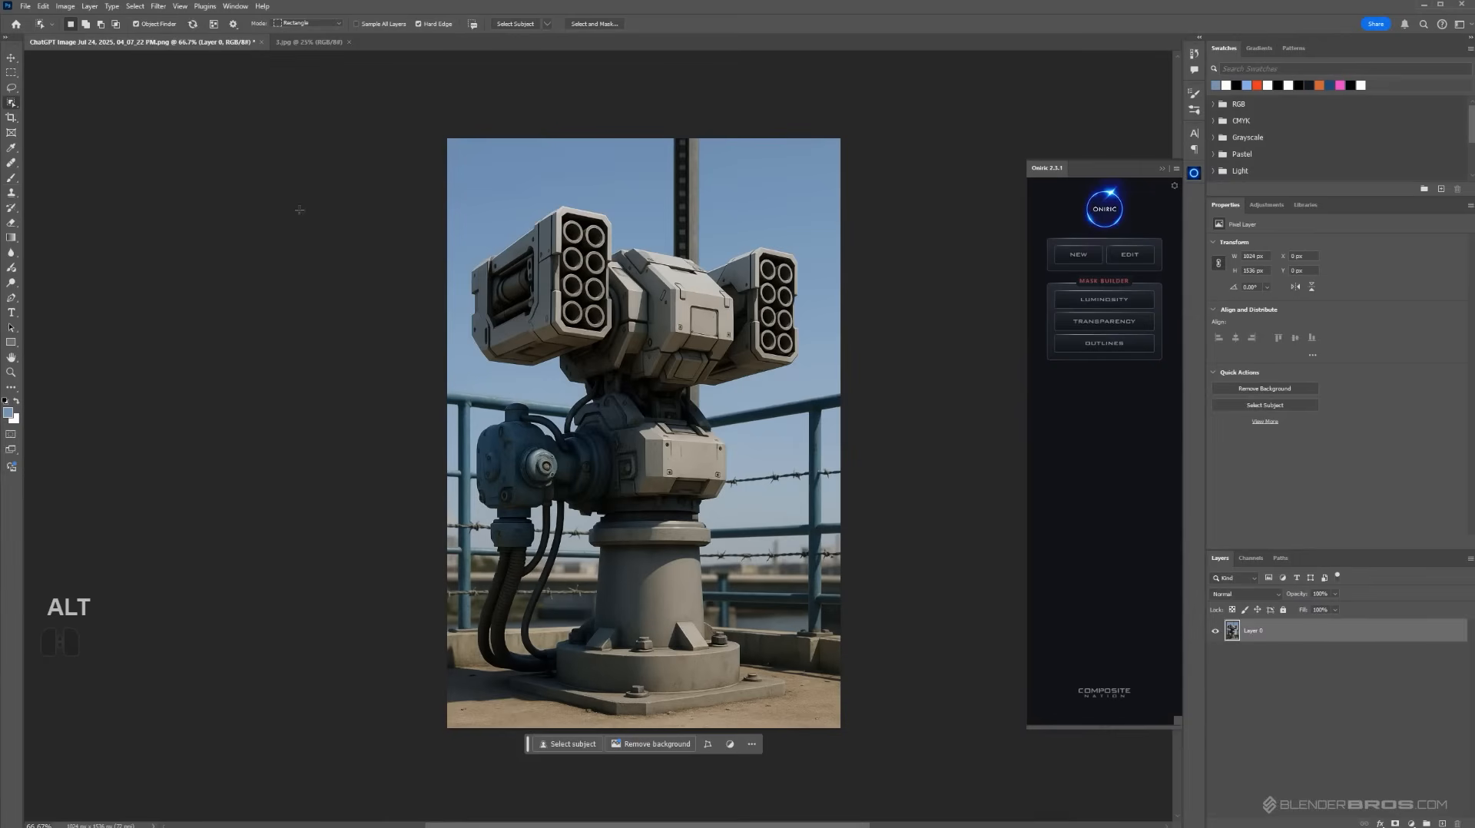
Select the turret subject automatically and copy it onto its own new layer.
click(571, 744)
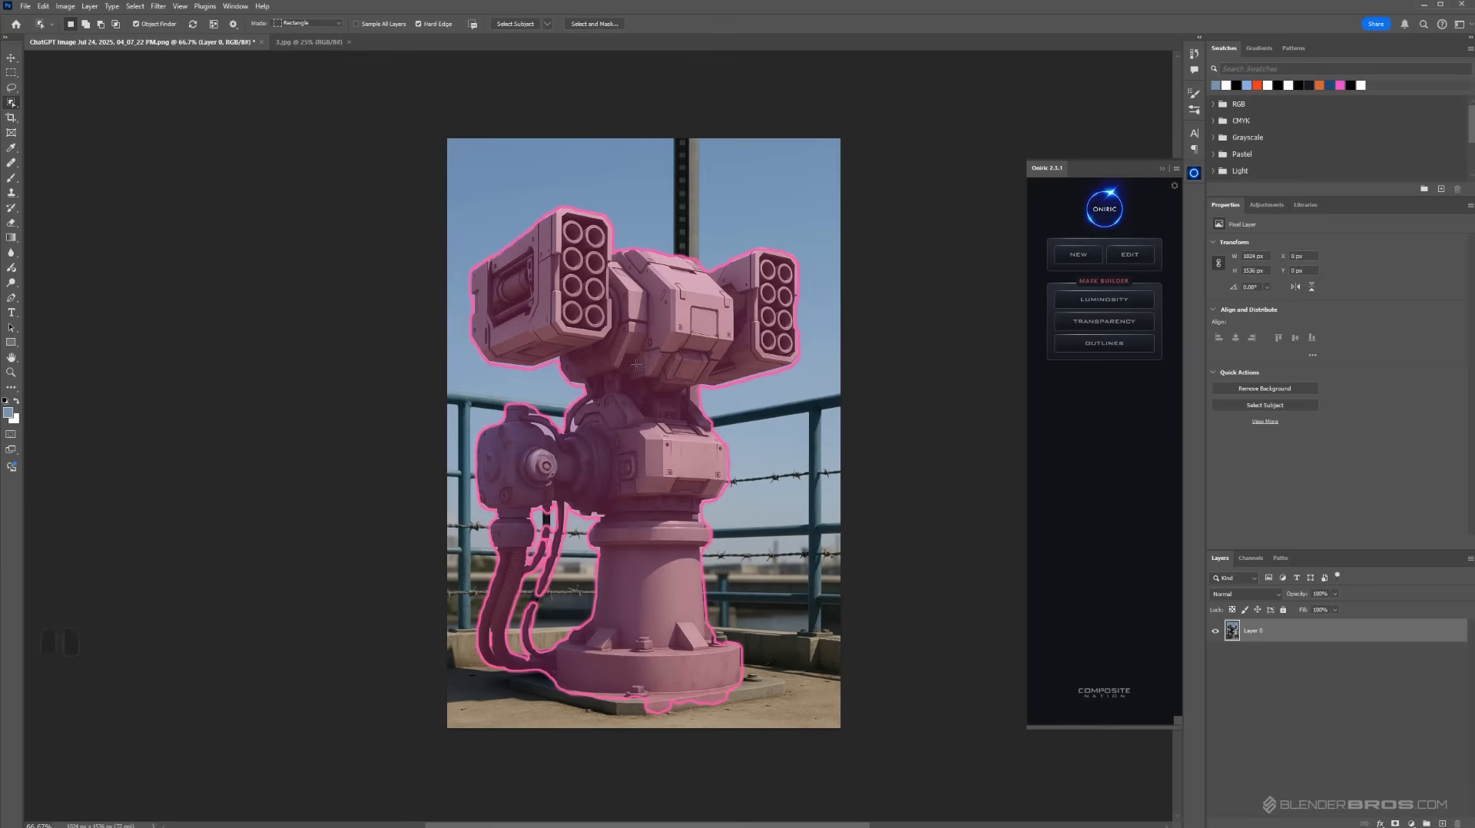
key(ctrl+j)
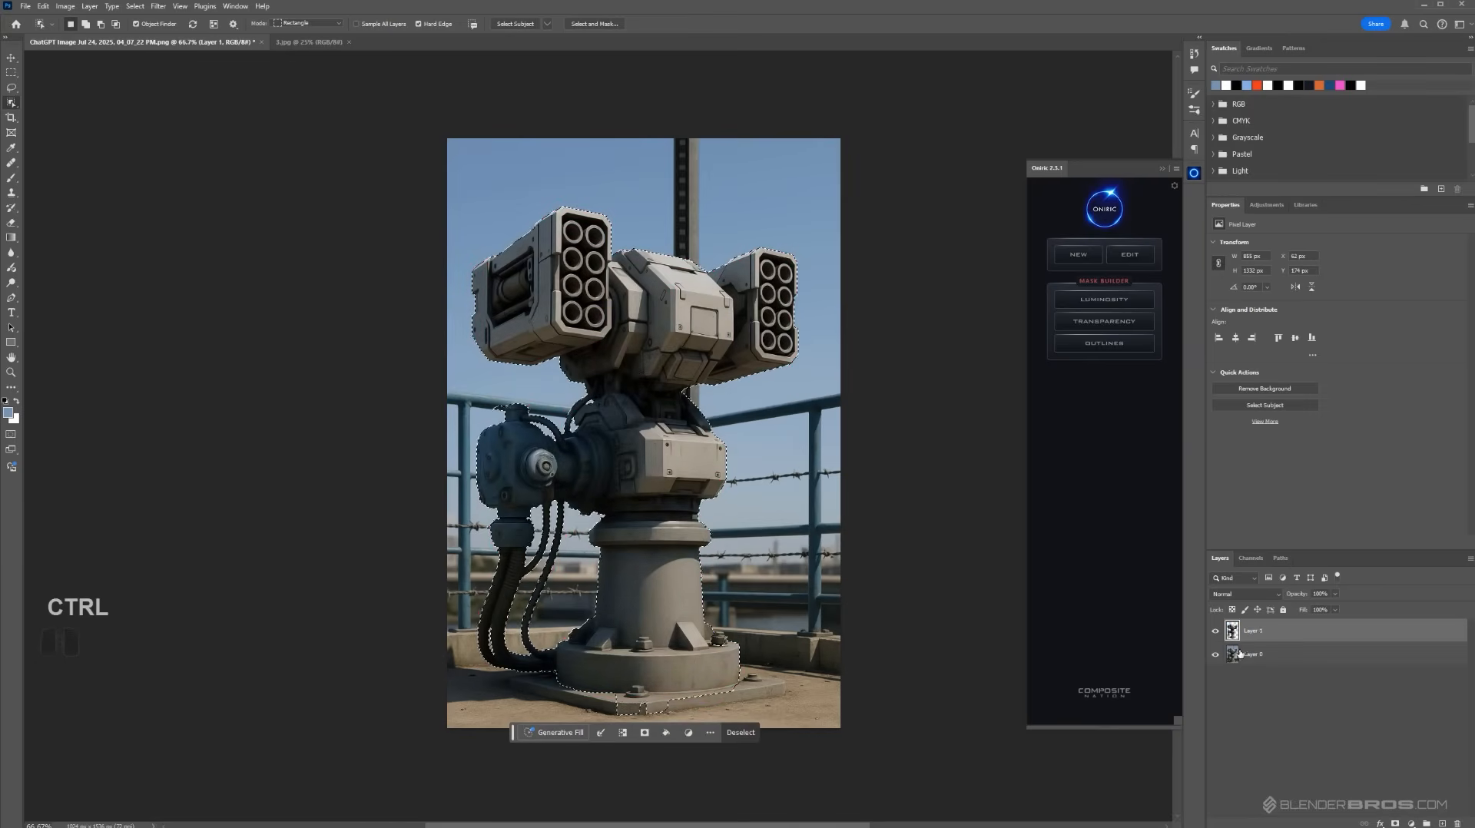
Add a plain blue fill layer beneath the turret and mask away the busy background.
click(1254, 655)
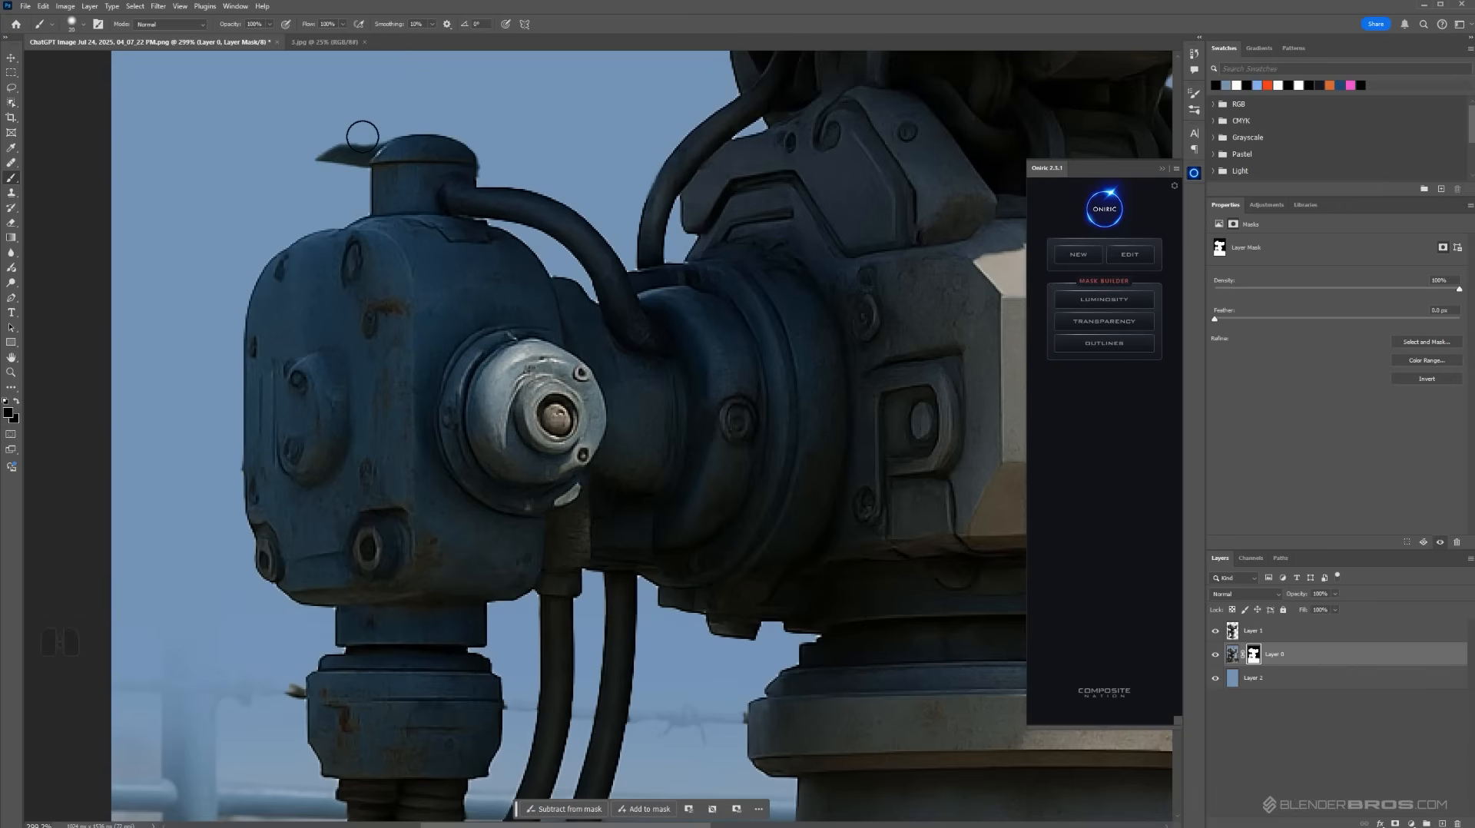
mouse_move(1193, 501)
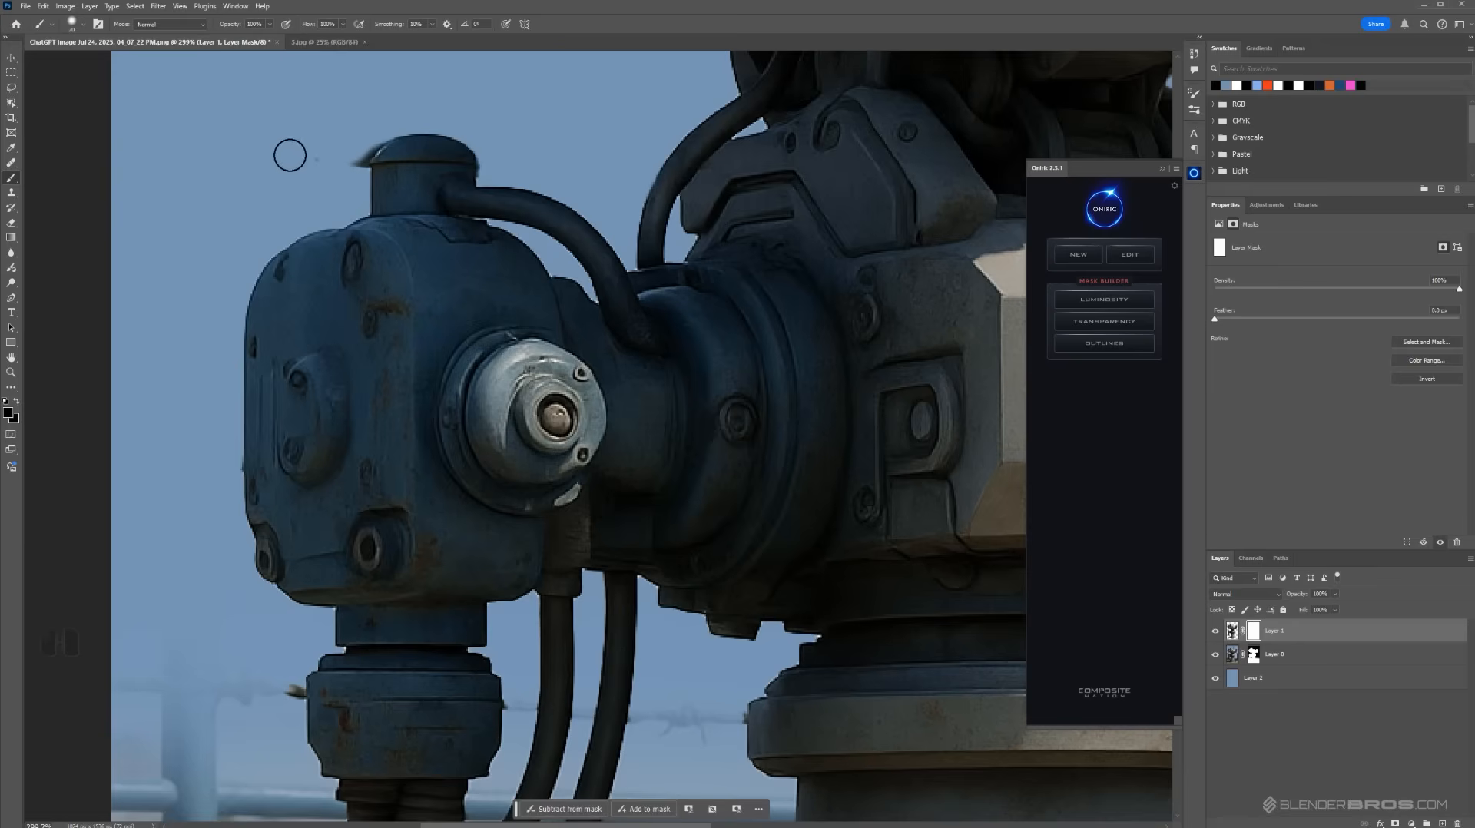
mouse_move(360, 145)
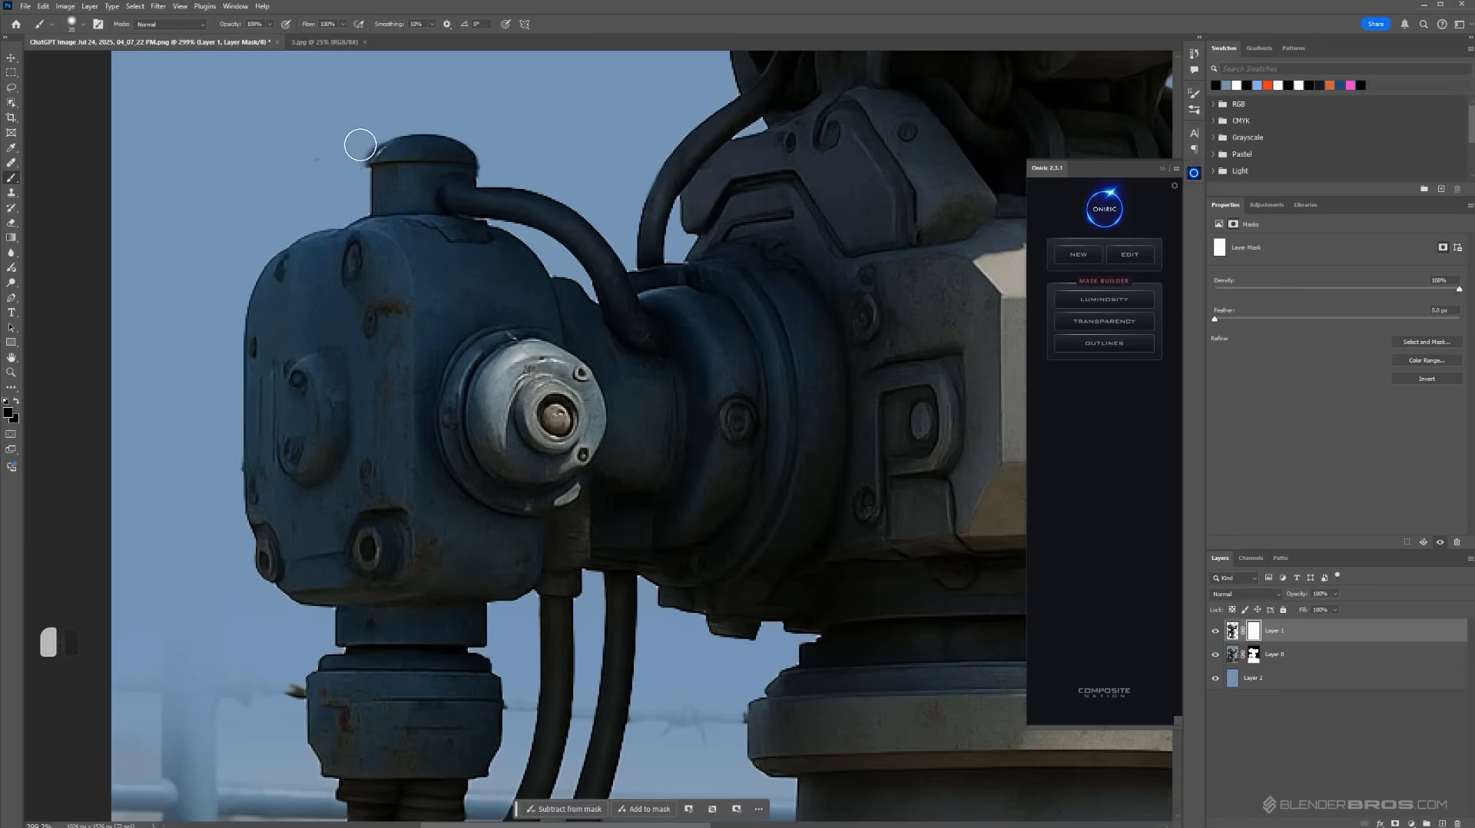
mouse_move(1220, 547)
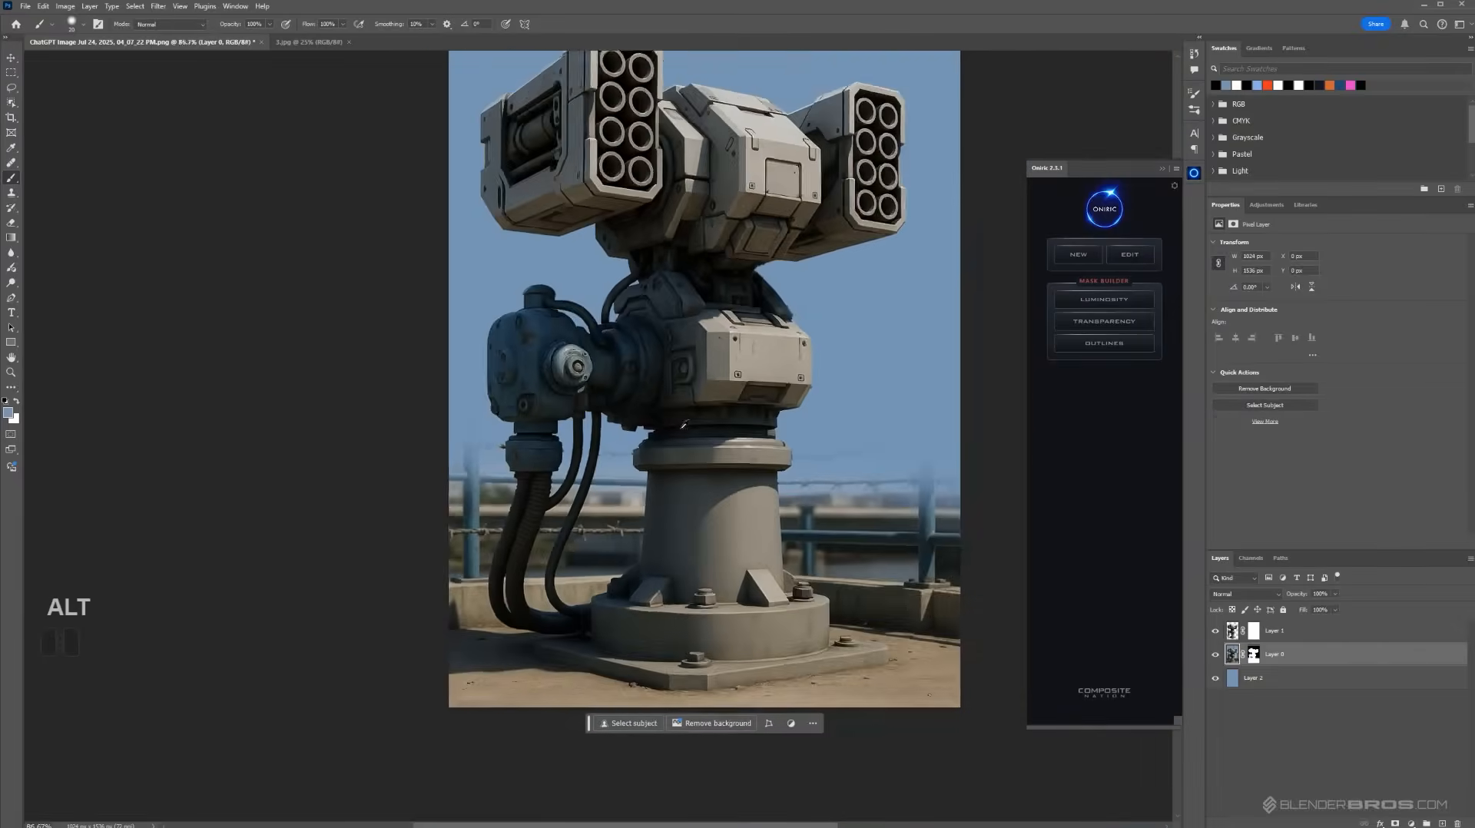
Start a new Image to 3D model in Meshy from the cleaned turret picture.
key(space)
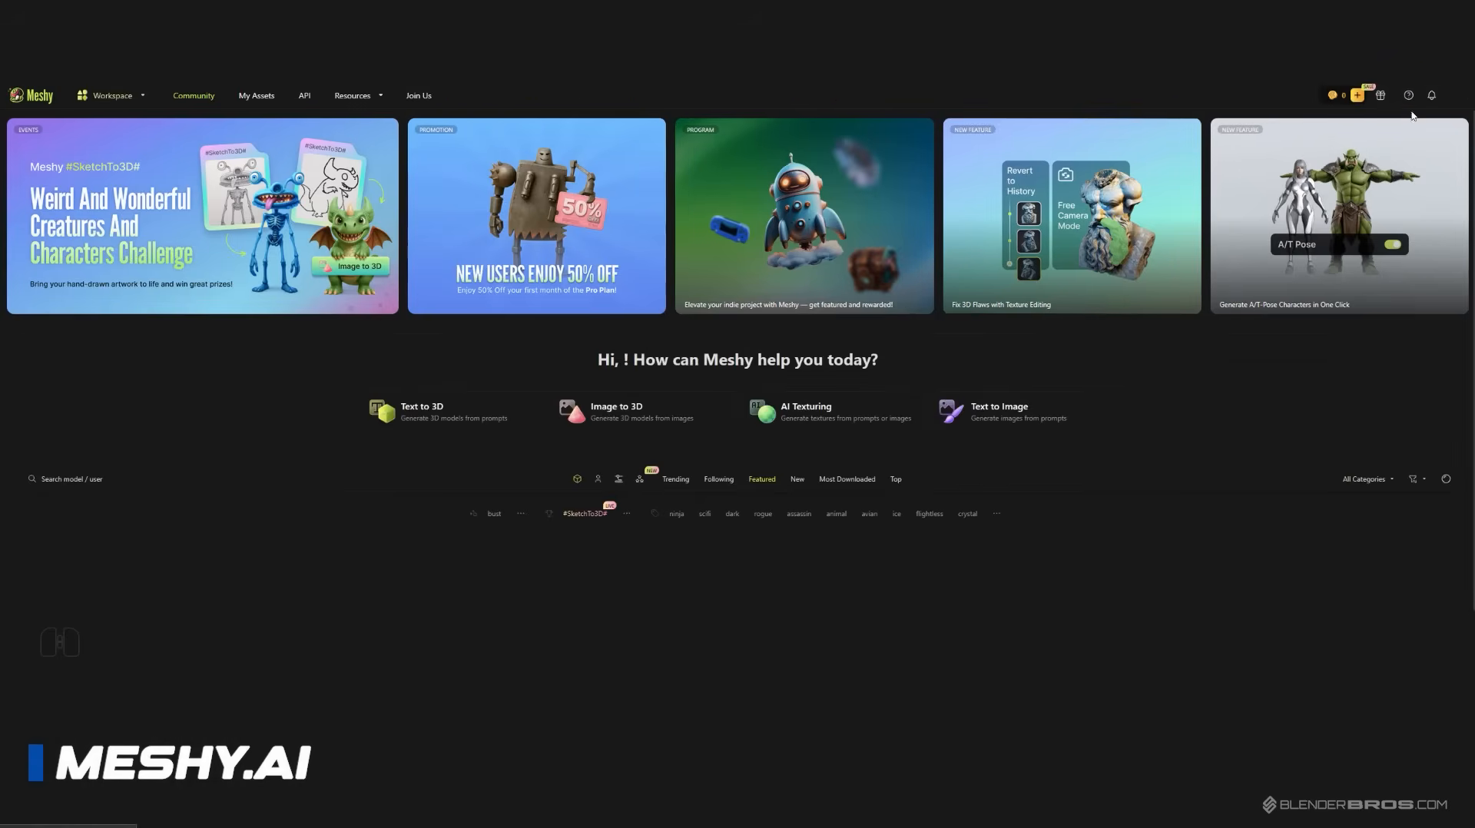
click(1432, 96)
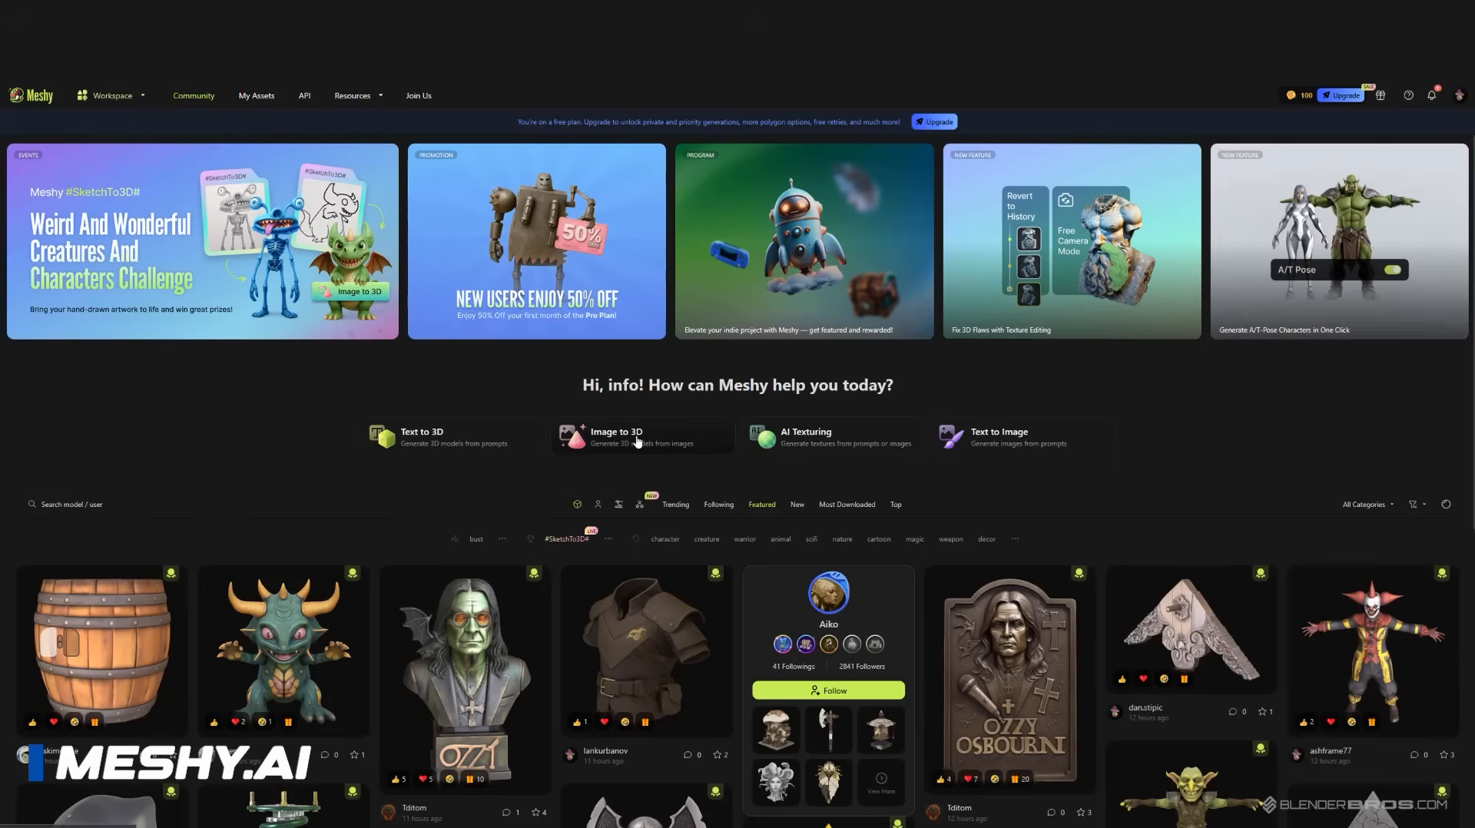
click(617, 436)
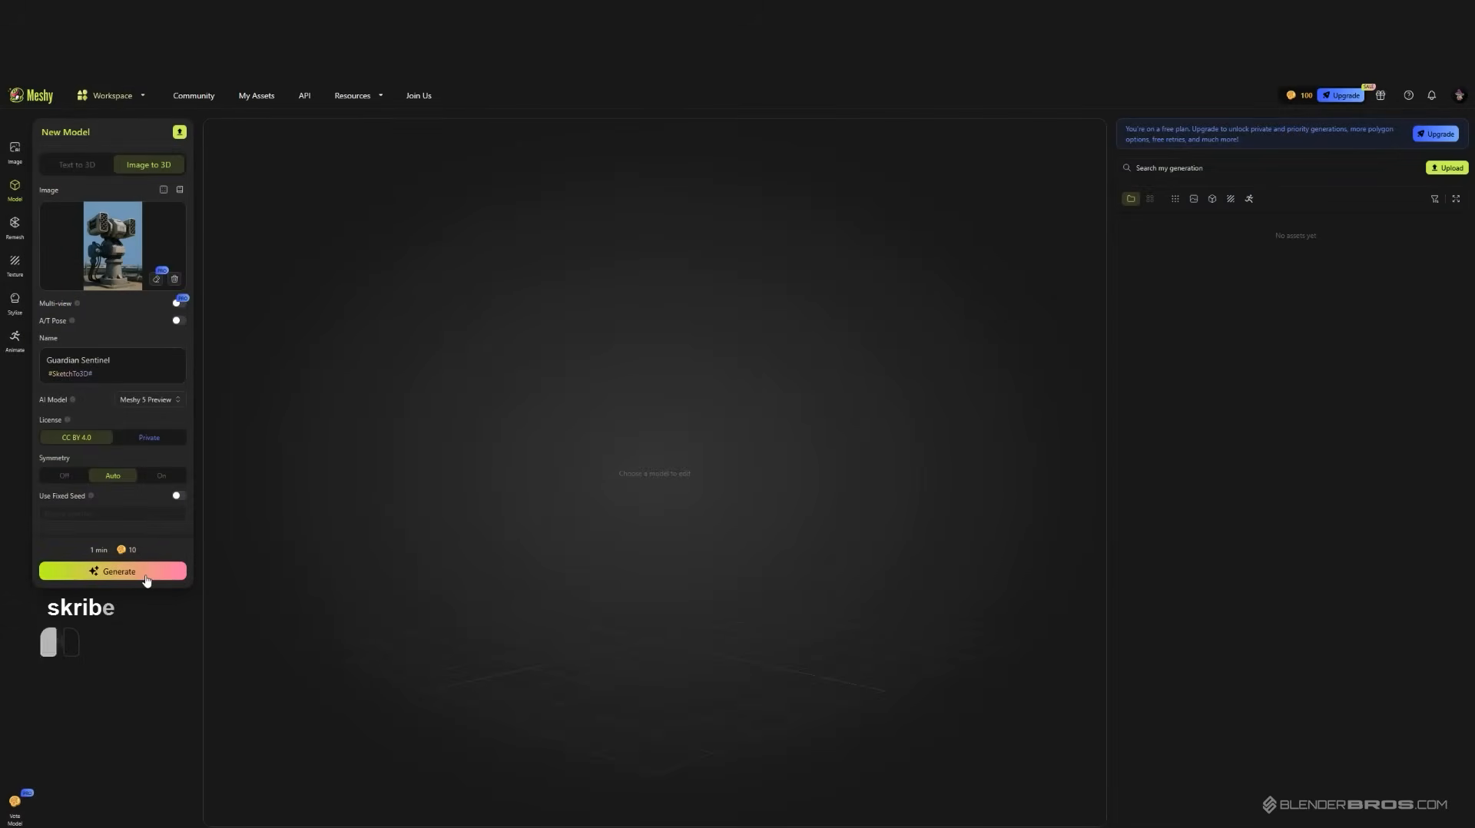
Generate four draft turret models and choose the top-right draft to continue.
click(112, 571)
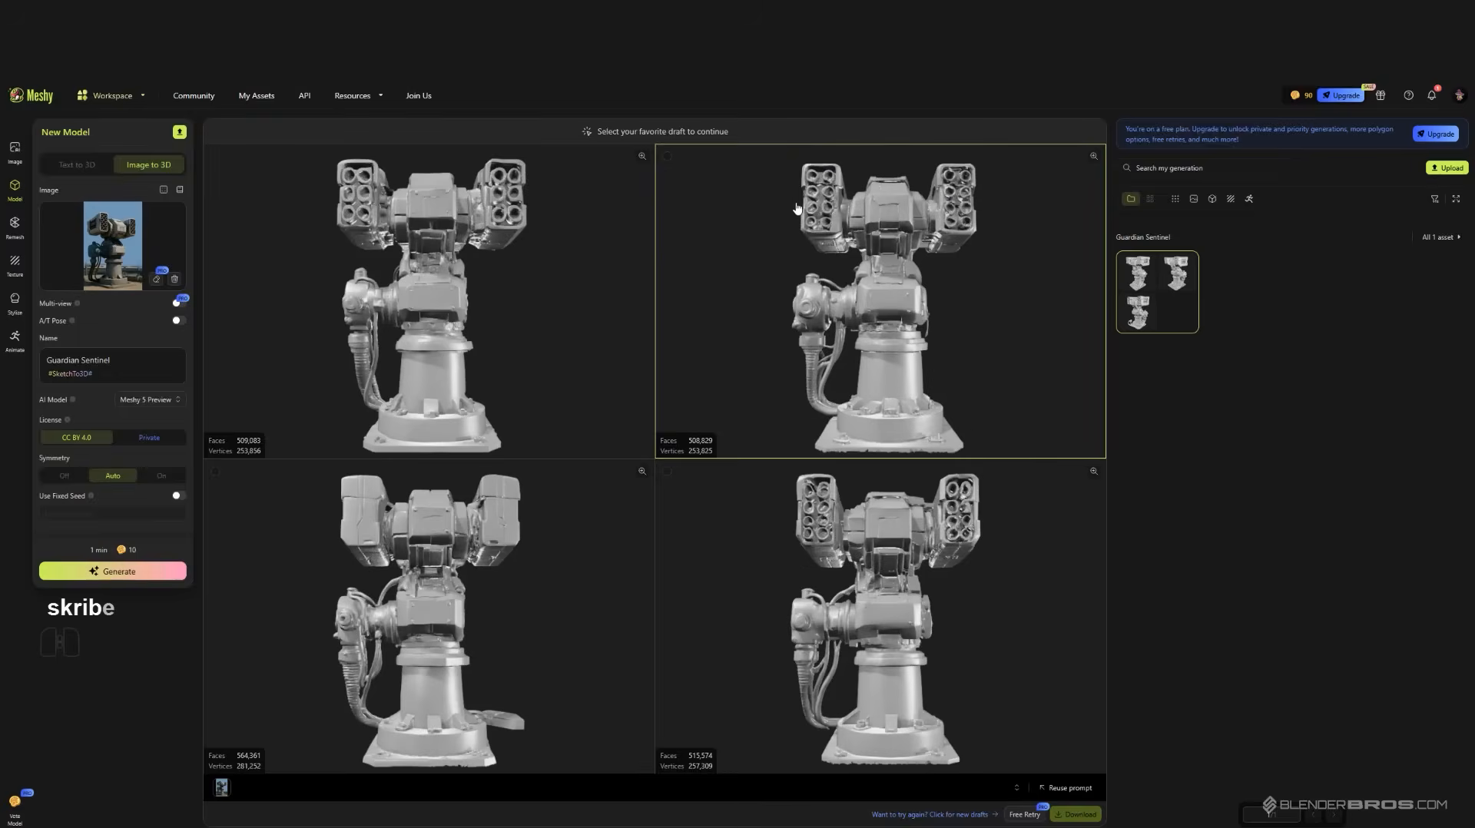
click(882, 296)
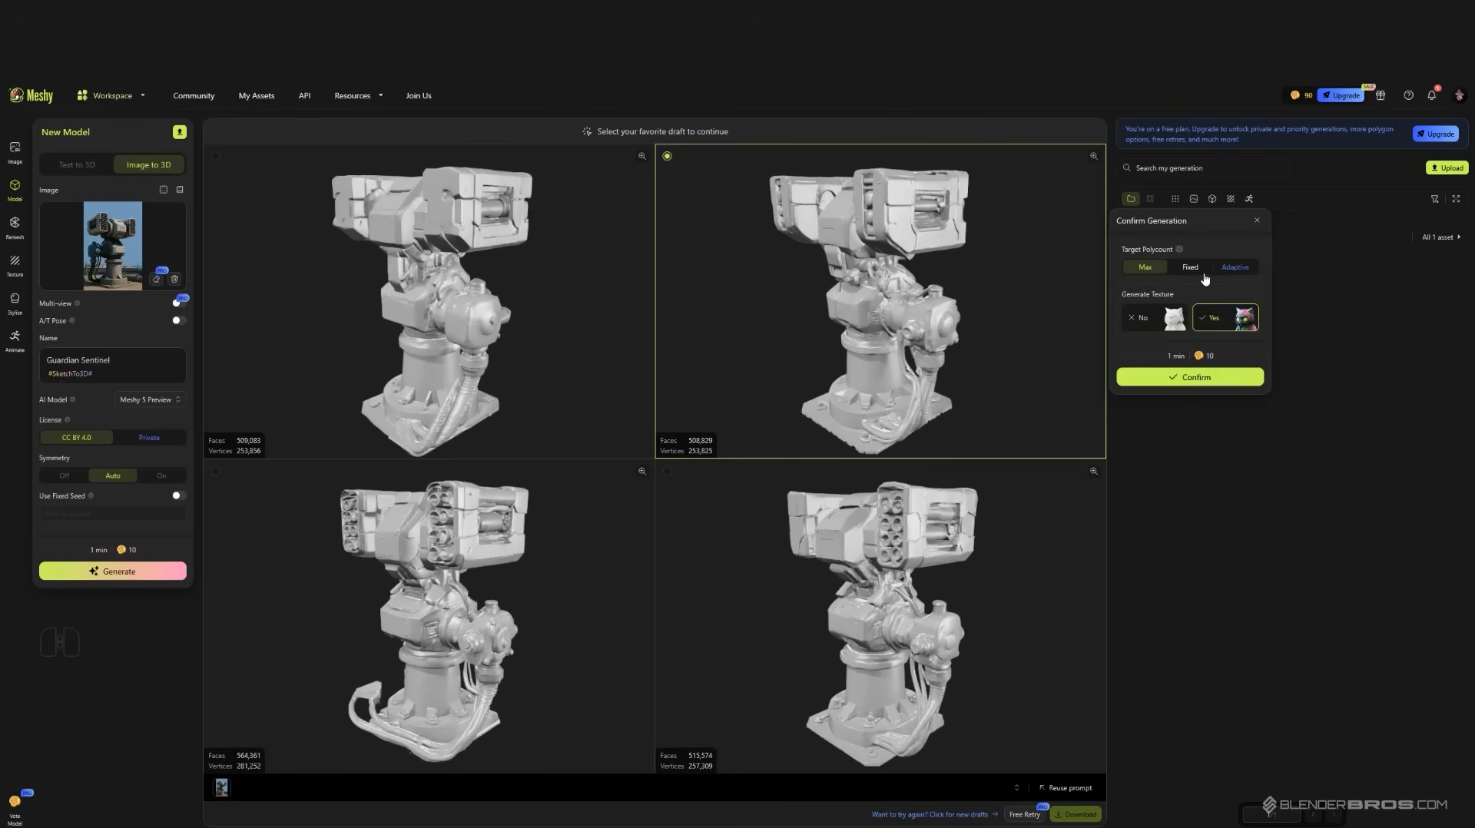
Confirm generation at Max polycount with no texture and bring up the download options.
click(1143, 267)
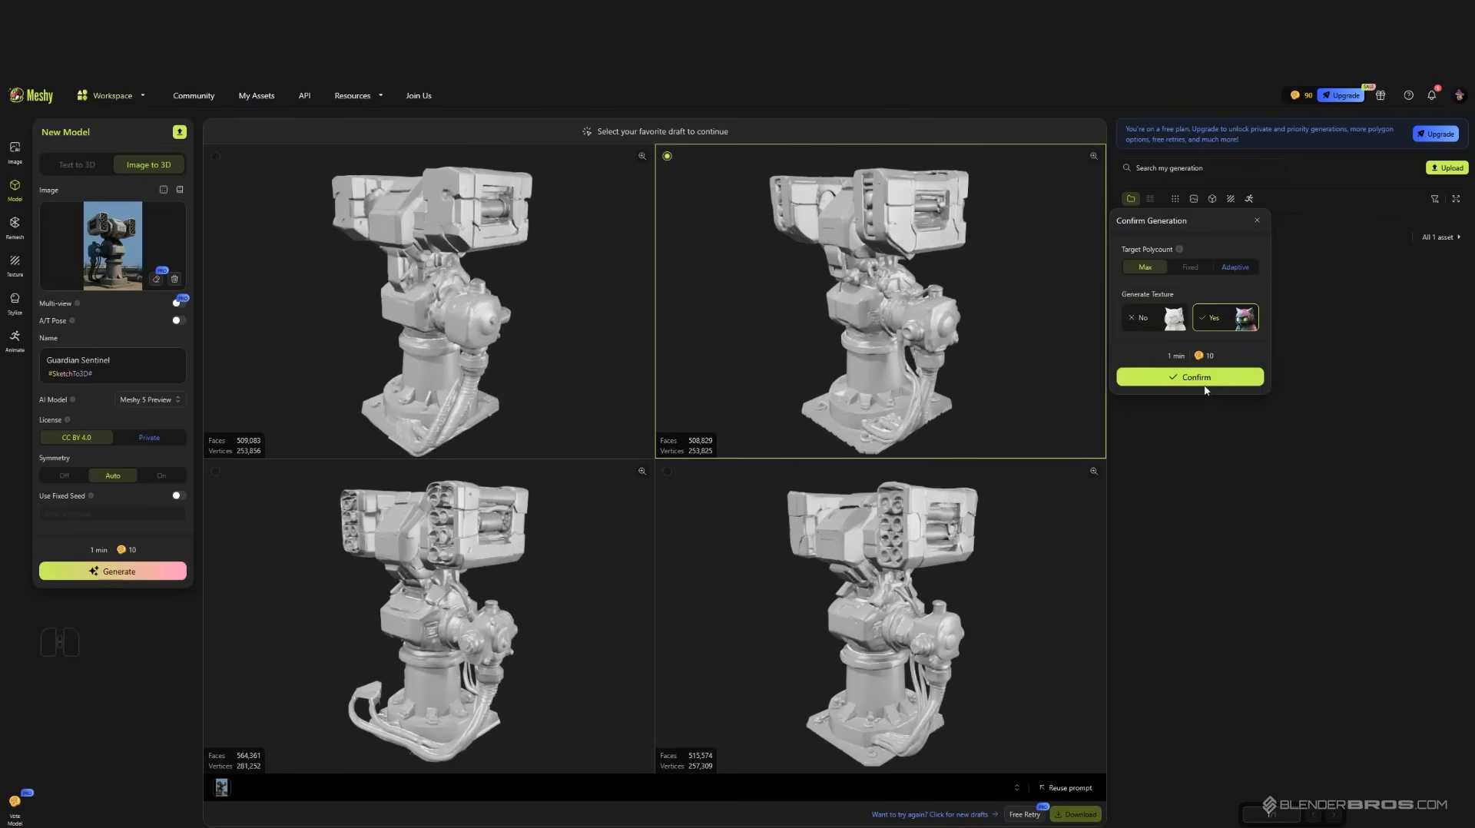
click(1154, 317)
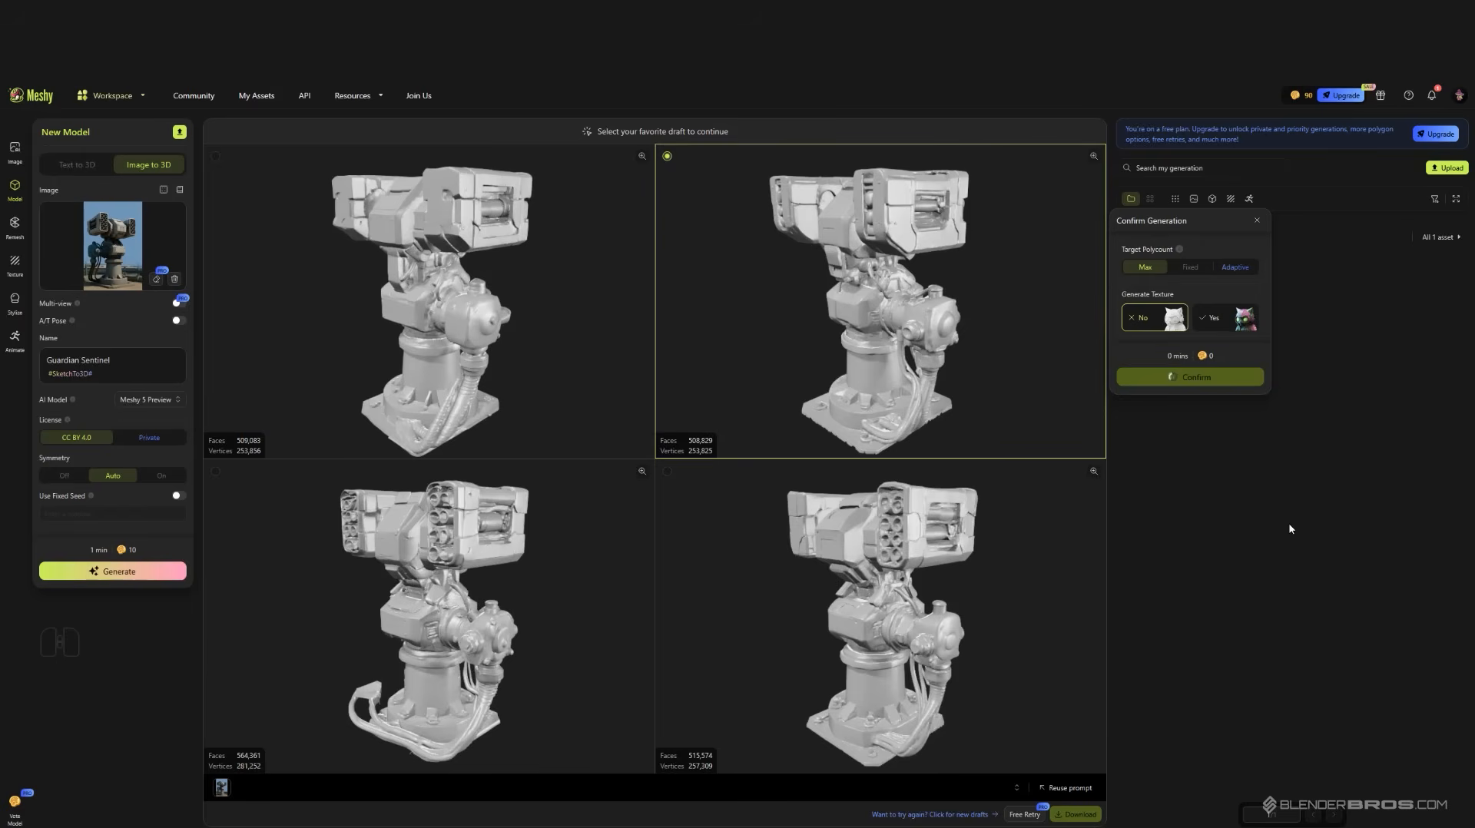
click(1187, 376)
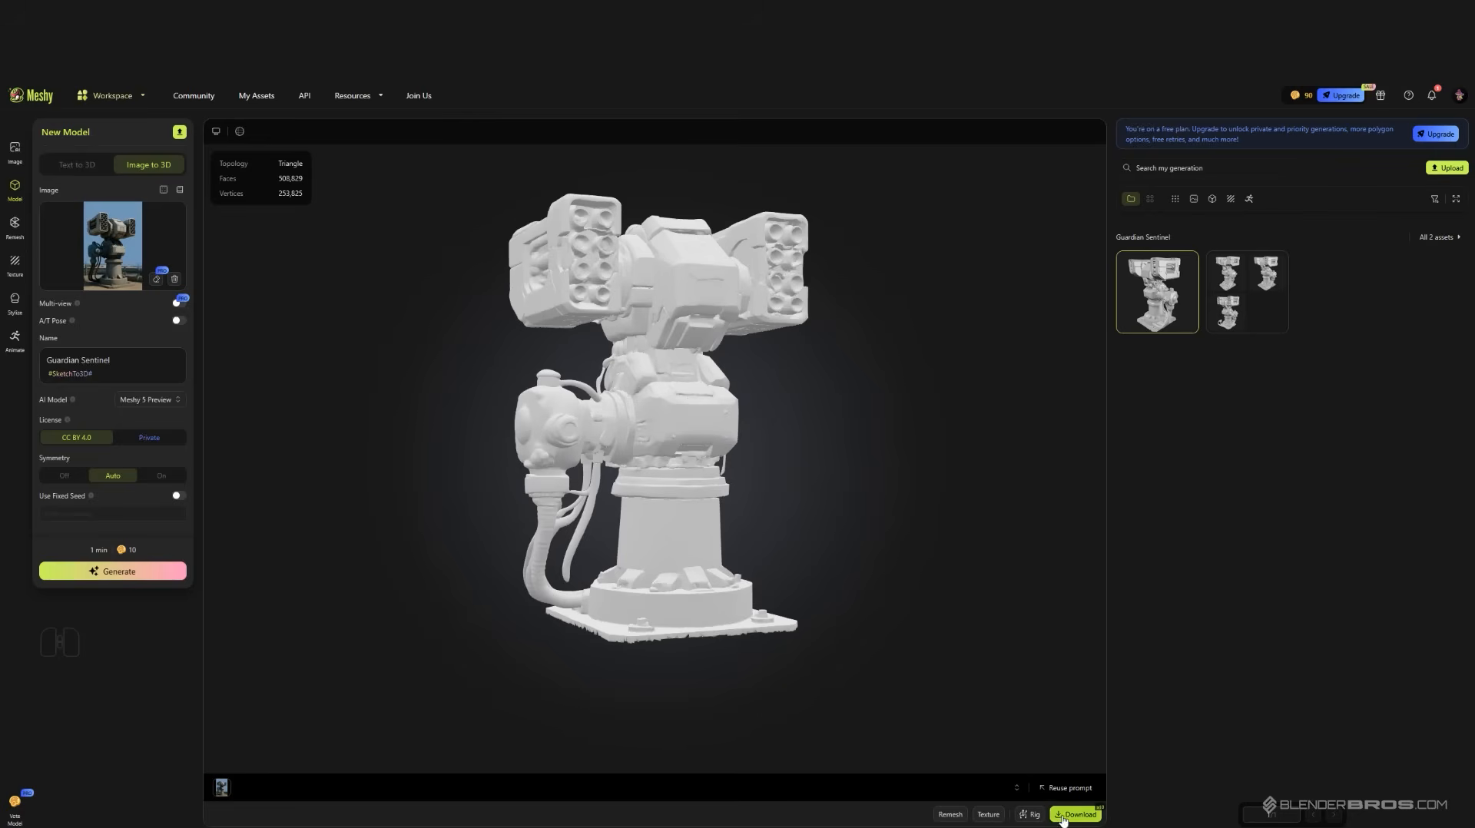
click(1076, 814)
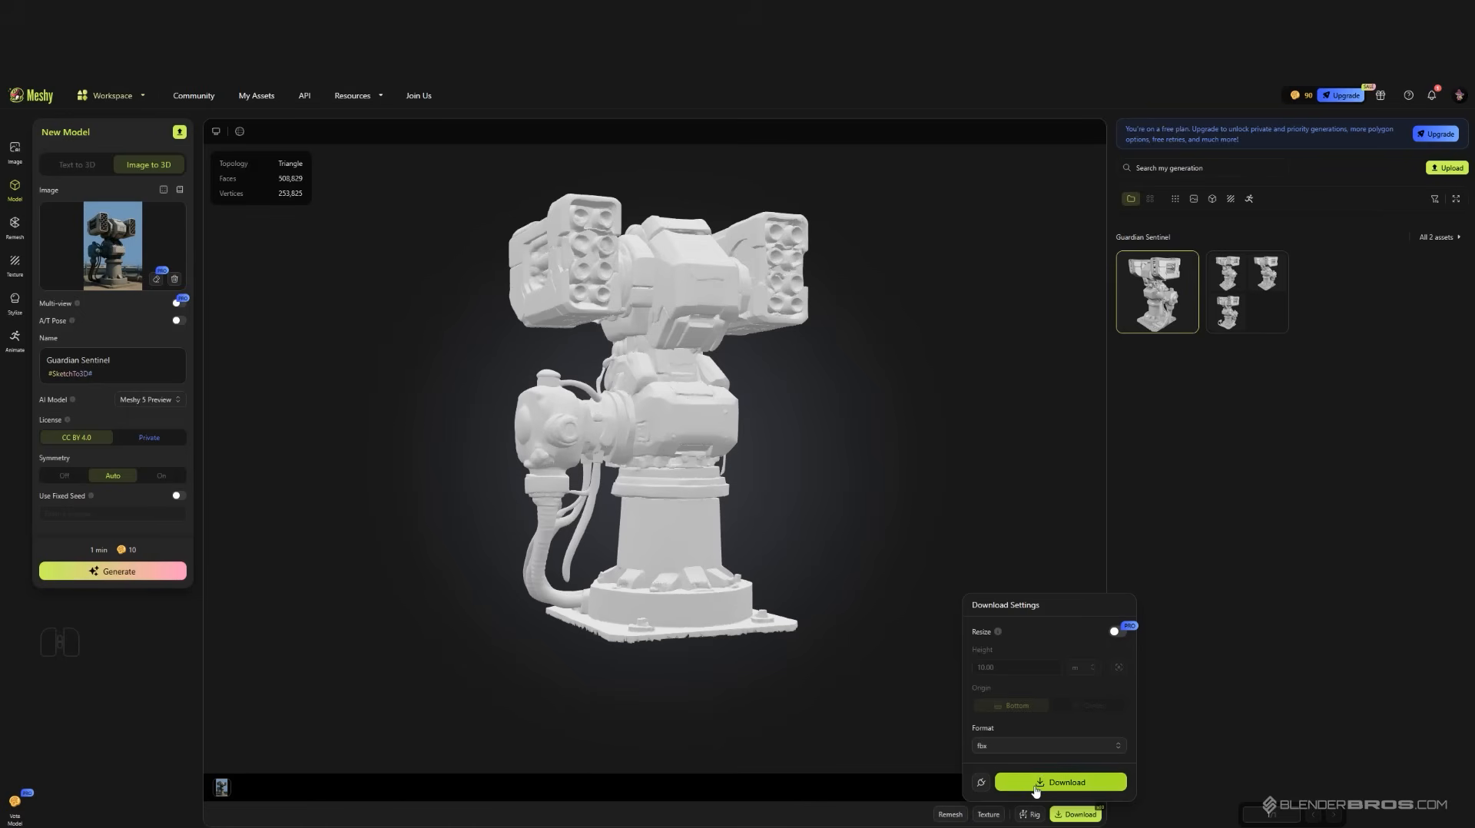
Download the turret as an FBX file and launch Blender.
click(1059, 782)
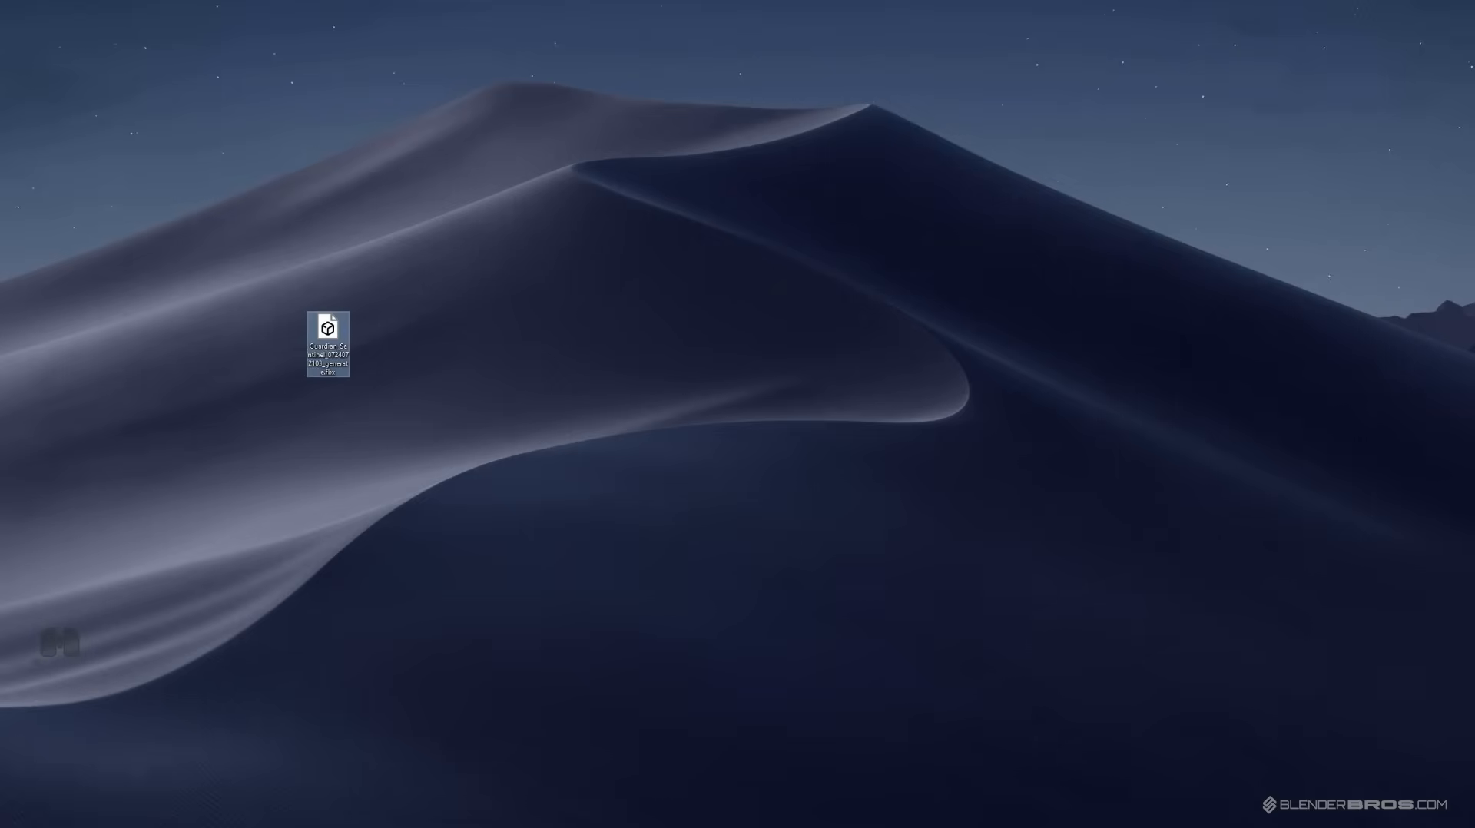
double_click(325, 341)
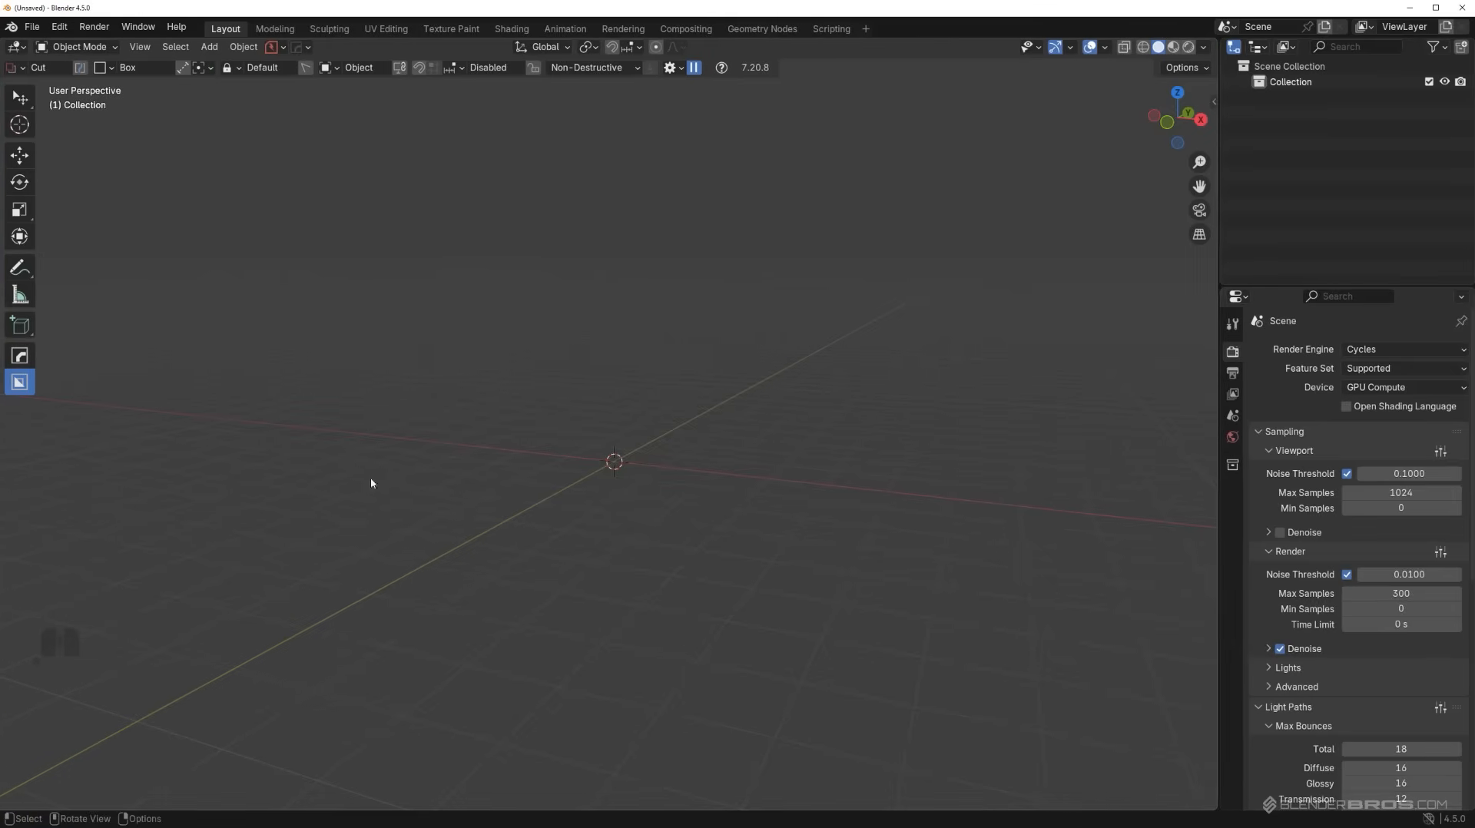
Import the Guardian_Sentinel FBX from the Desktop into the empty scene.
key(ctrl+s)
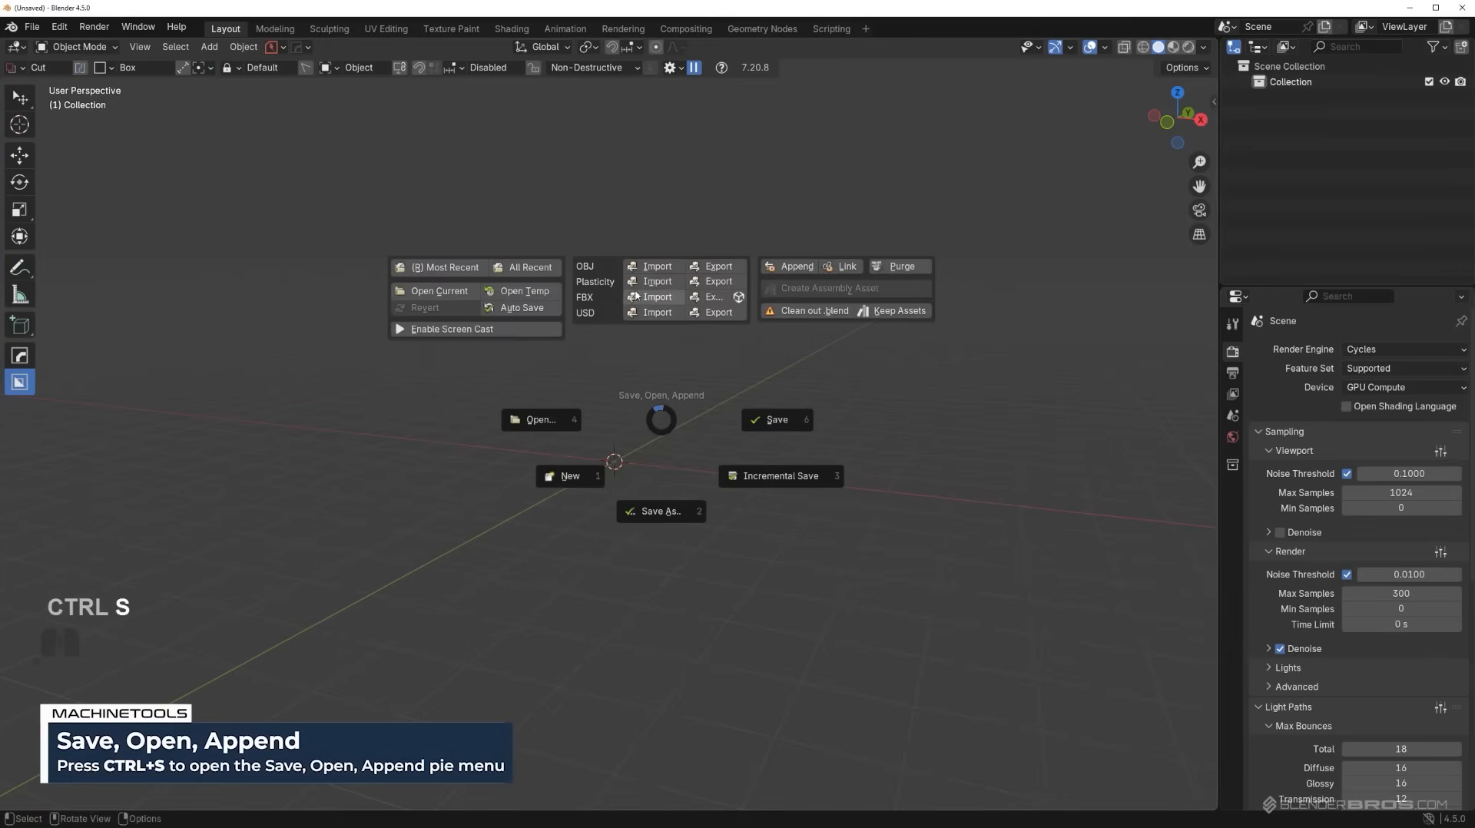
click(656, 296)
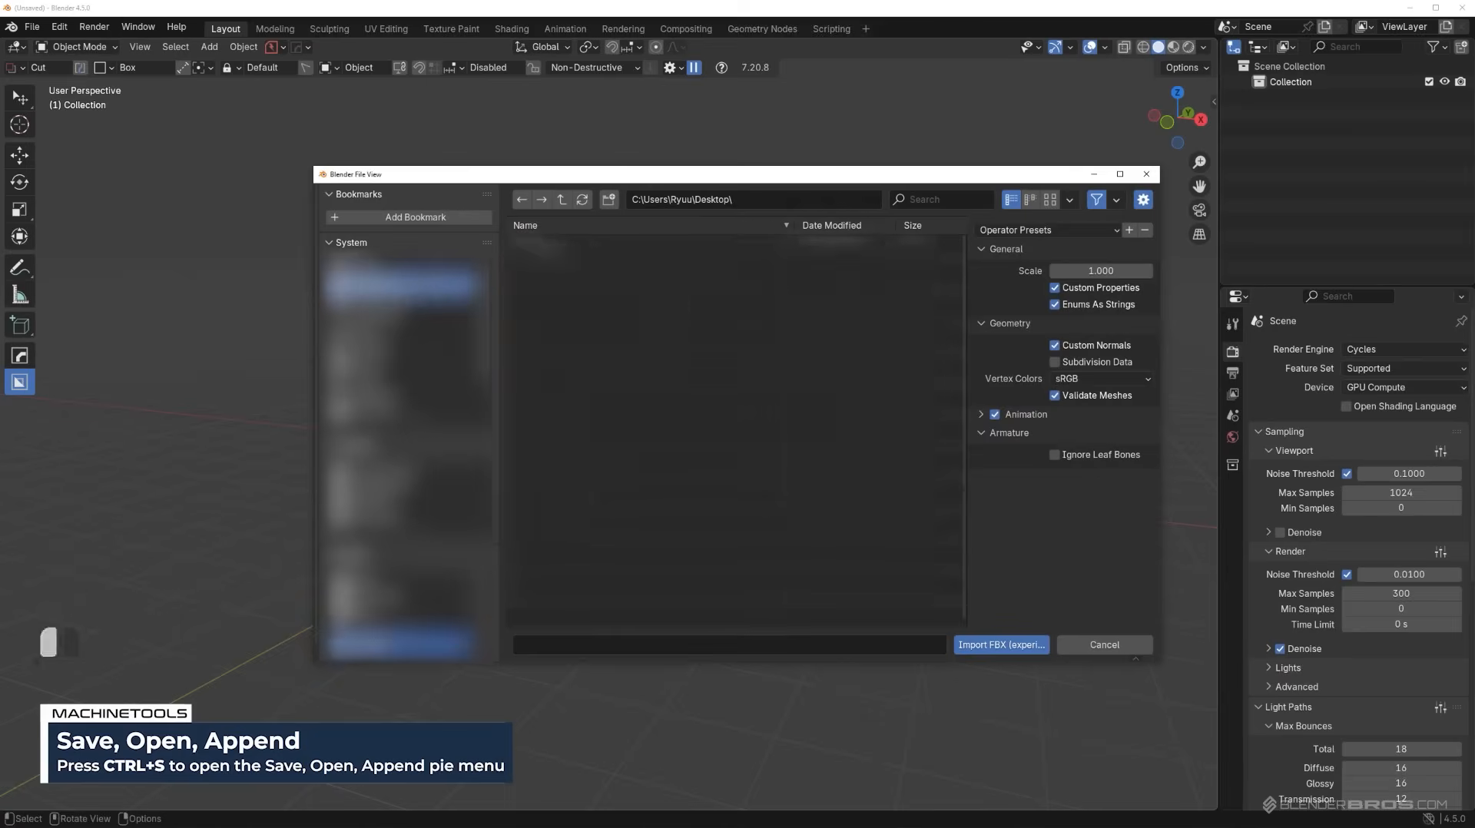
click(621, 619)
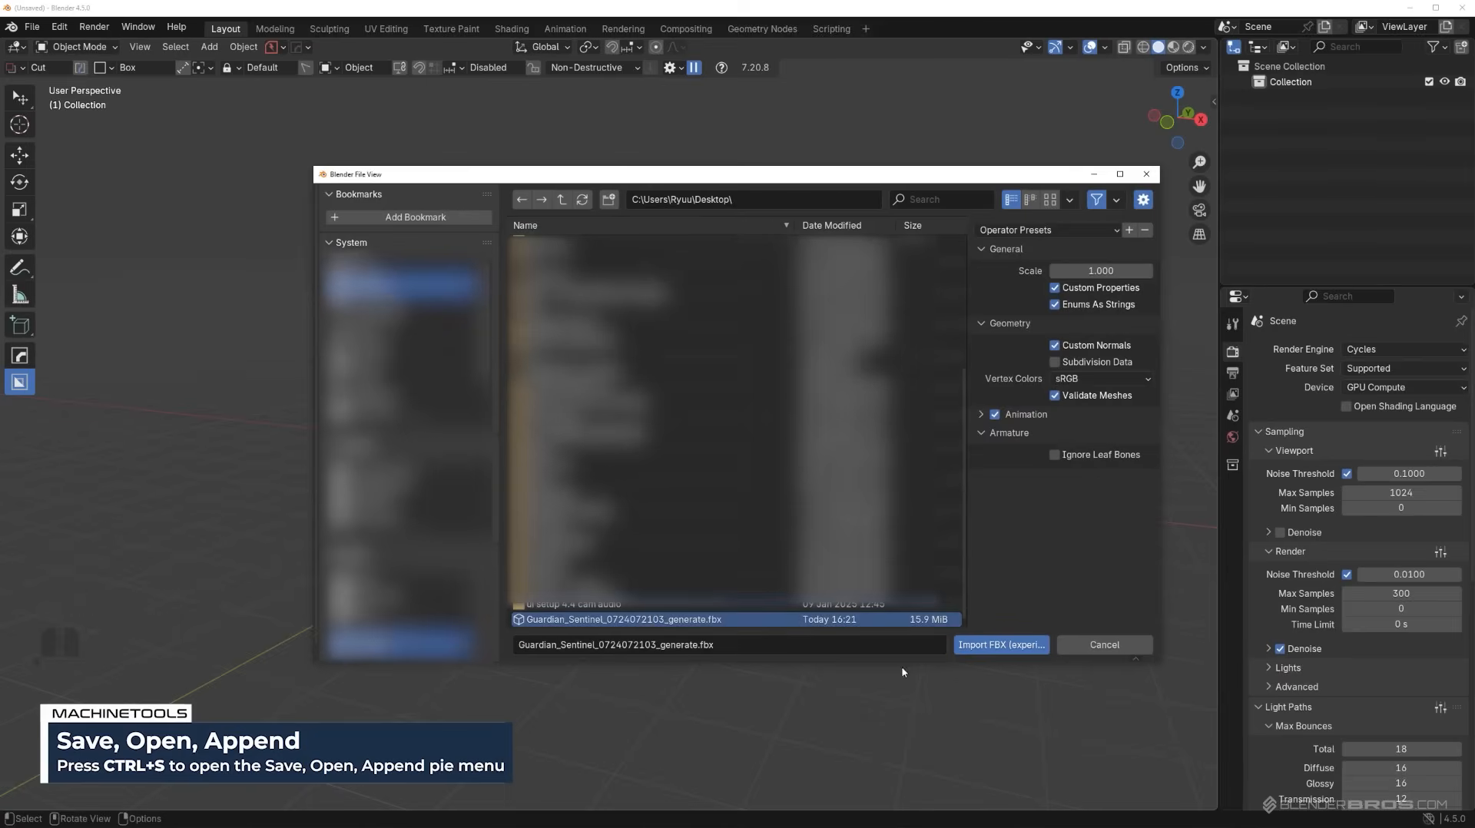
click(1000, 645)
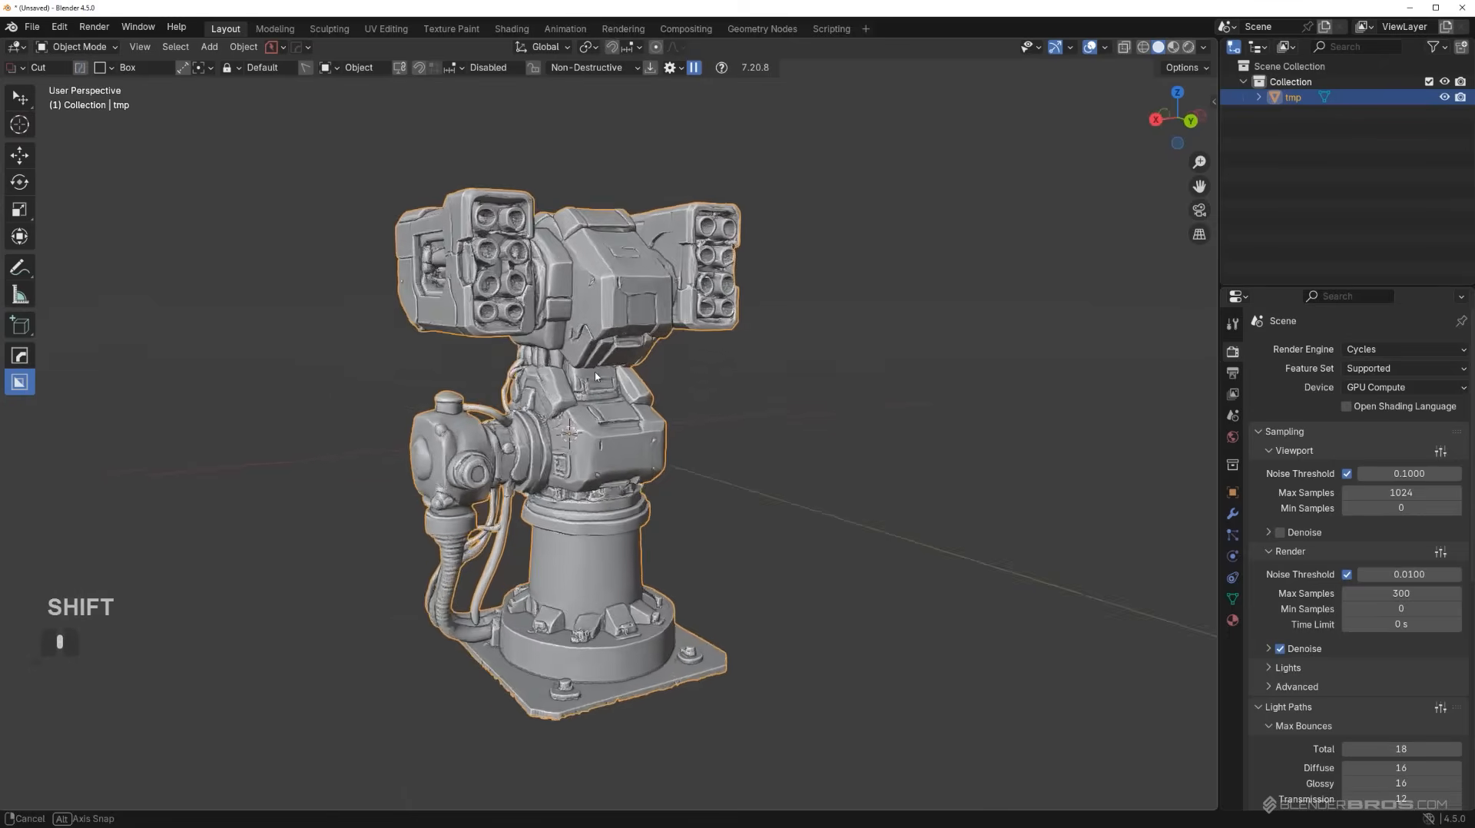
Duplicate the turret aside and add a cube positioned over the turret's head.
key(shift+d)
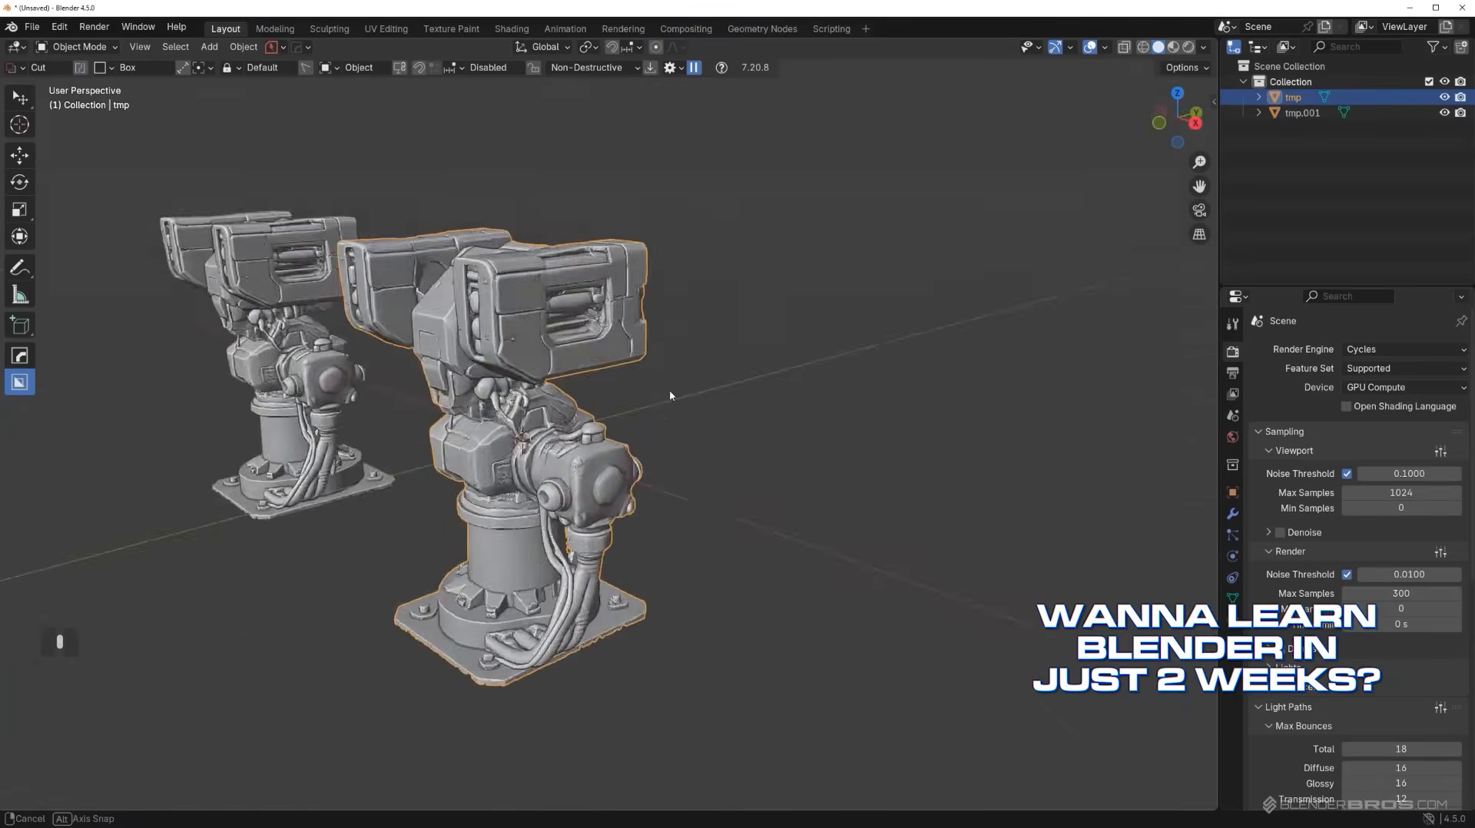
key(shift+a)
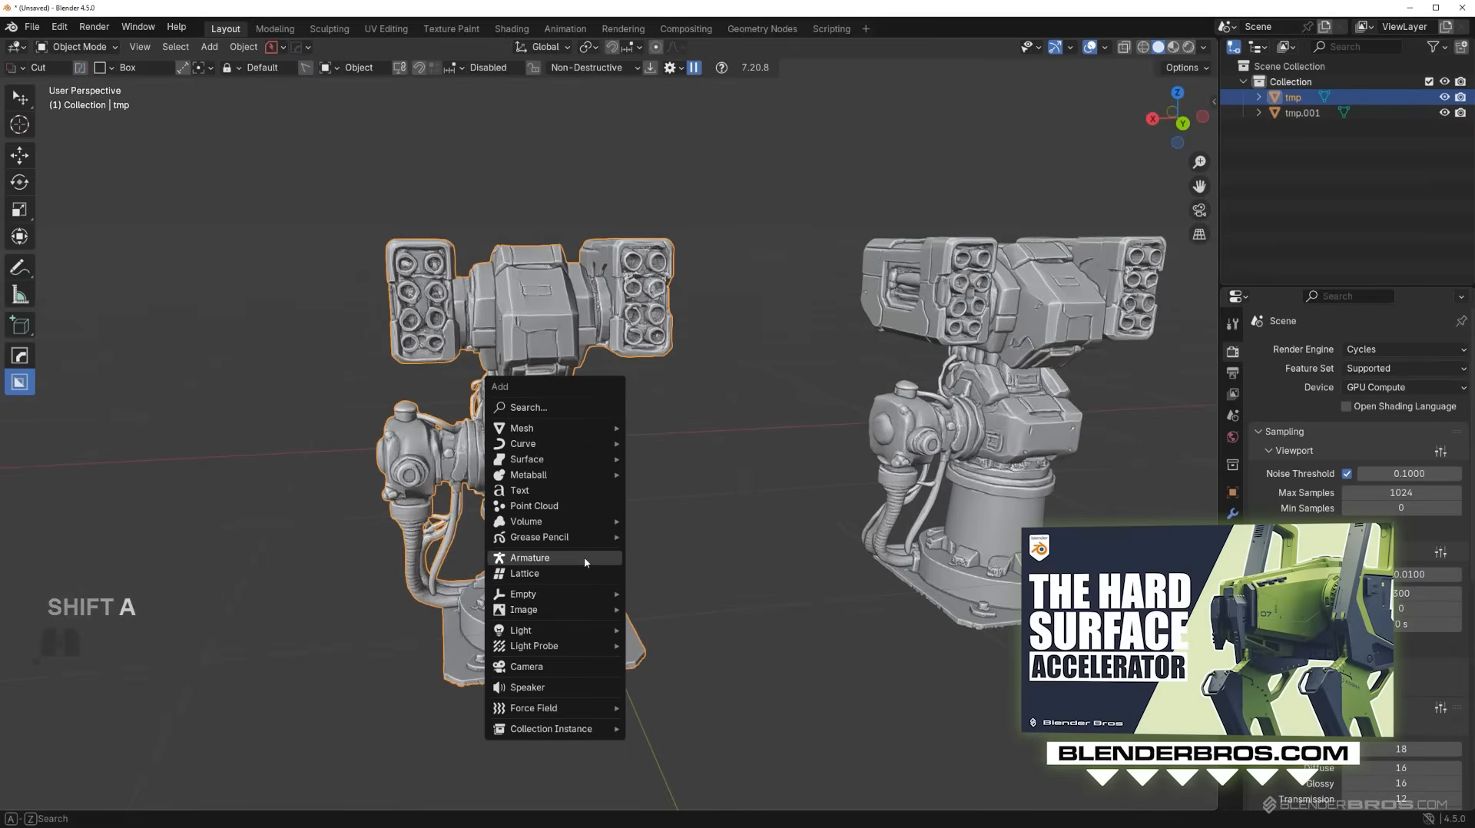
mouse_move(522, 427)
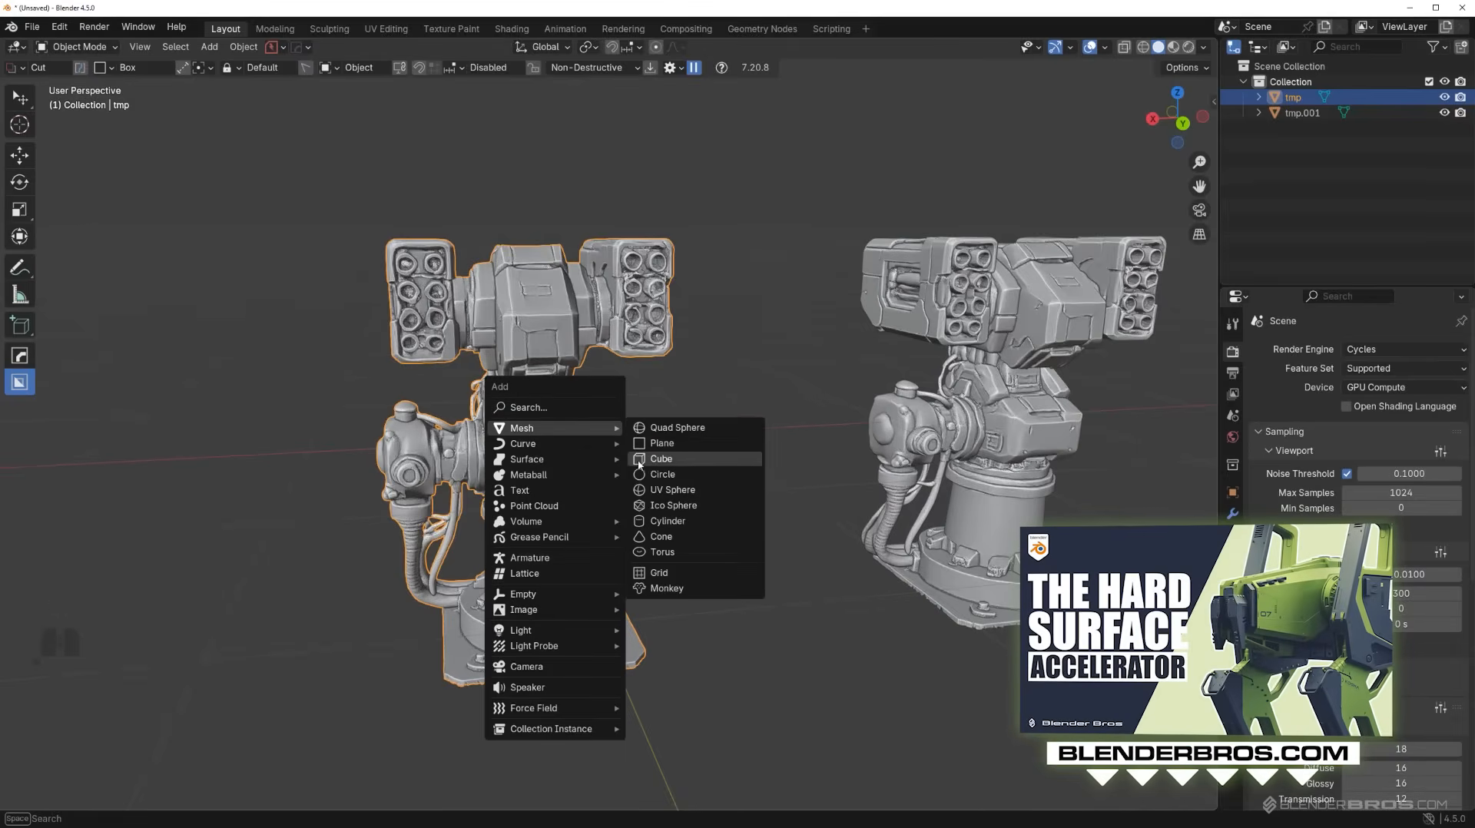
click(661, 459)
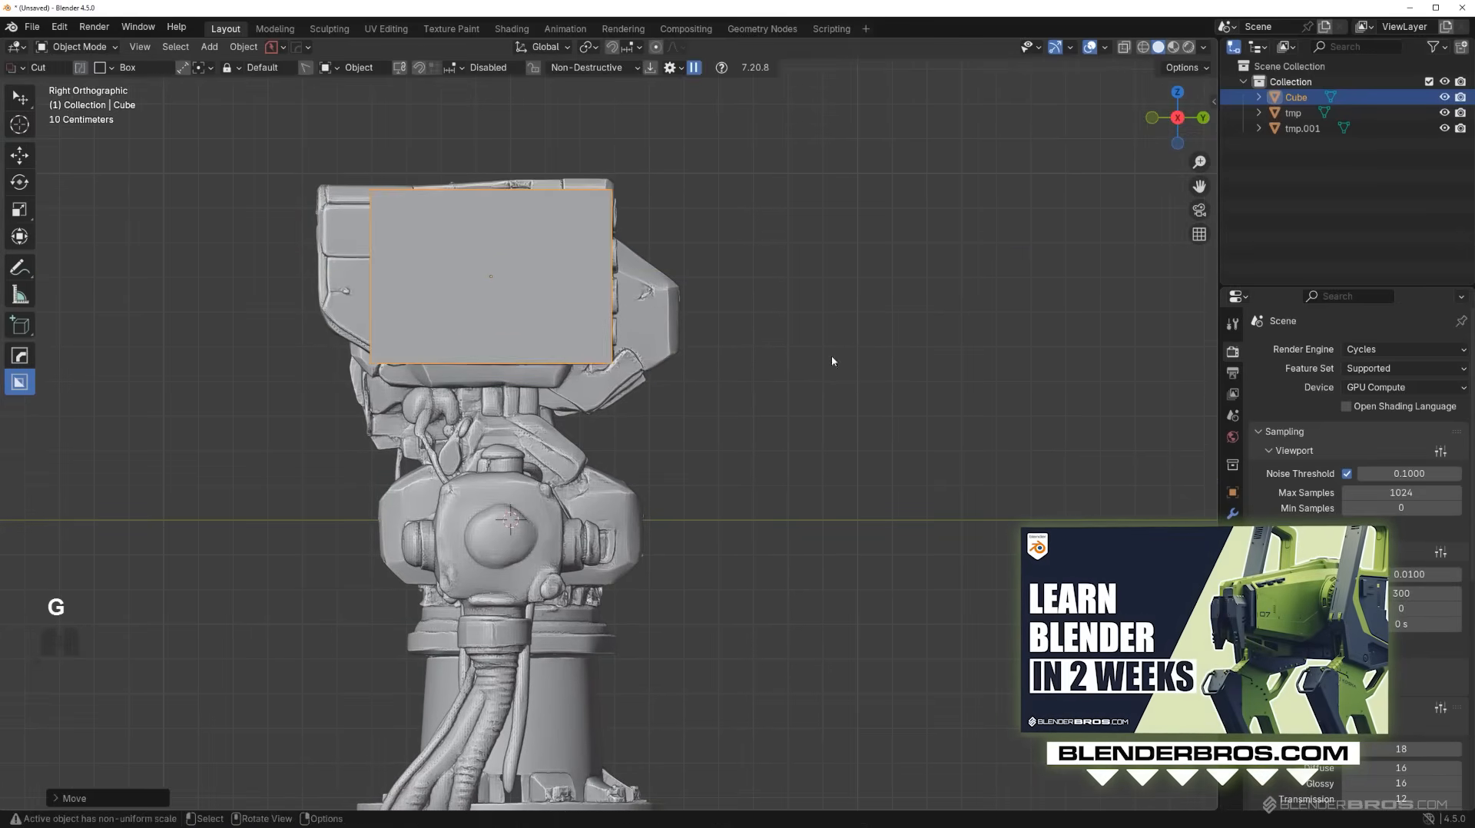
Shape the cube in Edit Mode over one side pod of the turret head.
key(Tab)
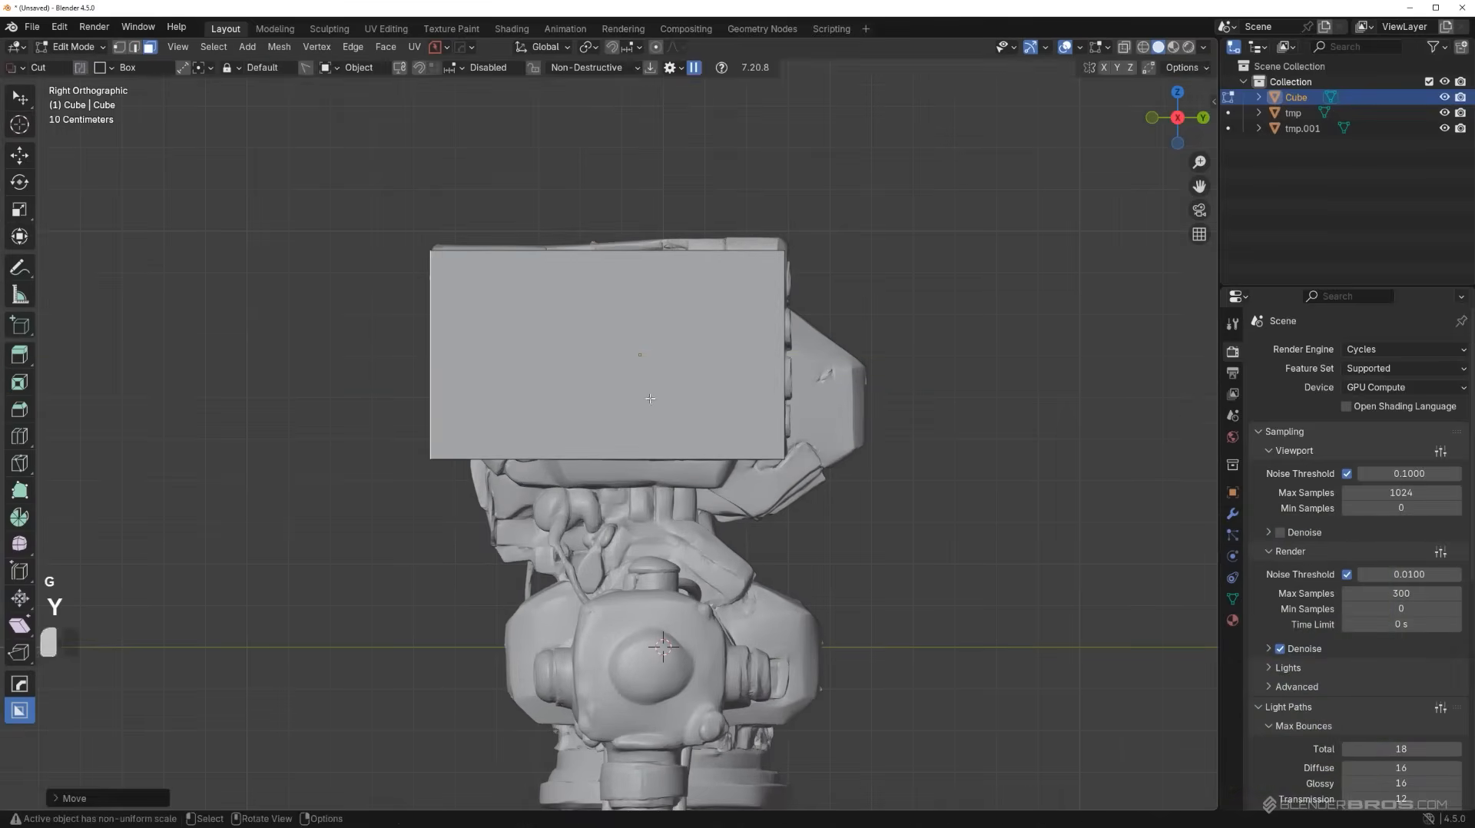
drag(648, 398, 602, 518)
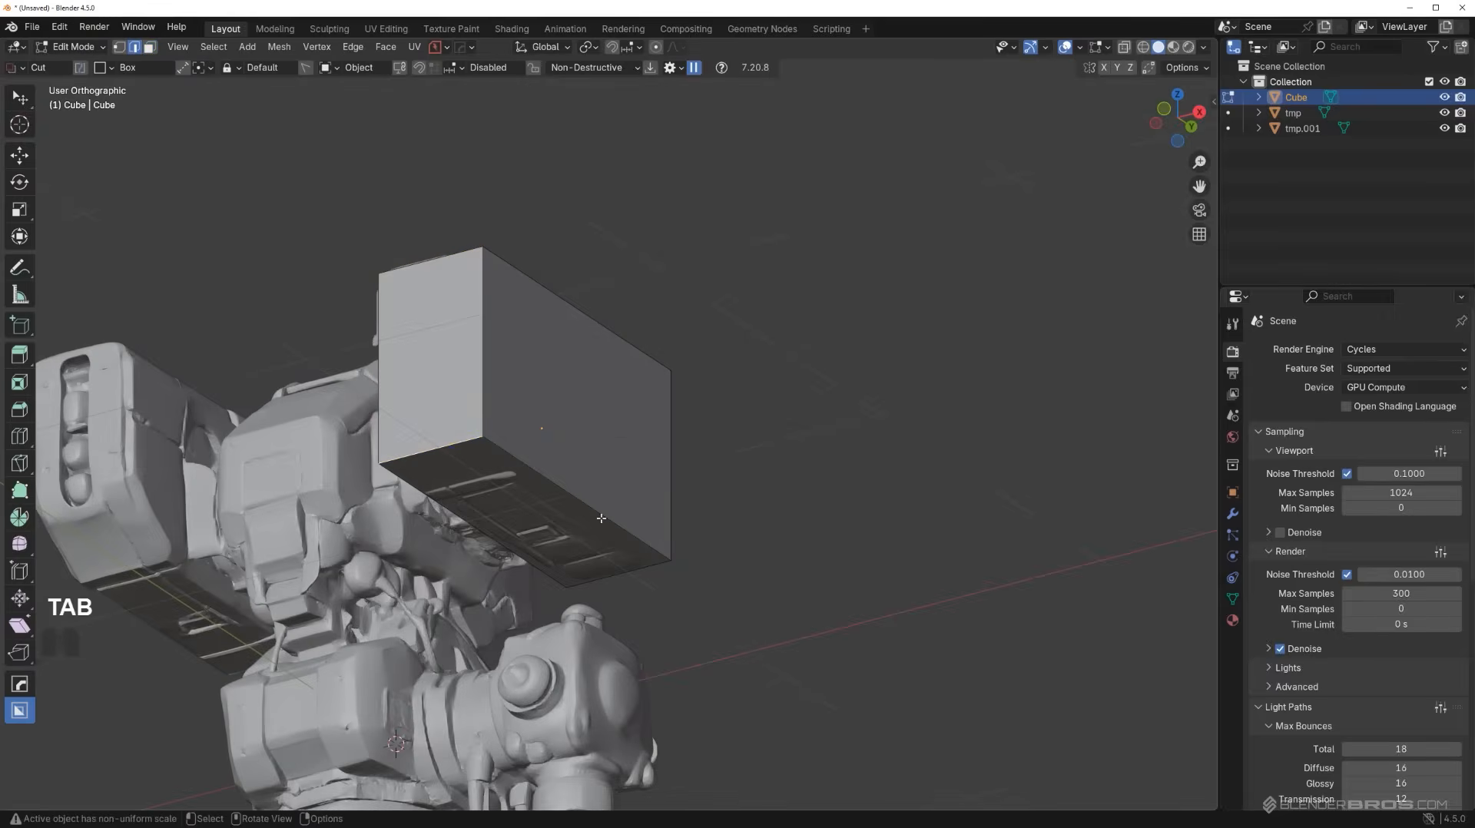
click(442, 442)
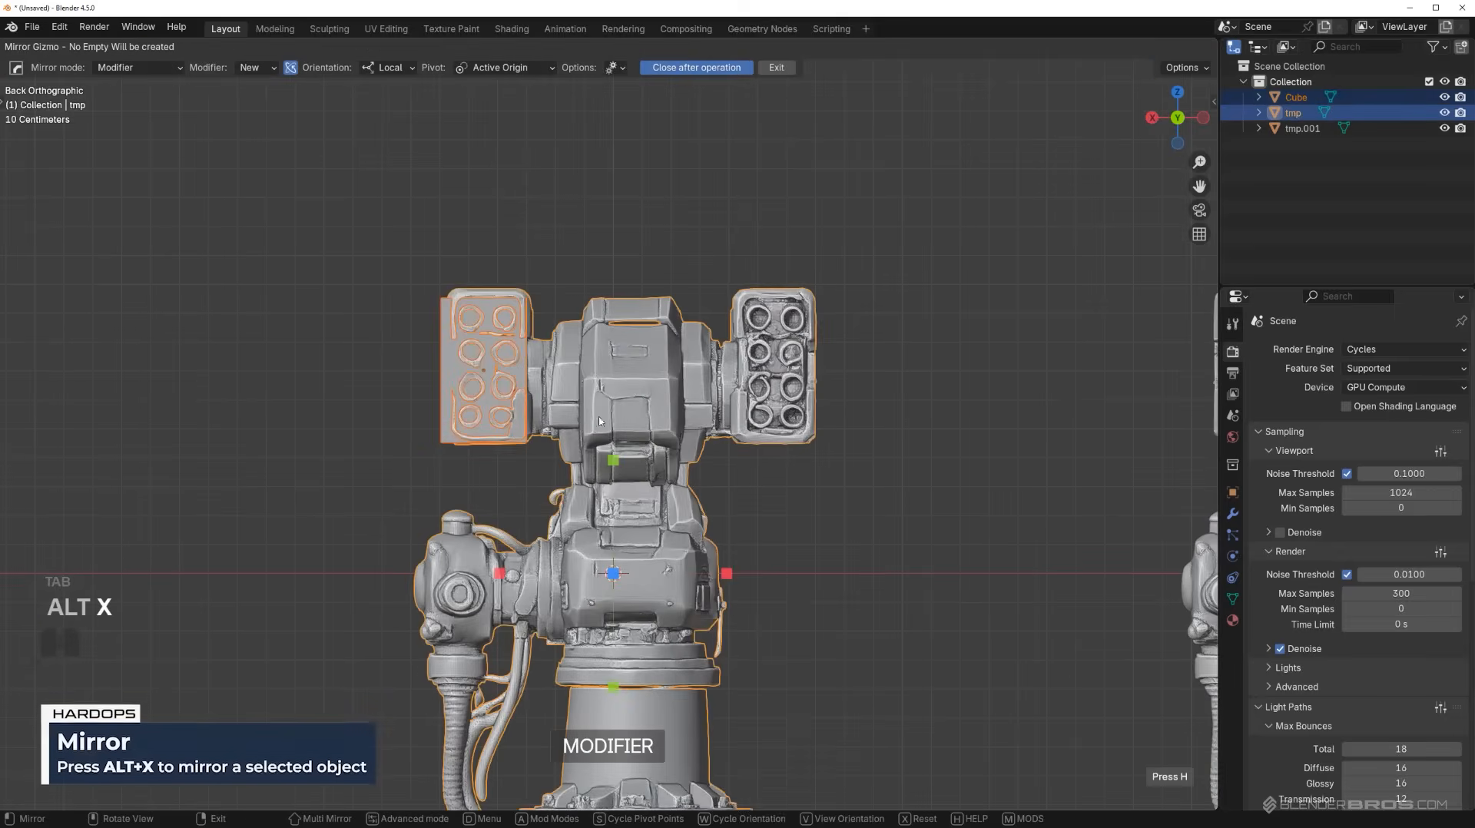
click(696, 67)
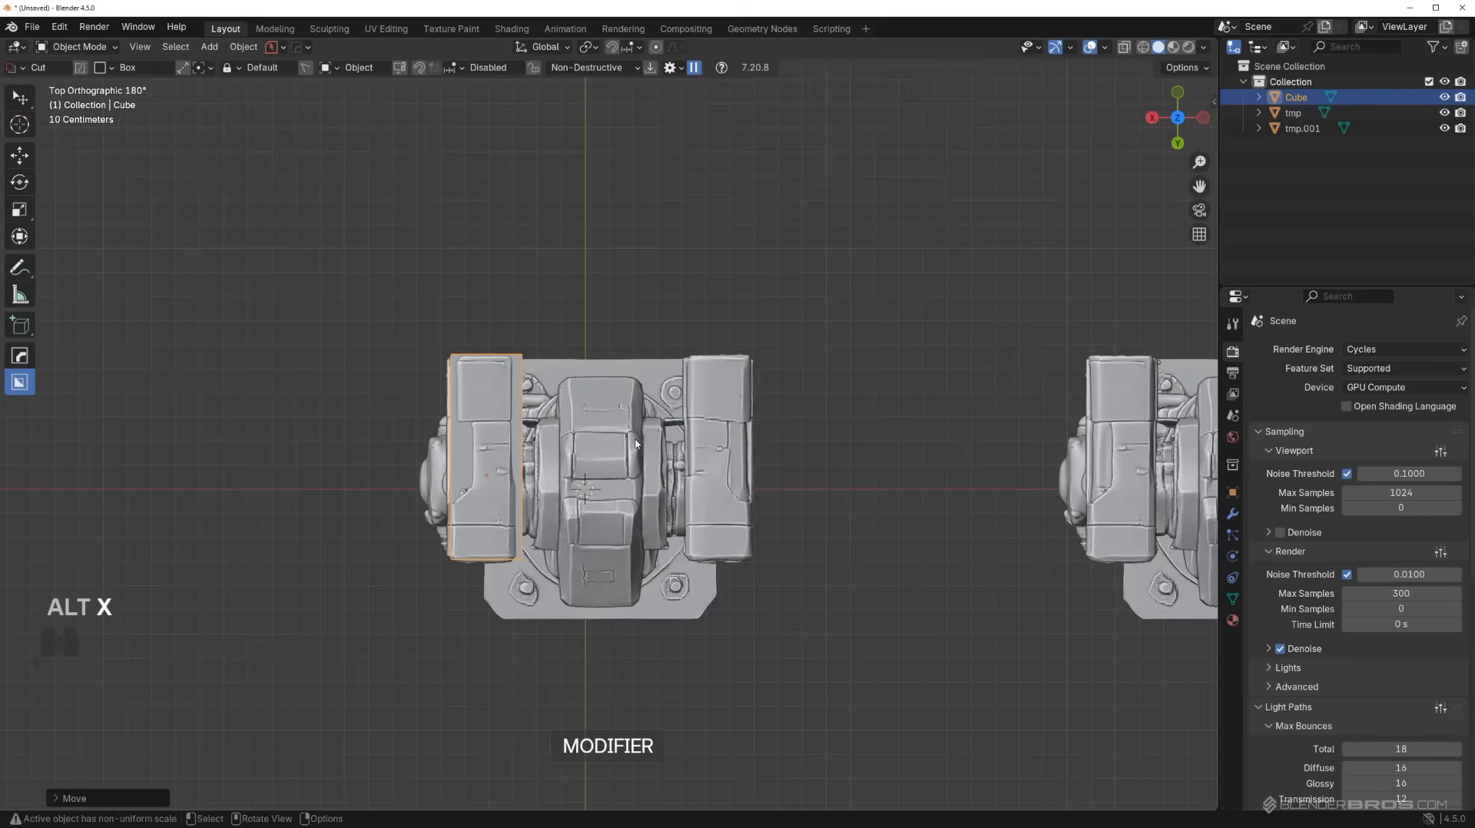
click(1292, 113)
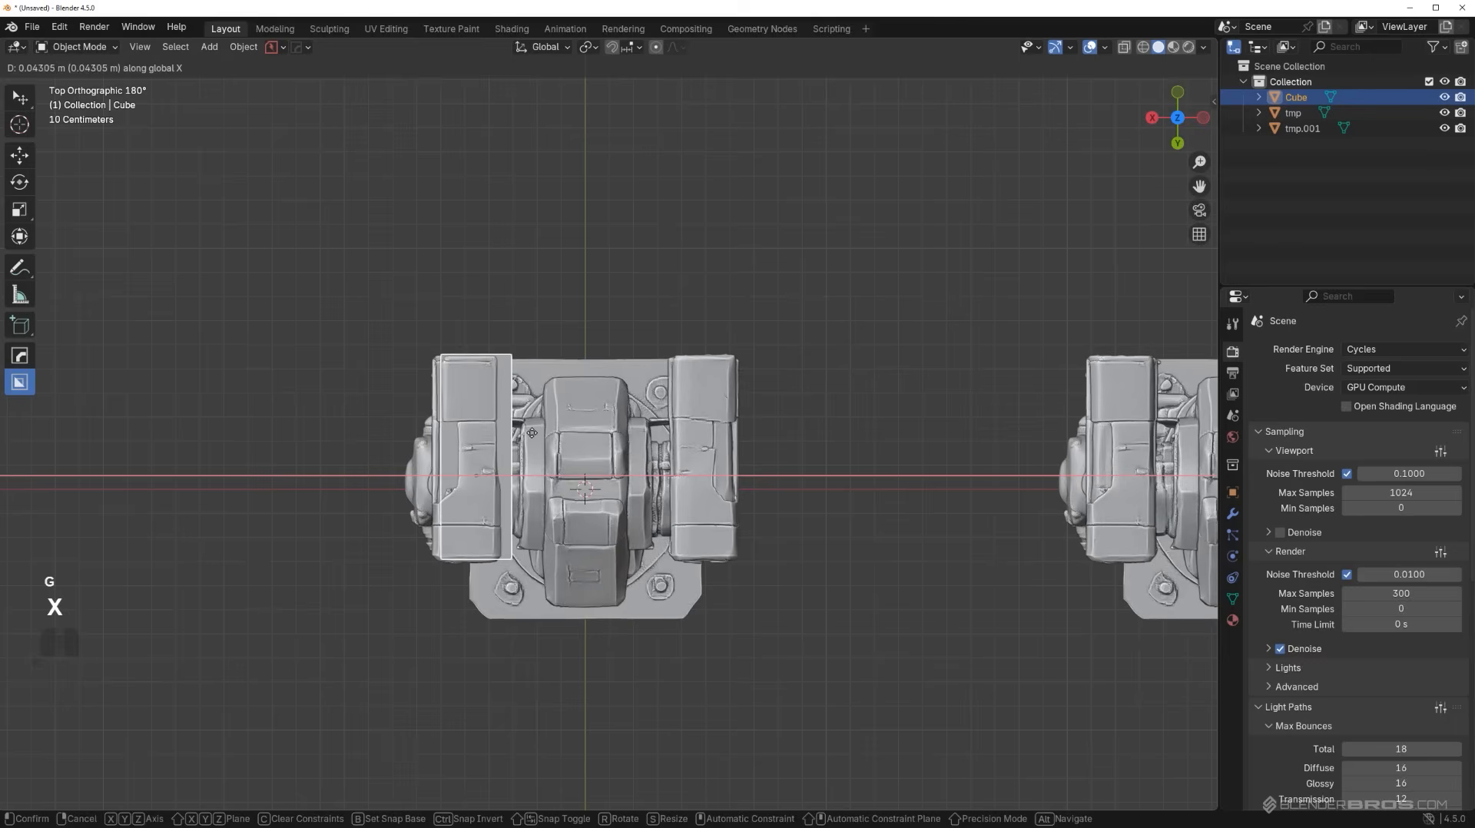
Mirror the side pod block onto the opposite pod with HardOps mirror.
key(alt+x)
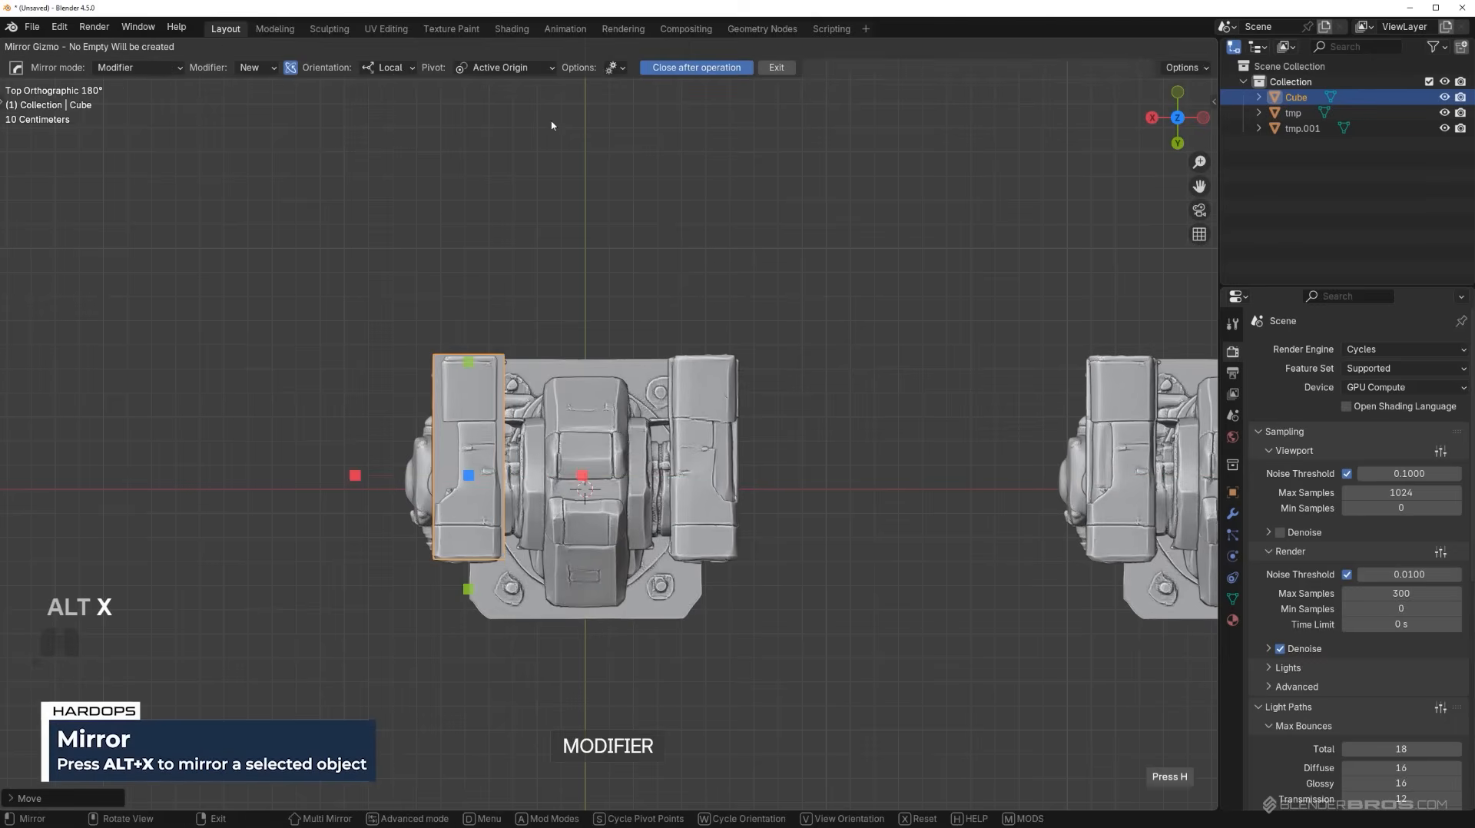
click(504, 66)
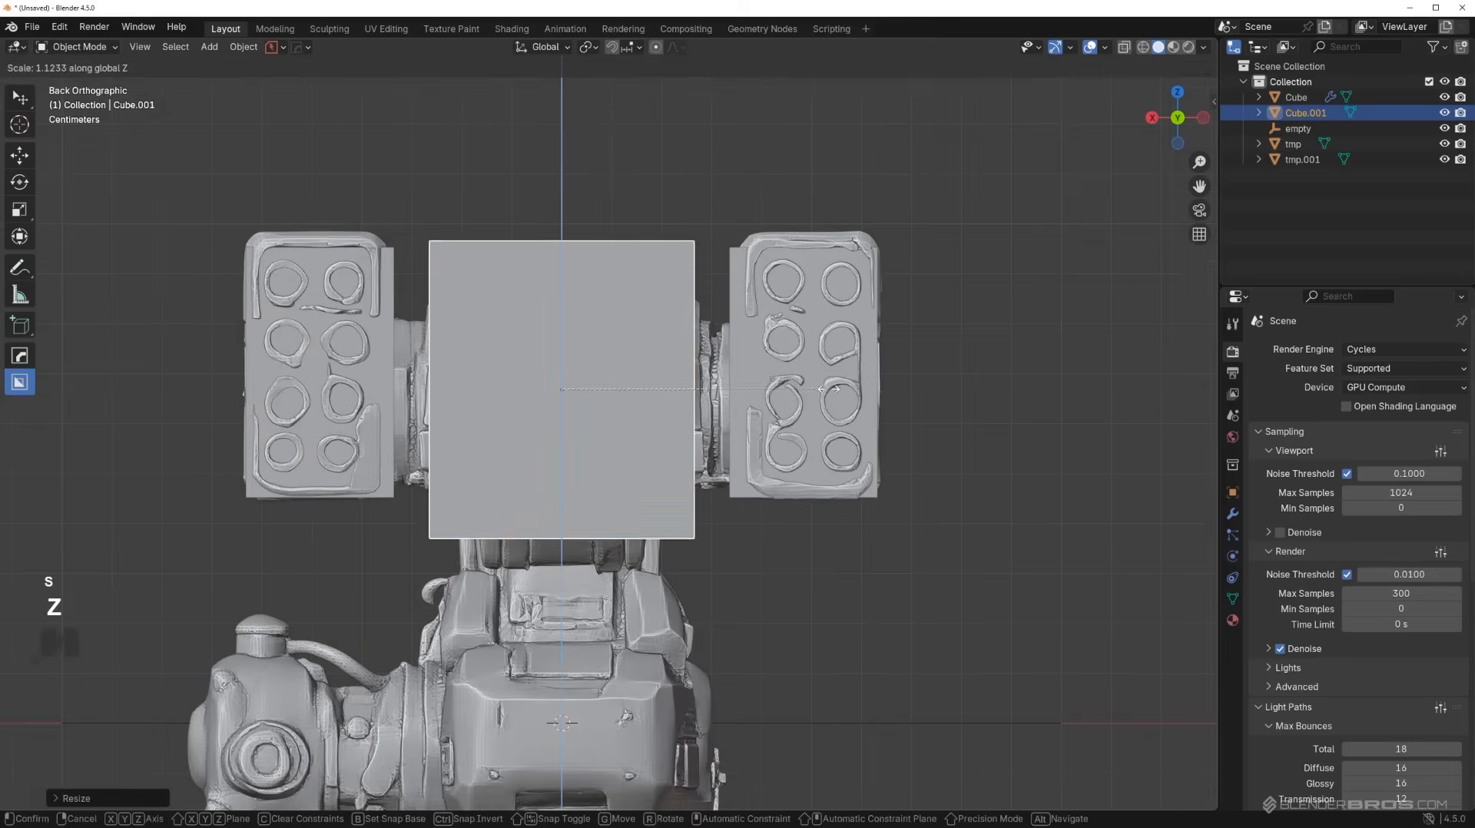
Enable X-ray and check the central head block's fit against the turret from the side view.
key(alt+z)
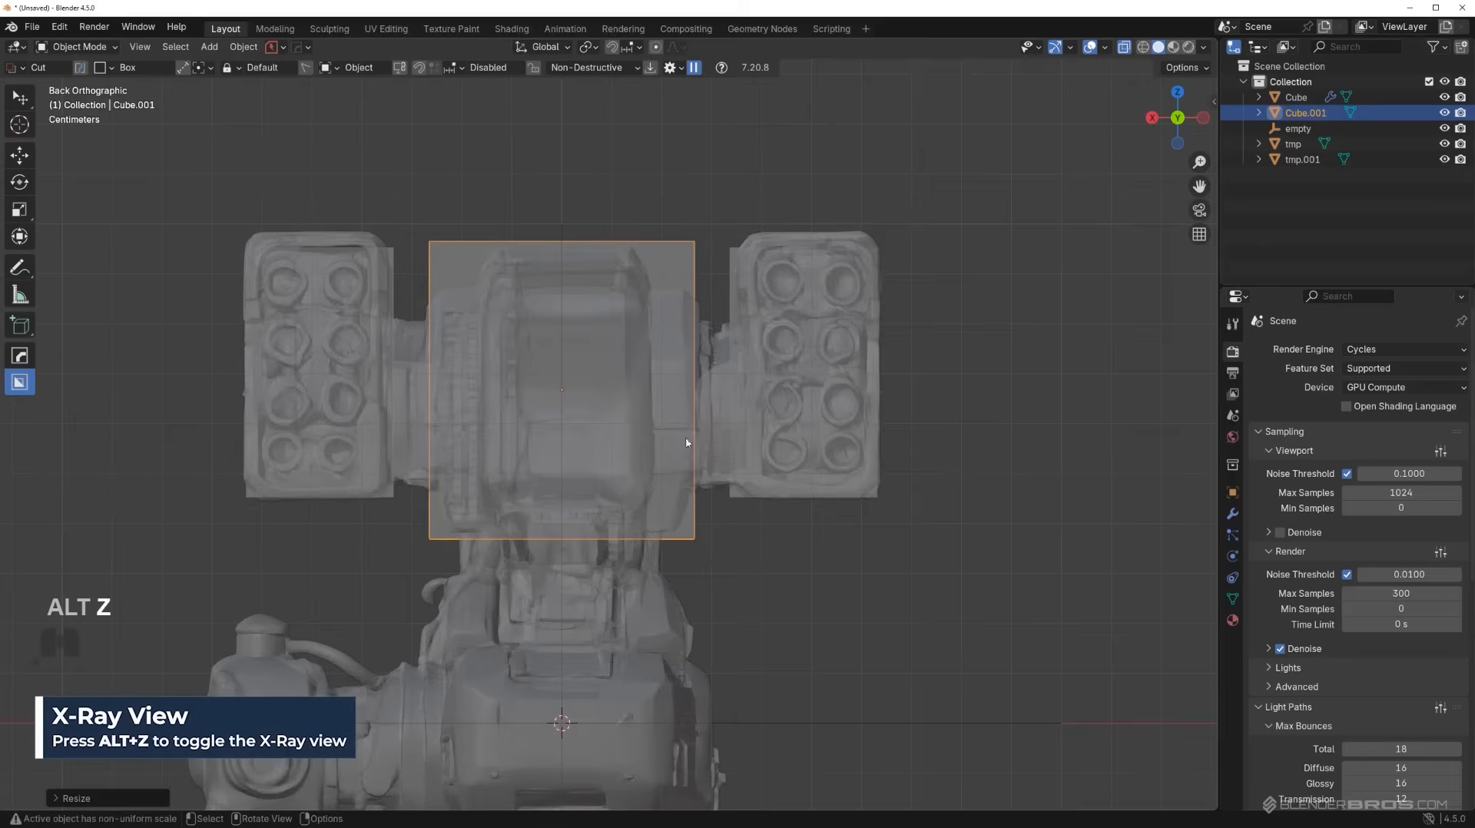
drag(687, 443, 828, 388)
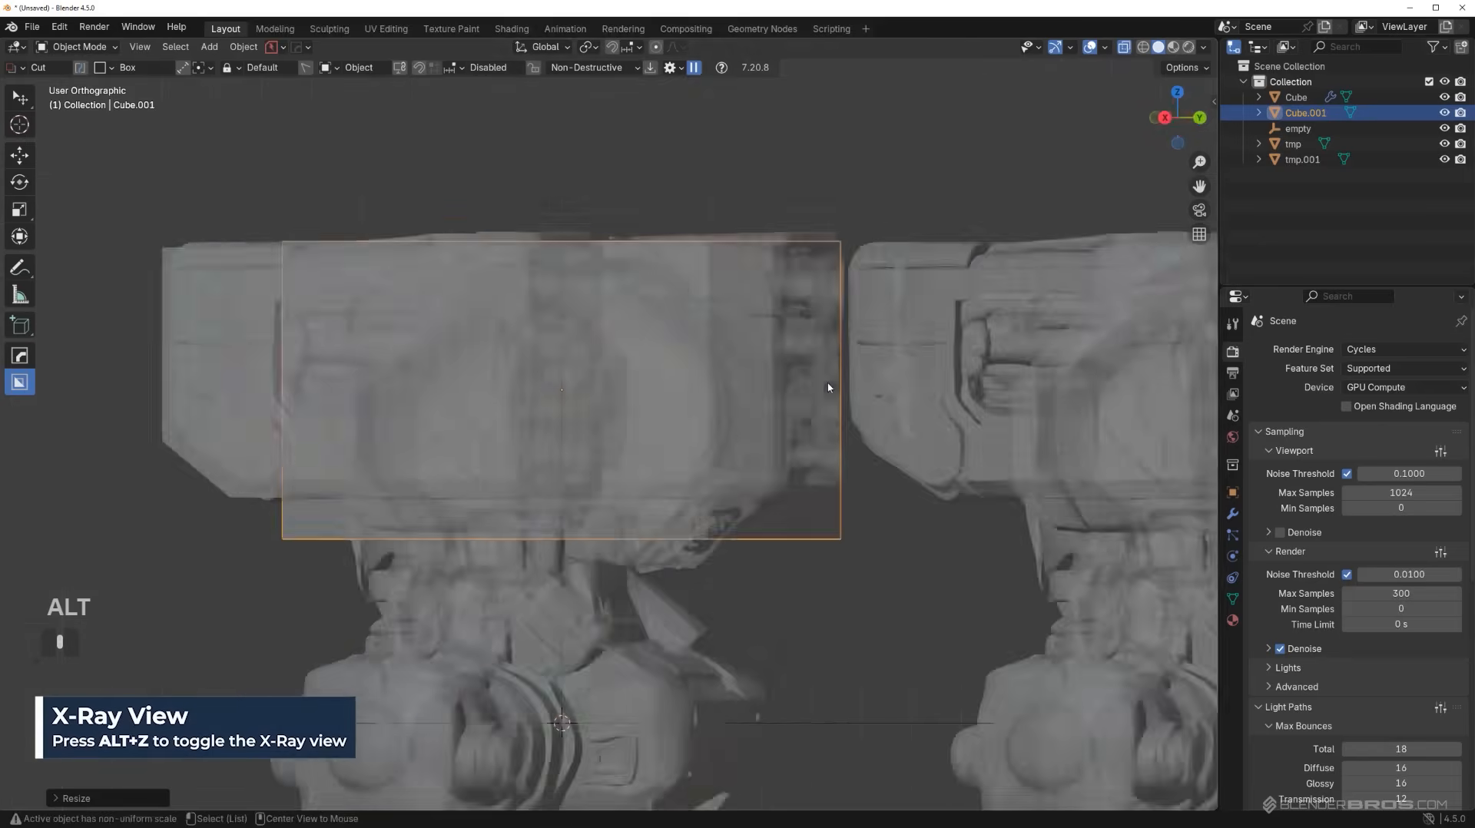
key(KP_3)
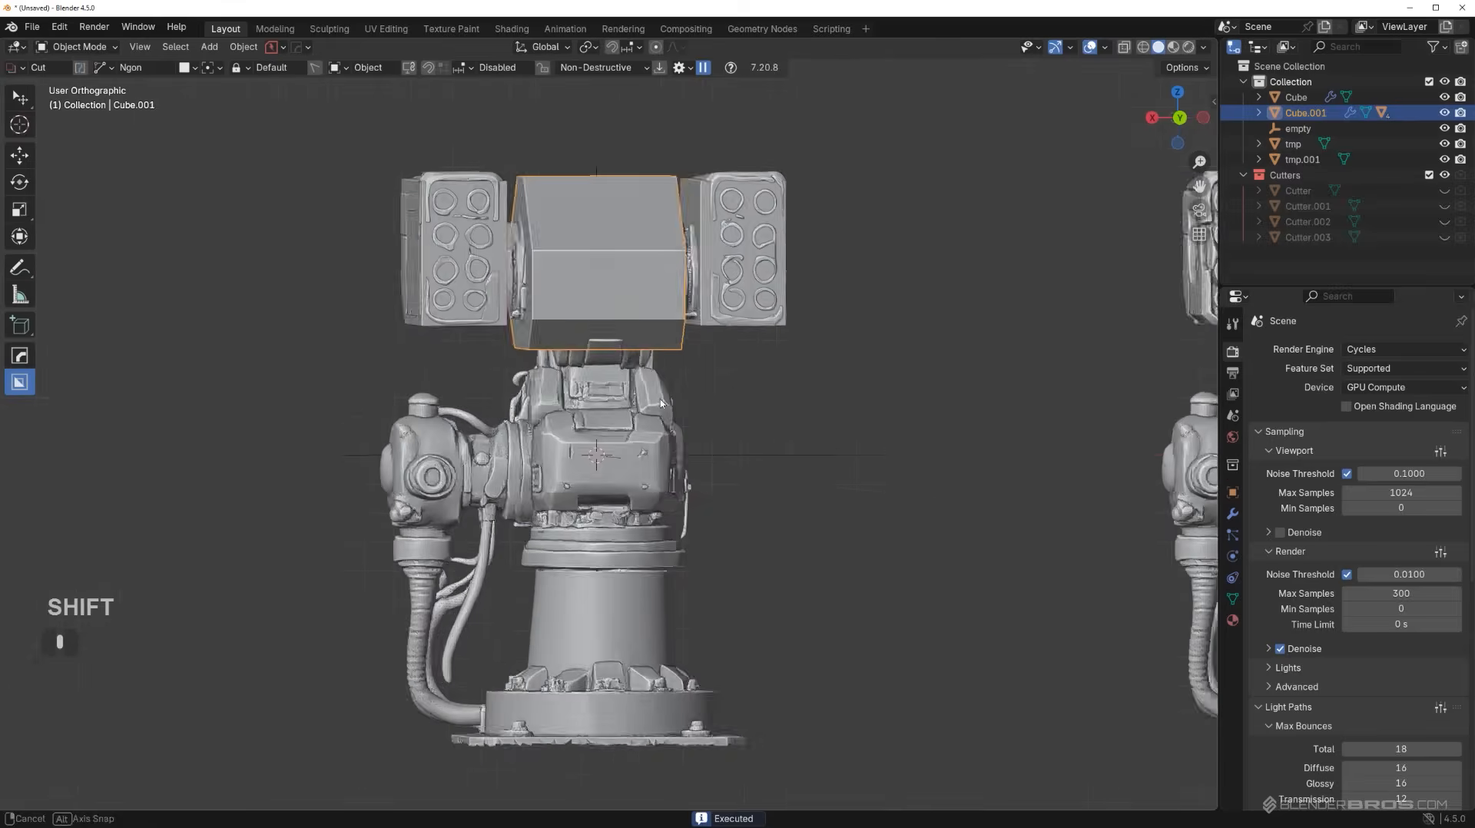
Add a pedestal cylinder over the turret column and extrude its faces along their normals.
key(shift+a)
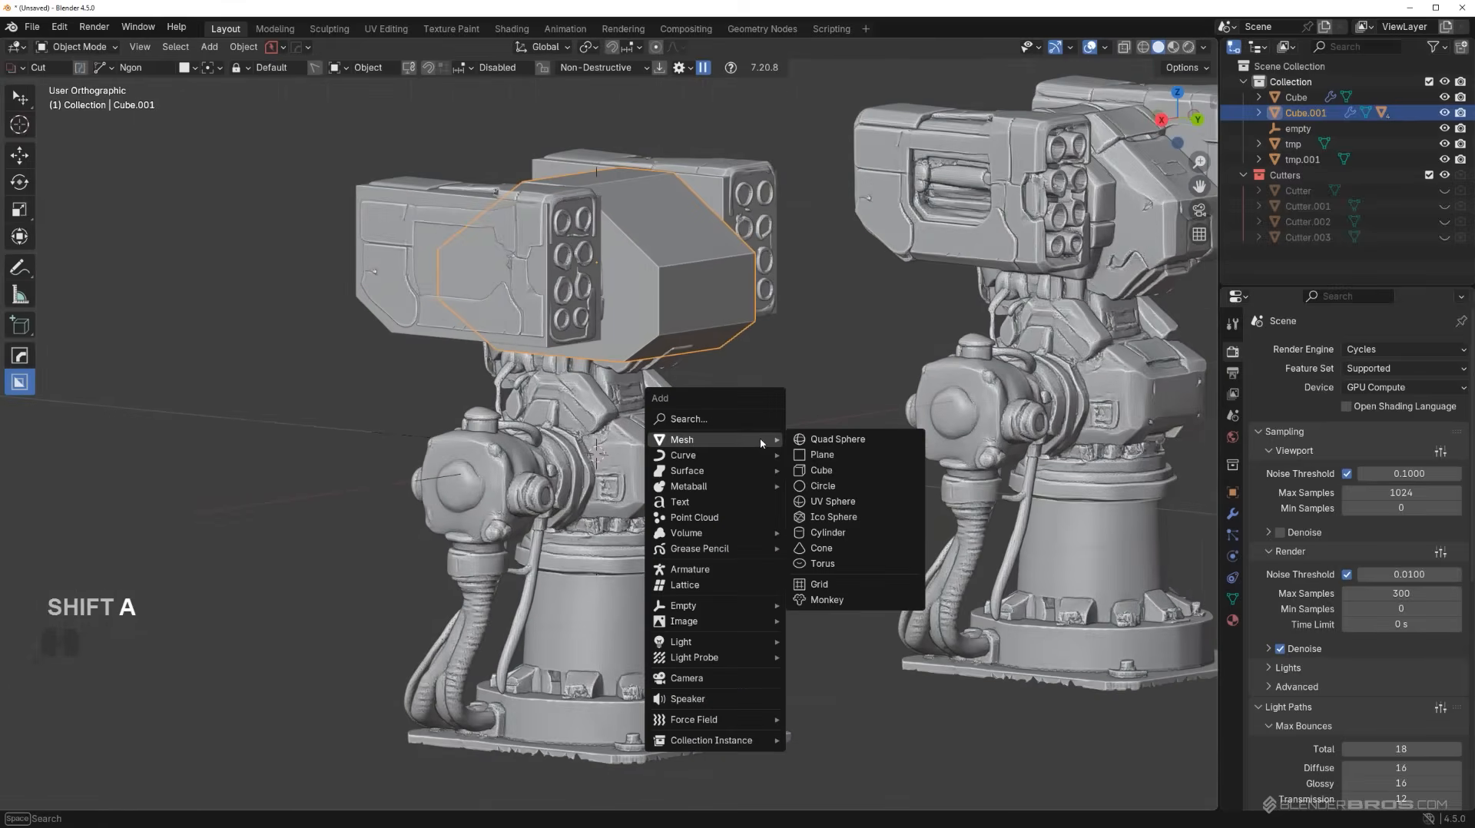
mouse_move(843, 487)
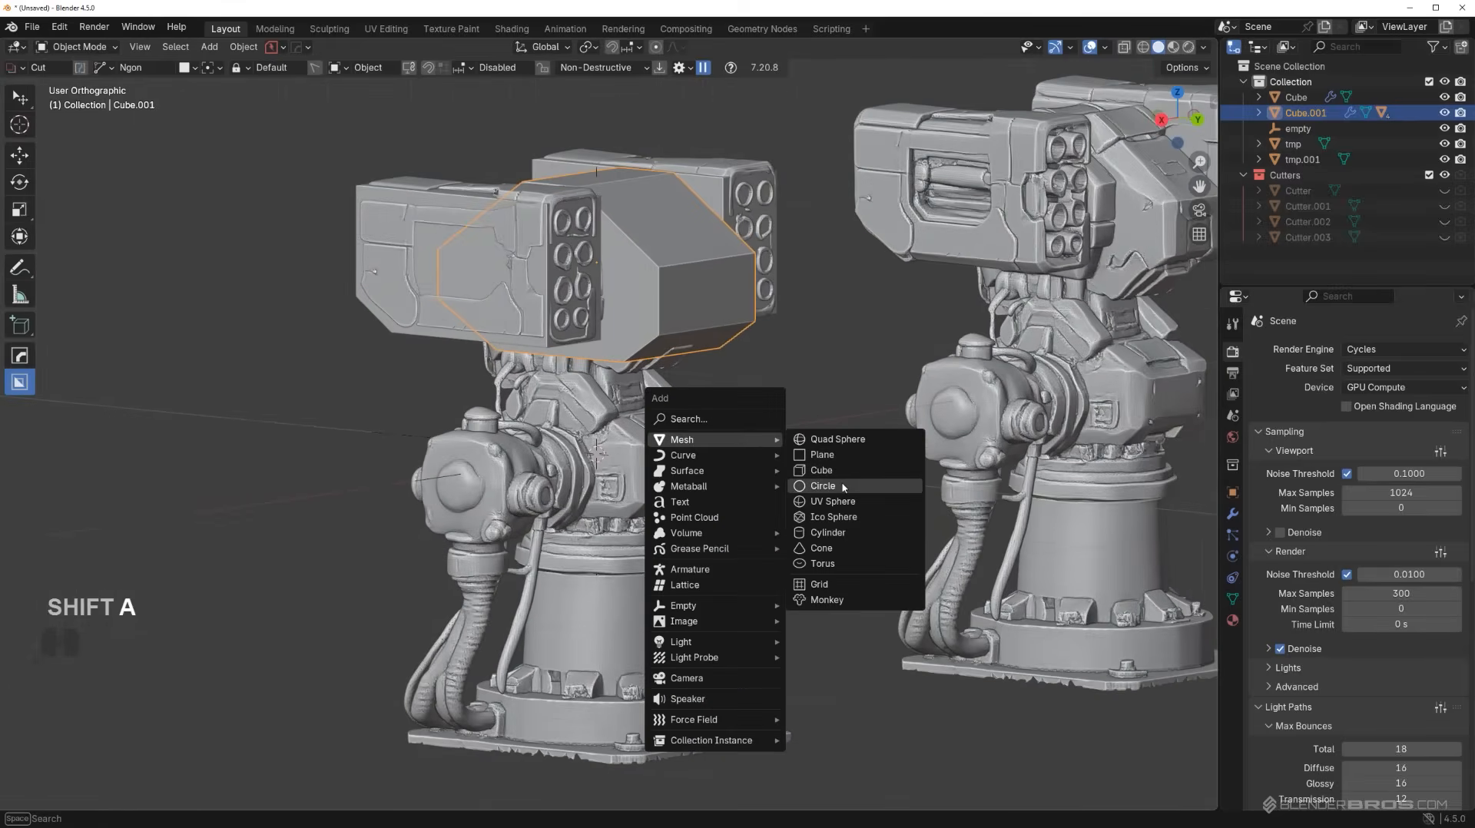
click(827, 533)
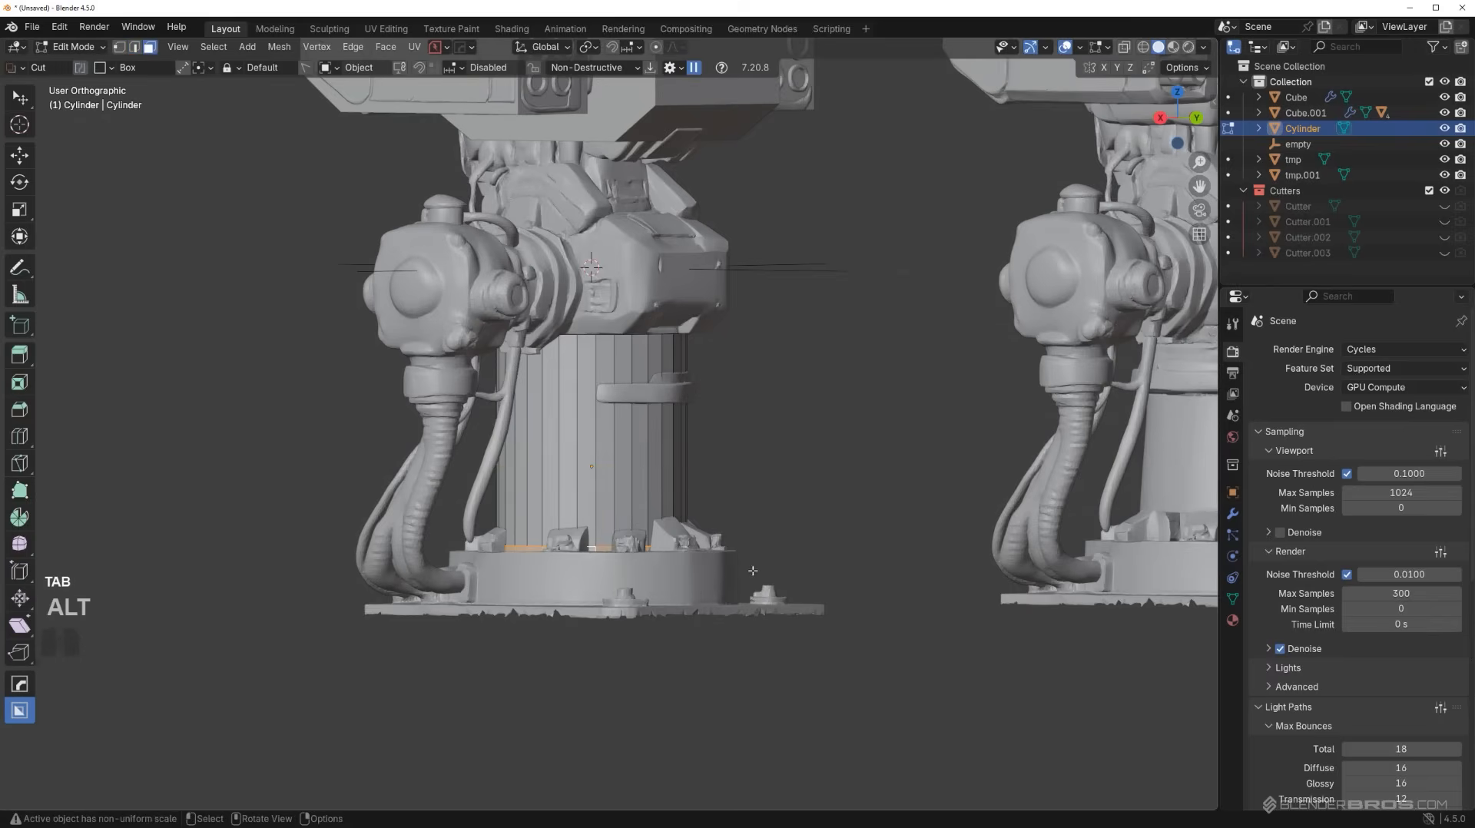
key(q)
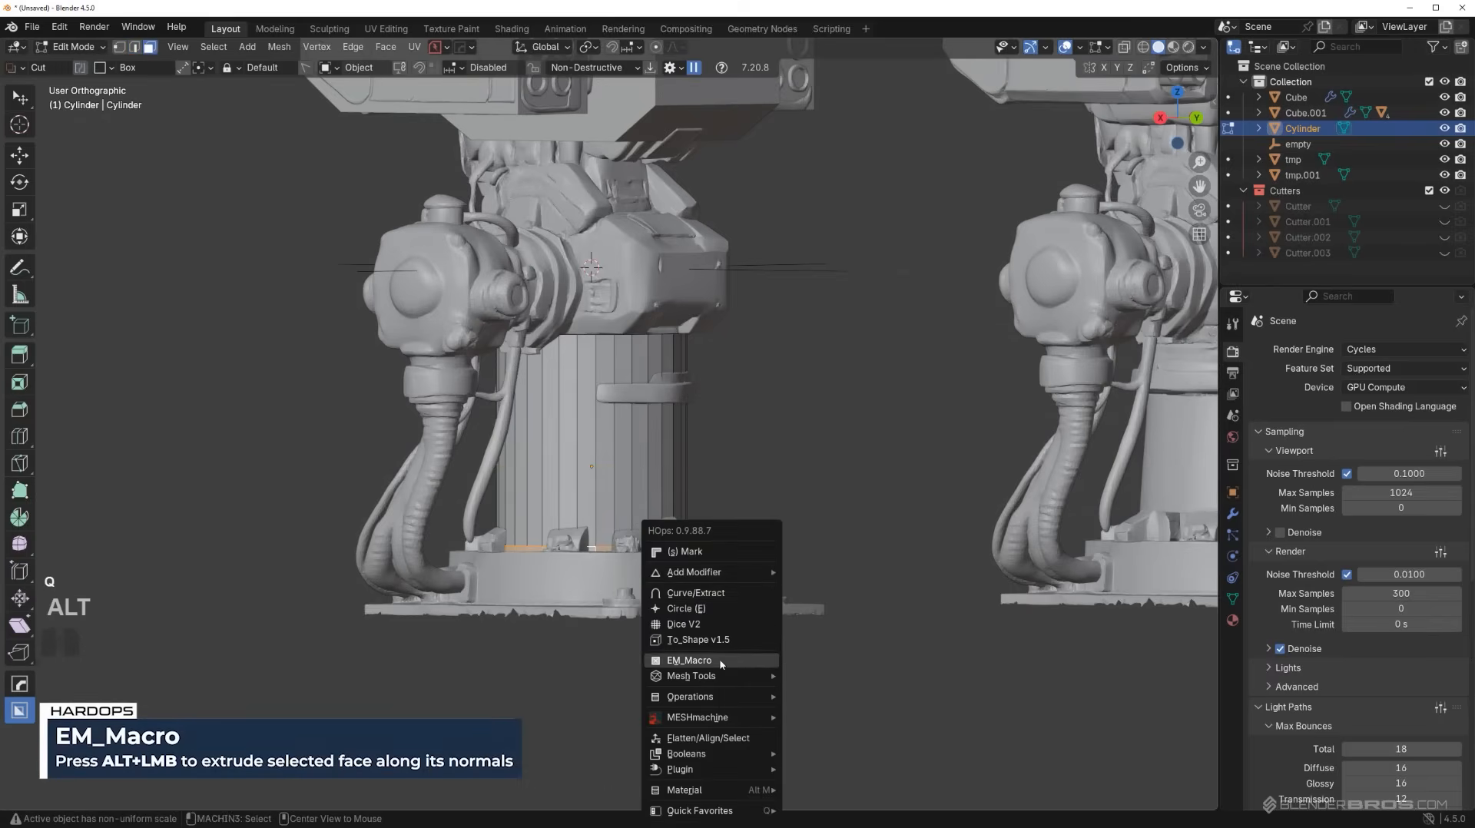
click(689, 659)
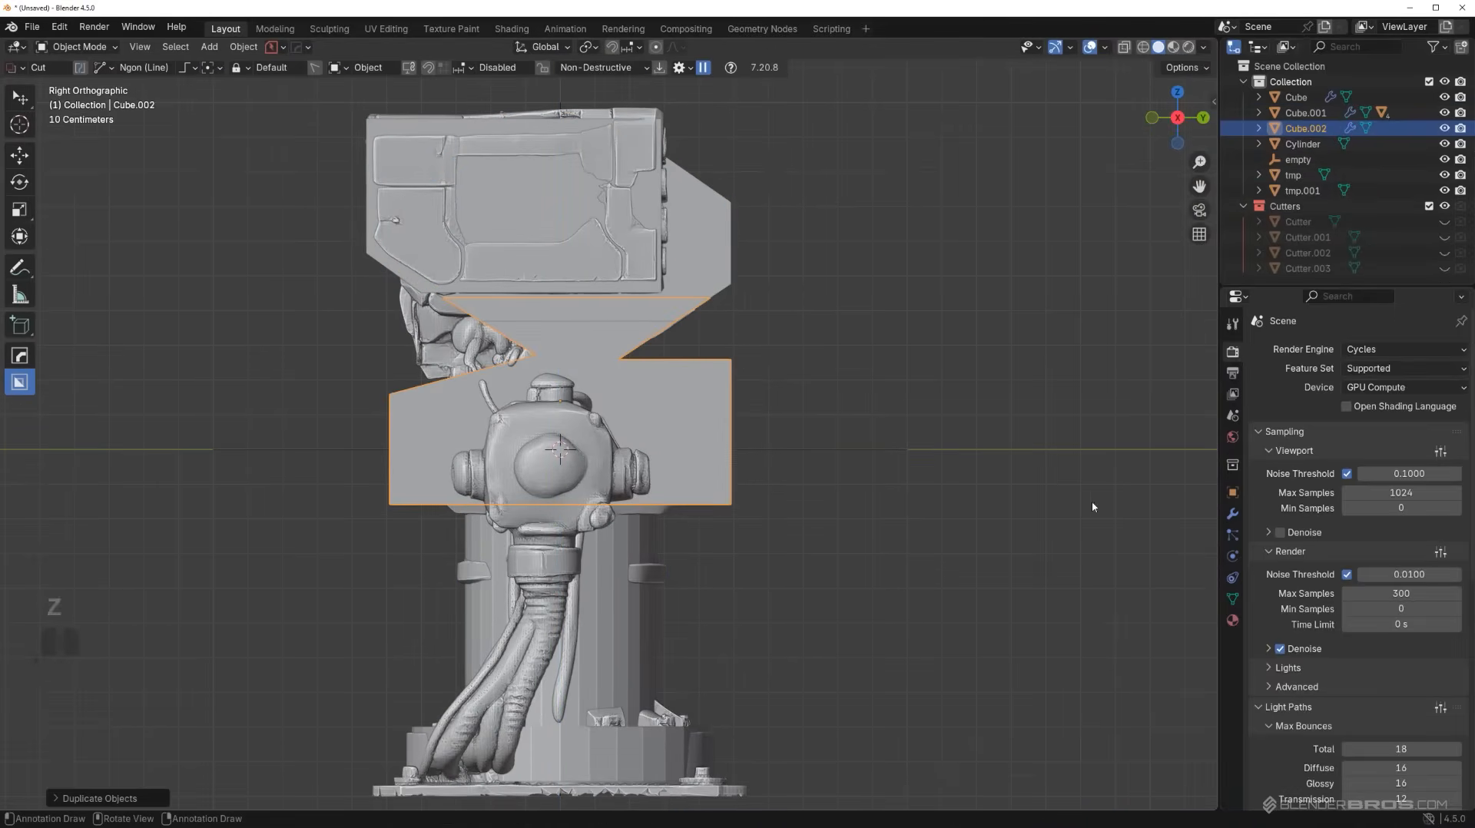
Reshape Cube.002 in Edit Mode into a straight box wrapping the round neck joint.
click(1230, 514)
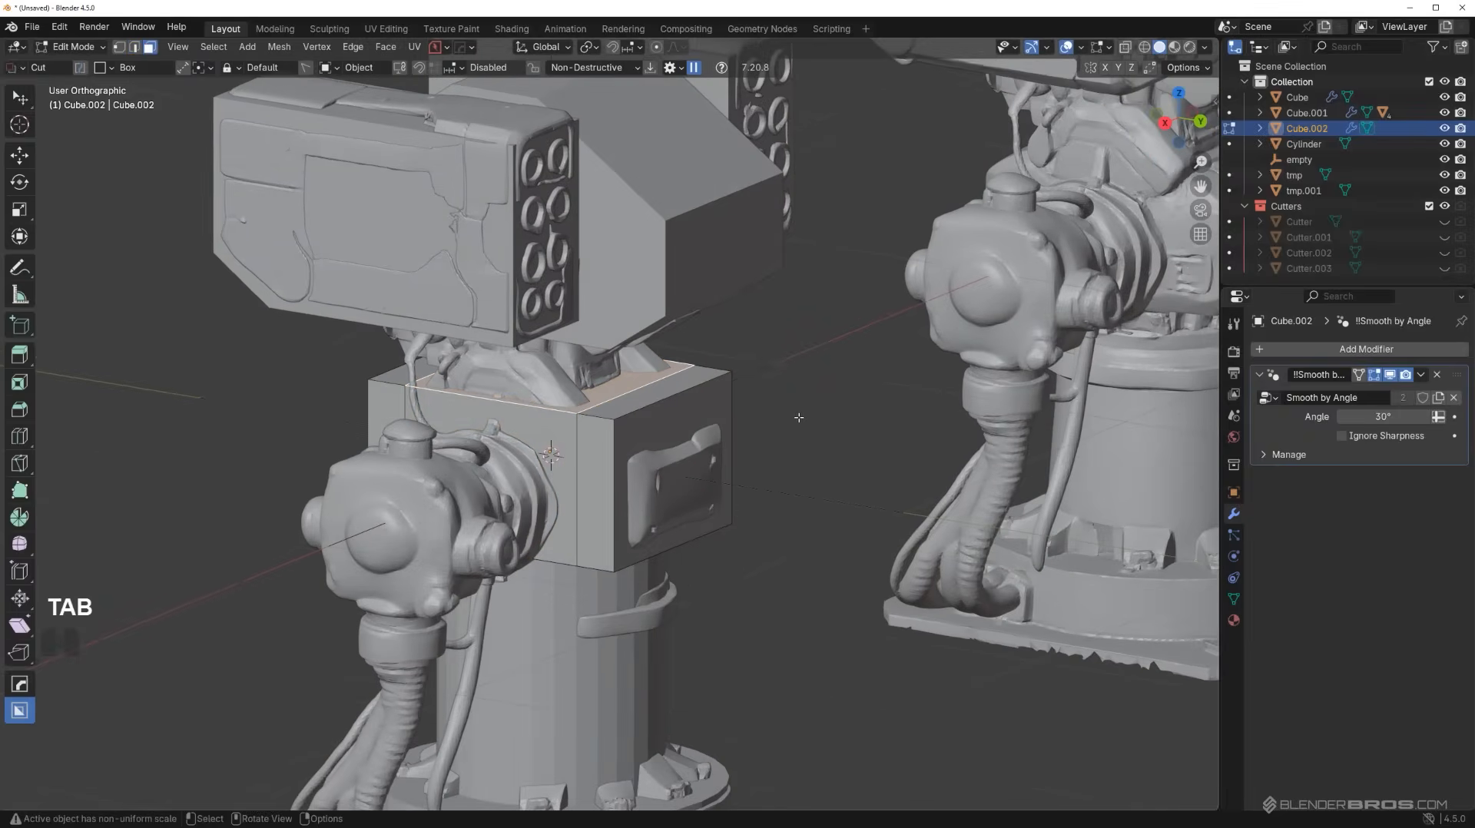
key(e)
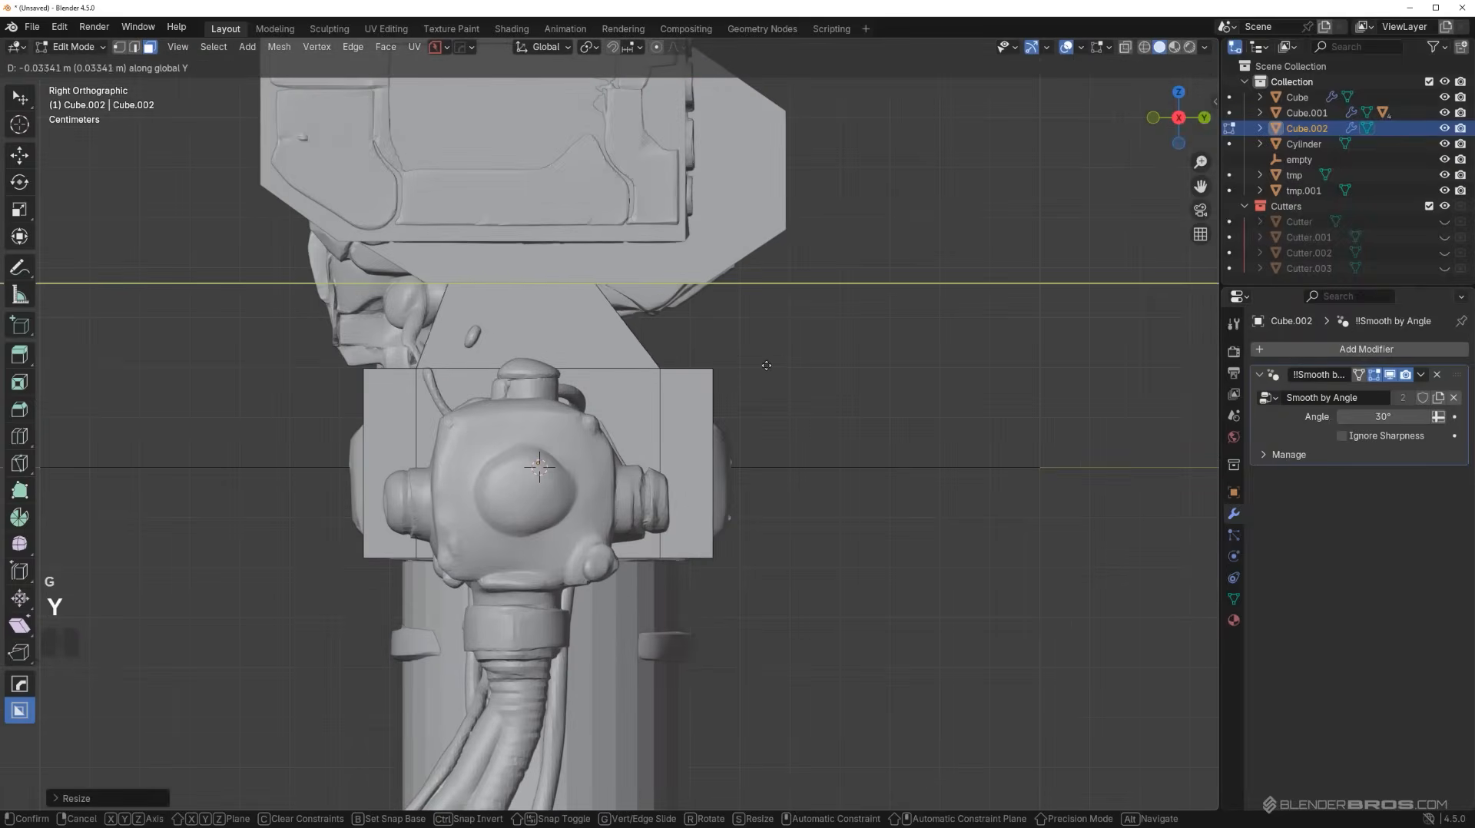
key(Tab)
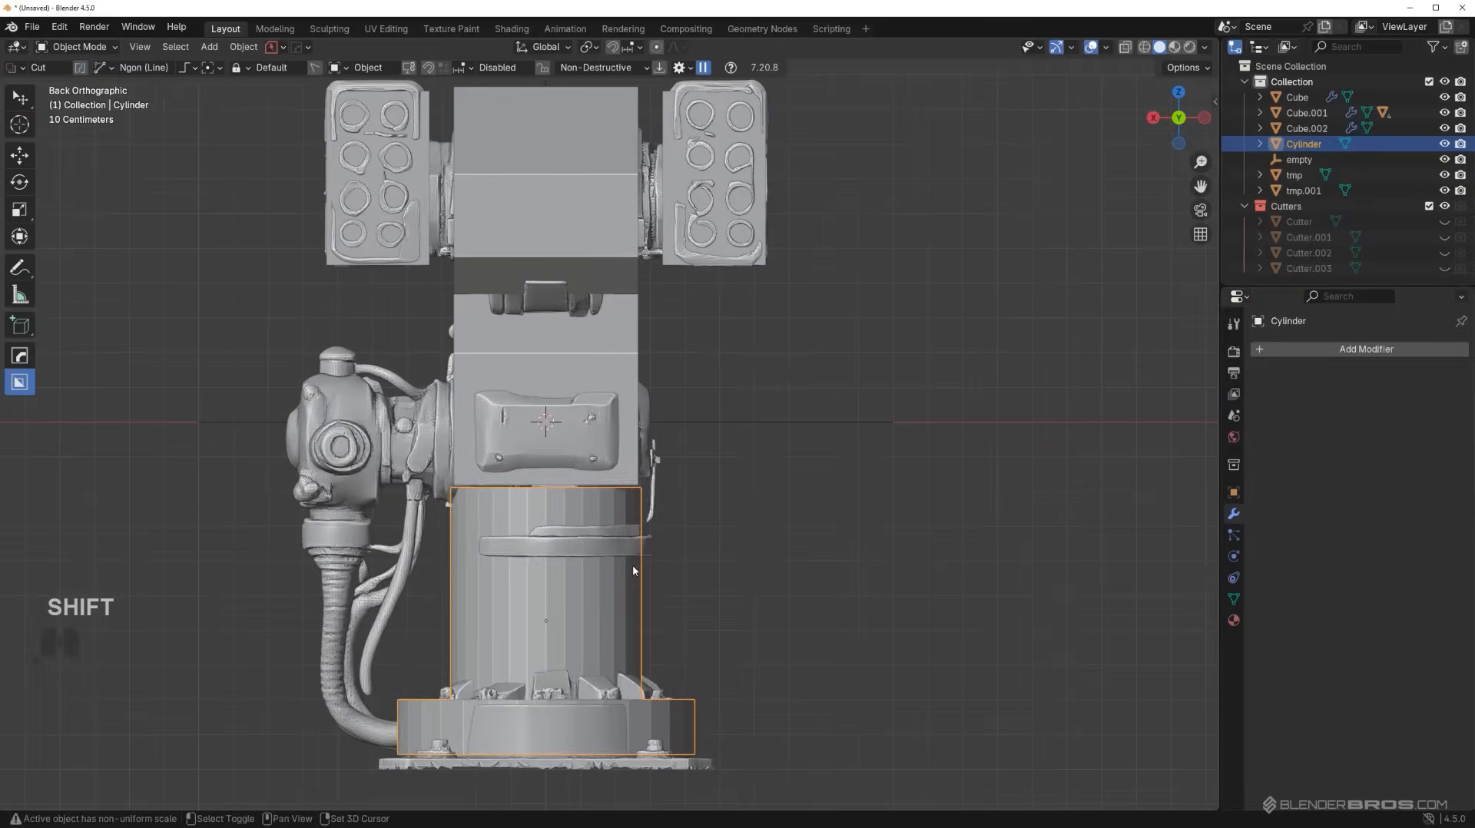
Rotate and scale the duplicated cylinder sideways over the round shoulder joint.
key(r)
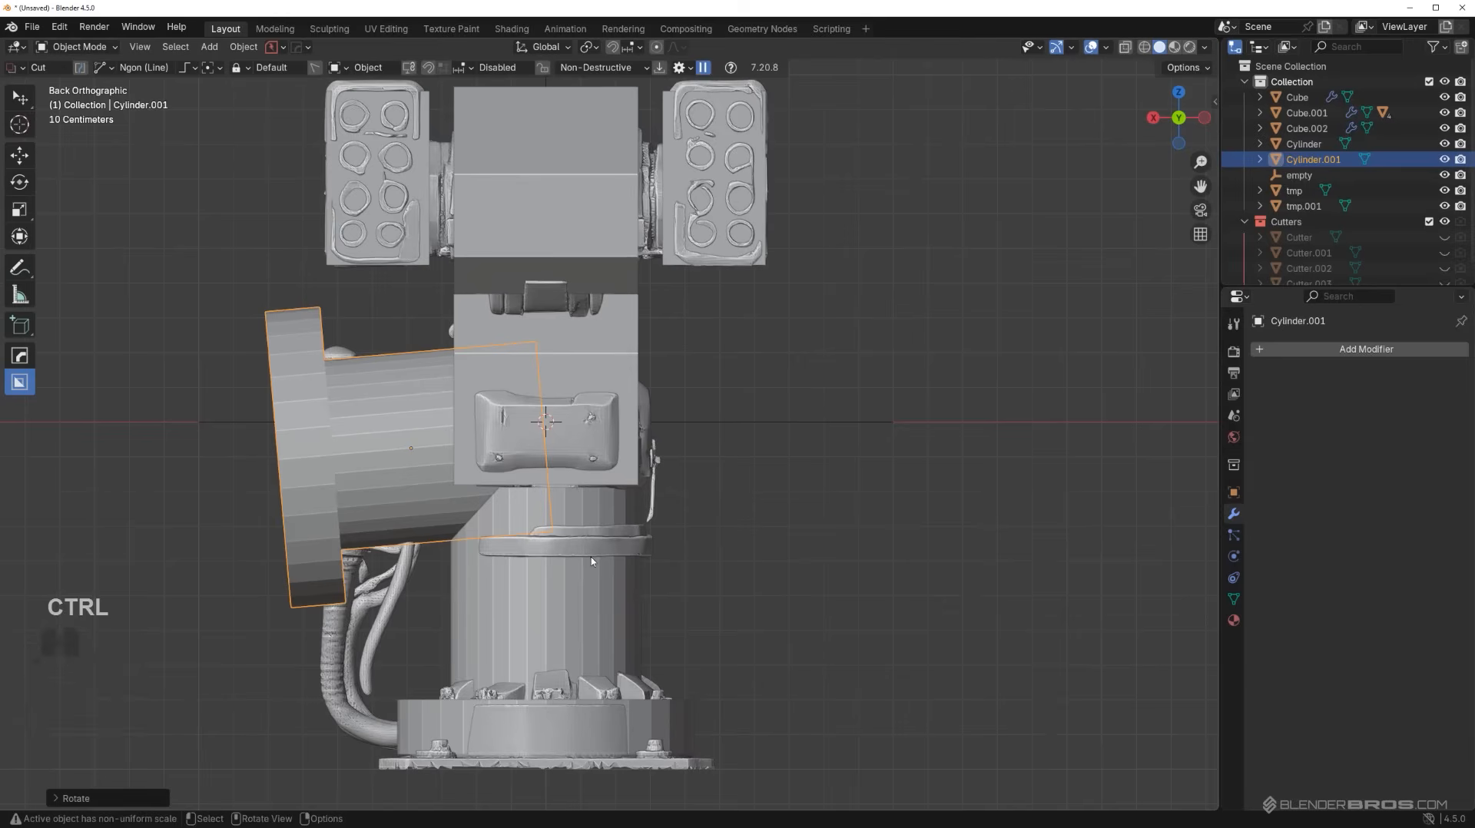
key(s)
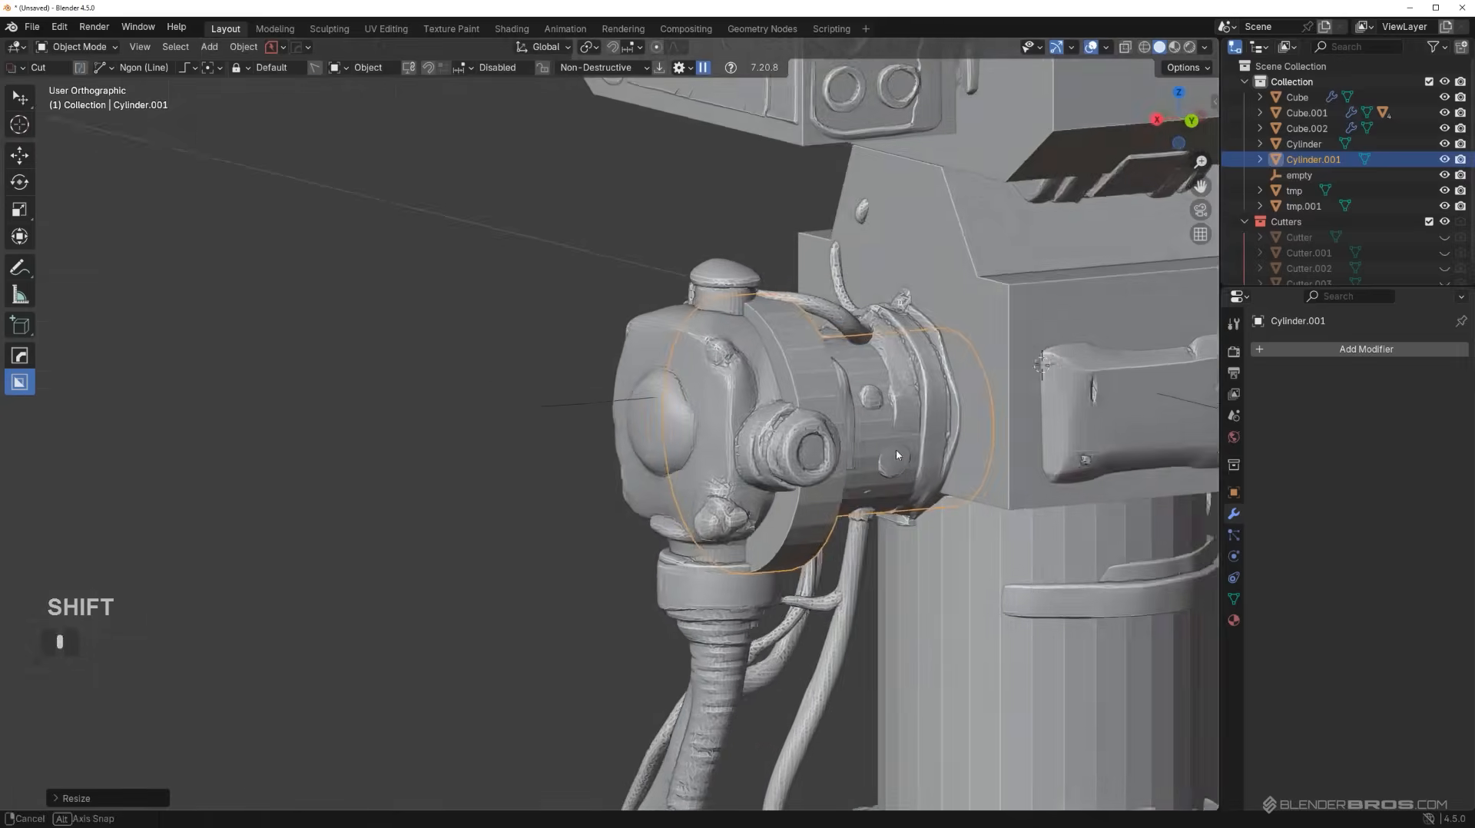
key(Tab)
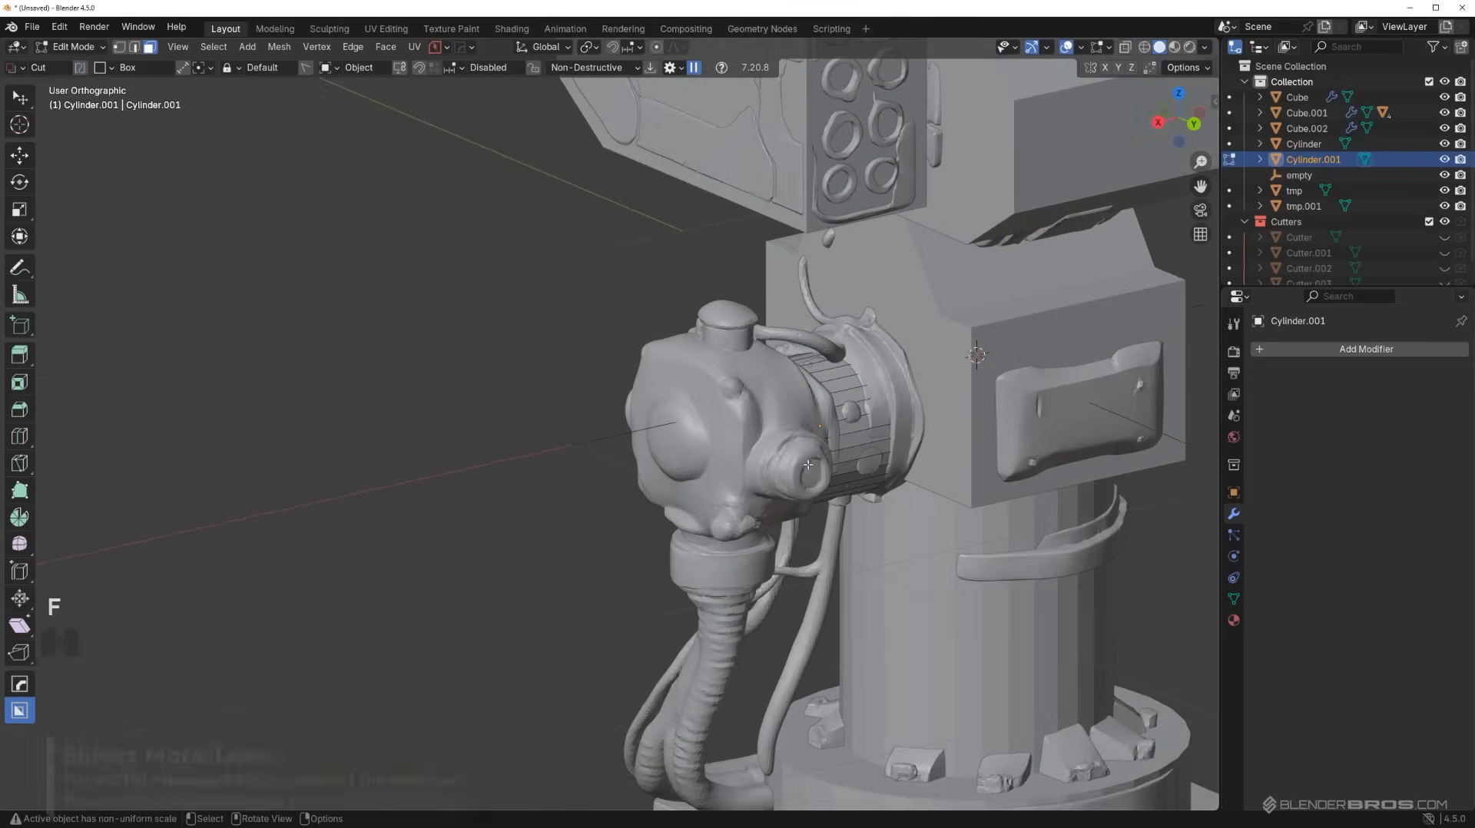
Extract the side cylinder's end face as a solid plate and move it outward.
key(q)
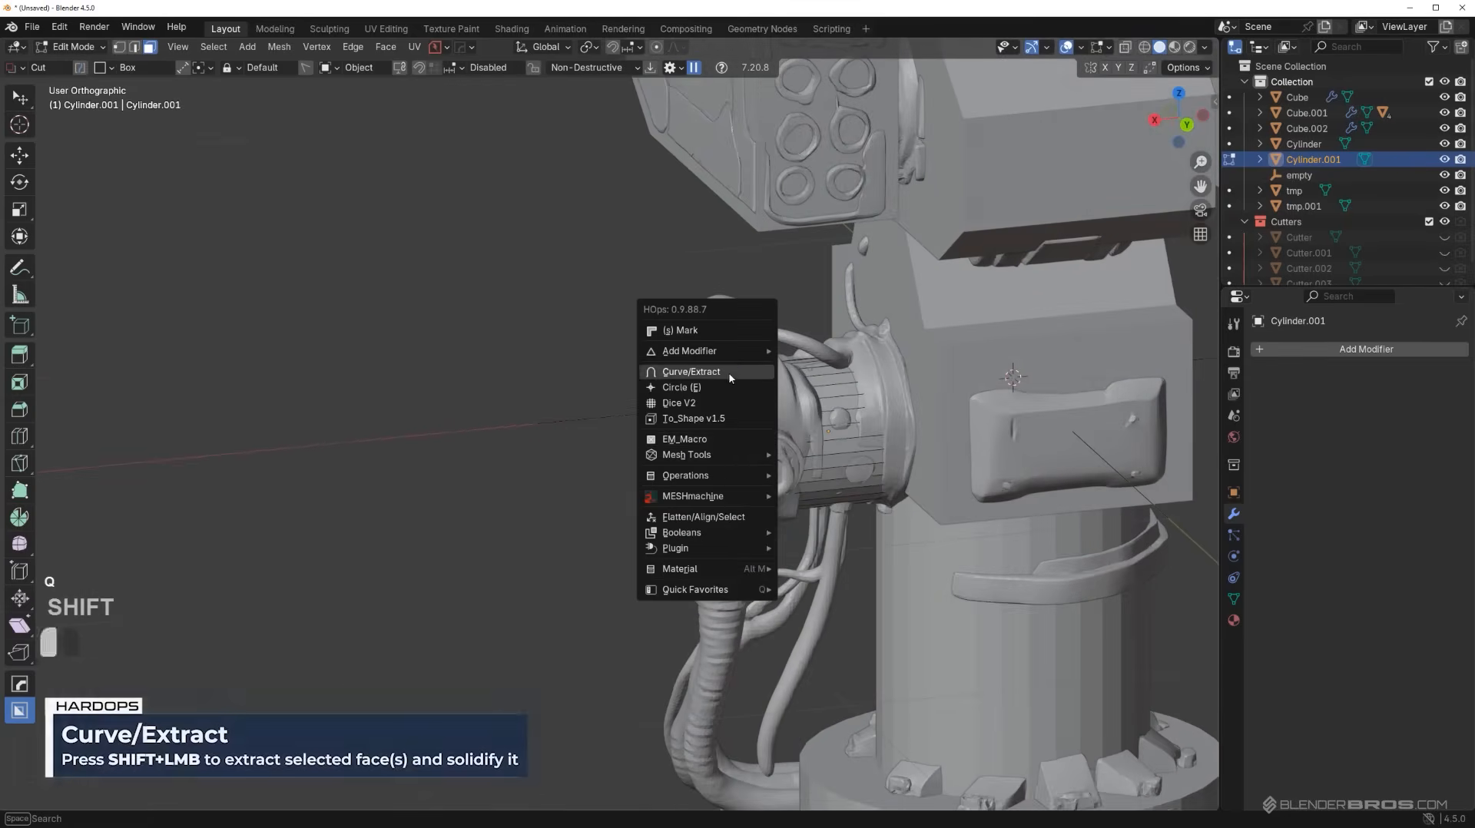
click(690, 370)
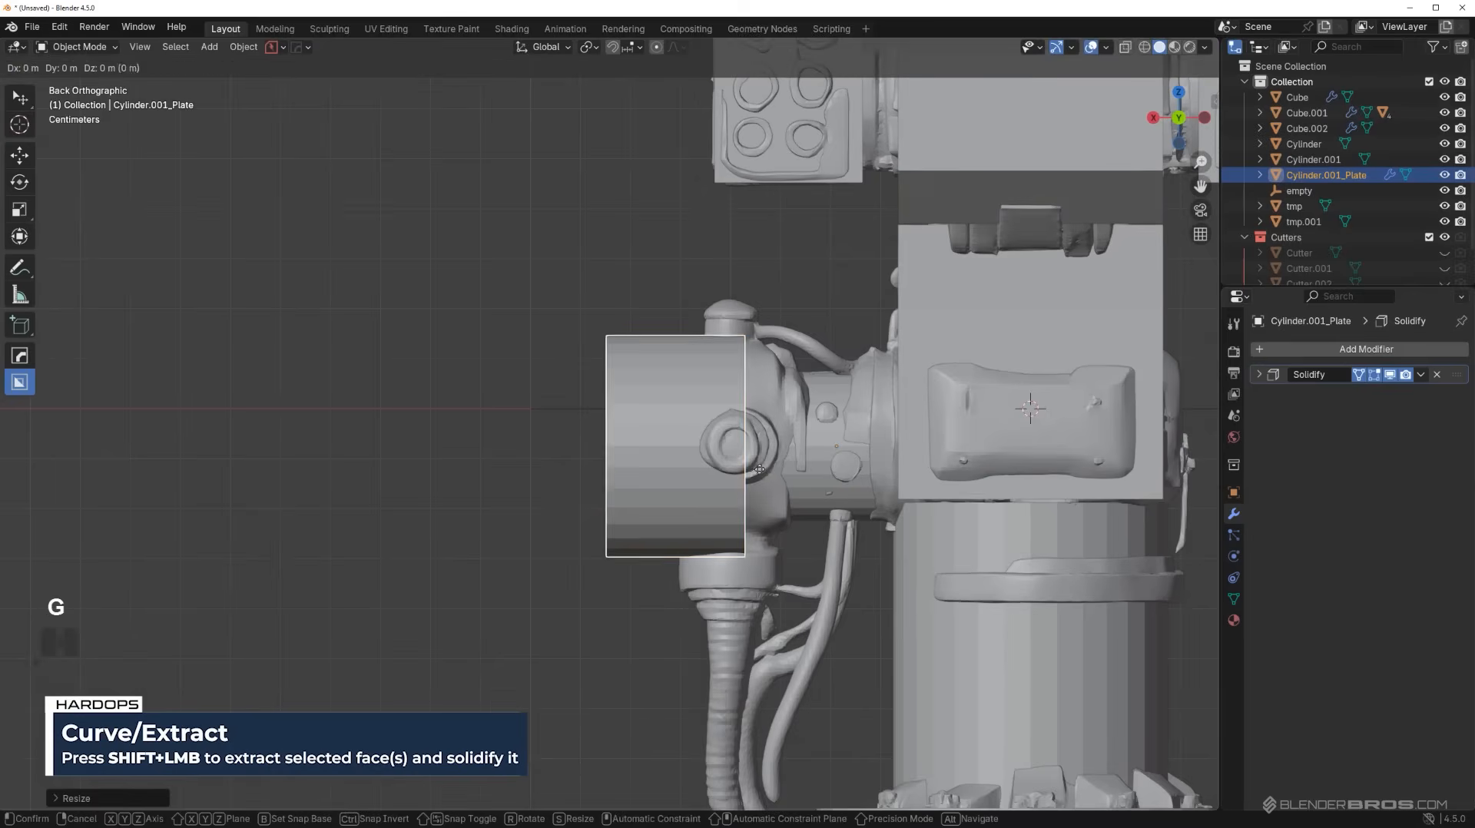
key(y)
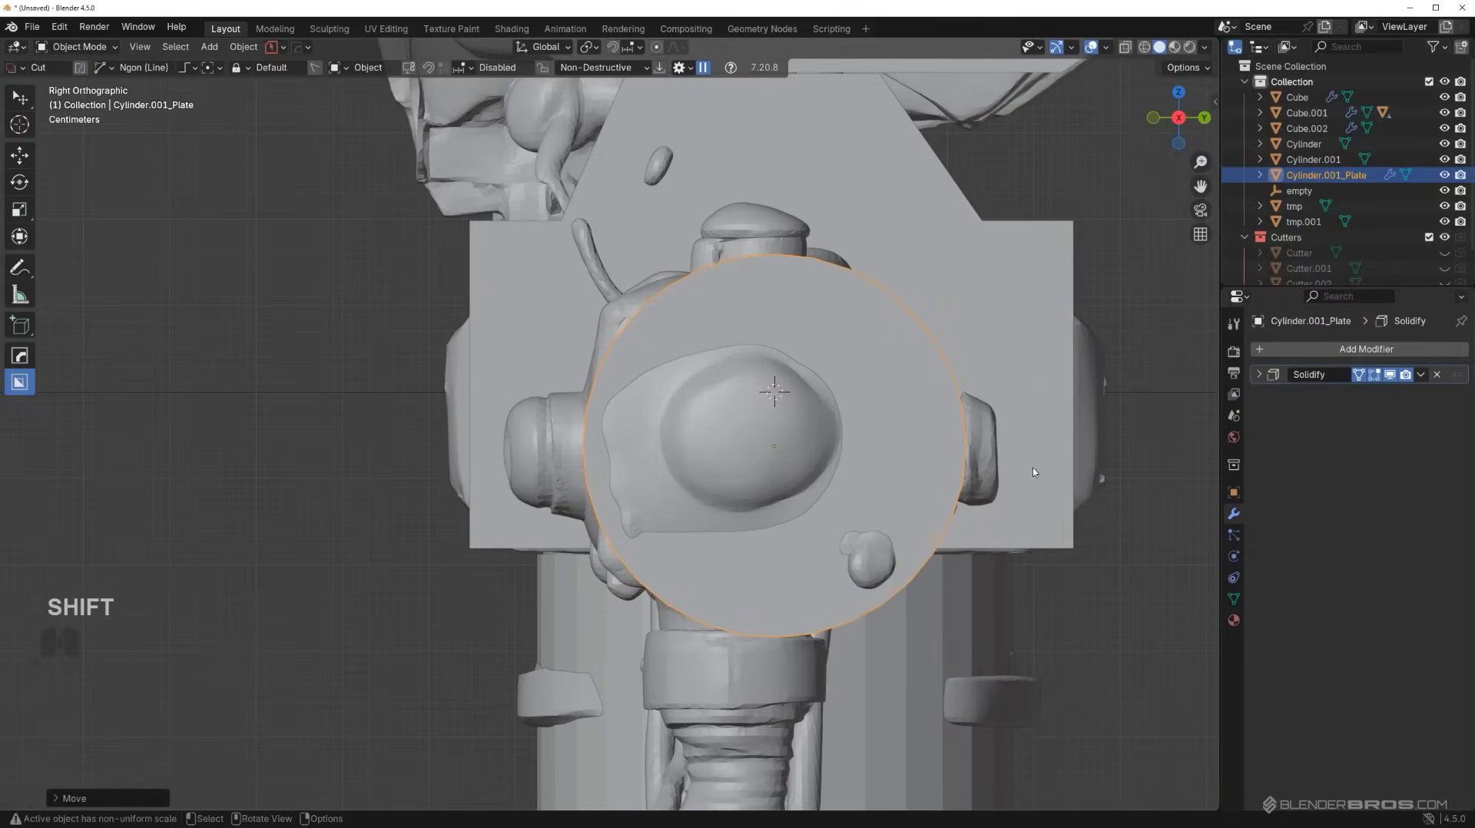
key(Tab)
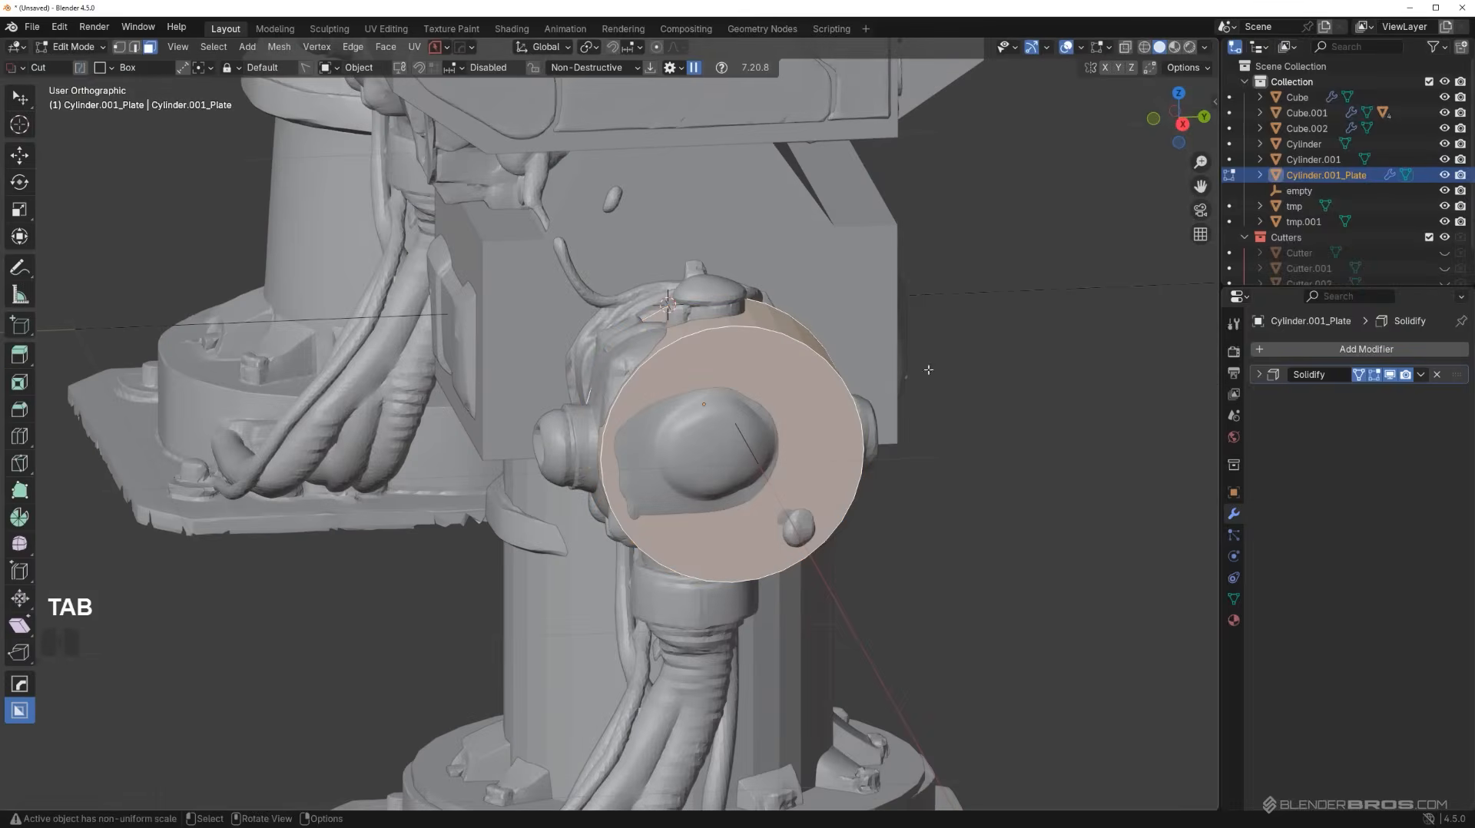
Isolate the plate and scale its rim points into a rounded octagonal cap.
key(/)
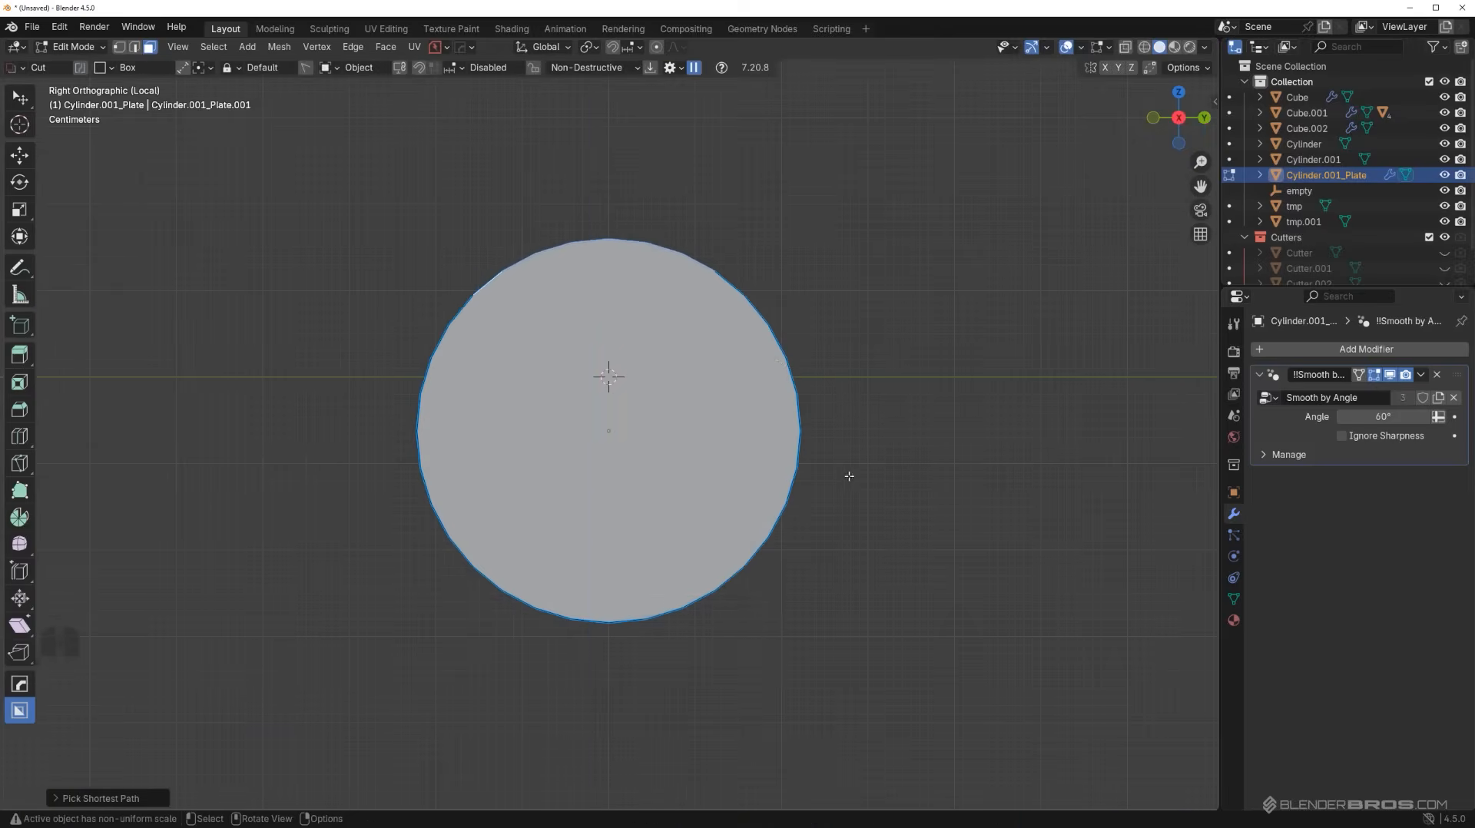
click(588, 48)
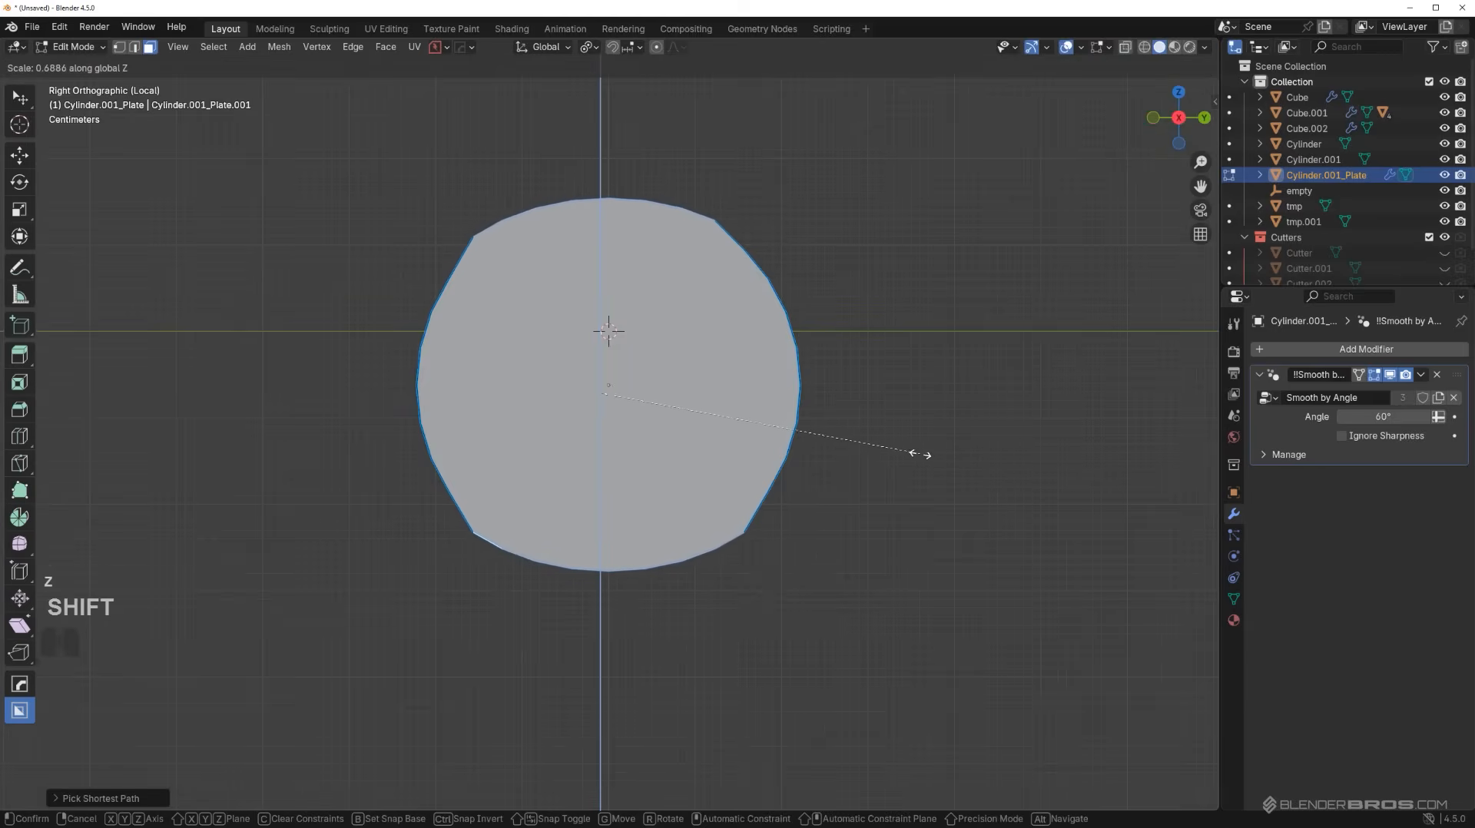
key(Tab)
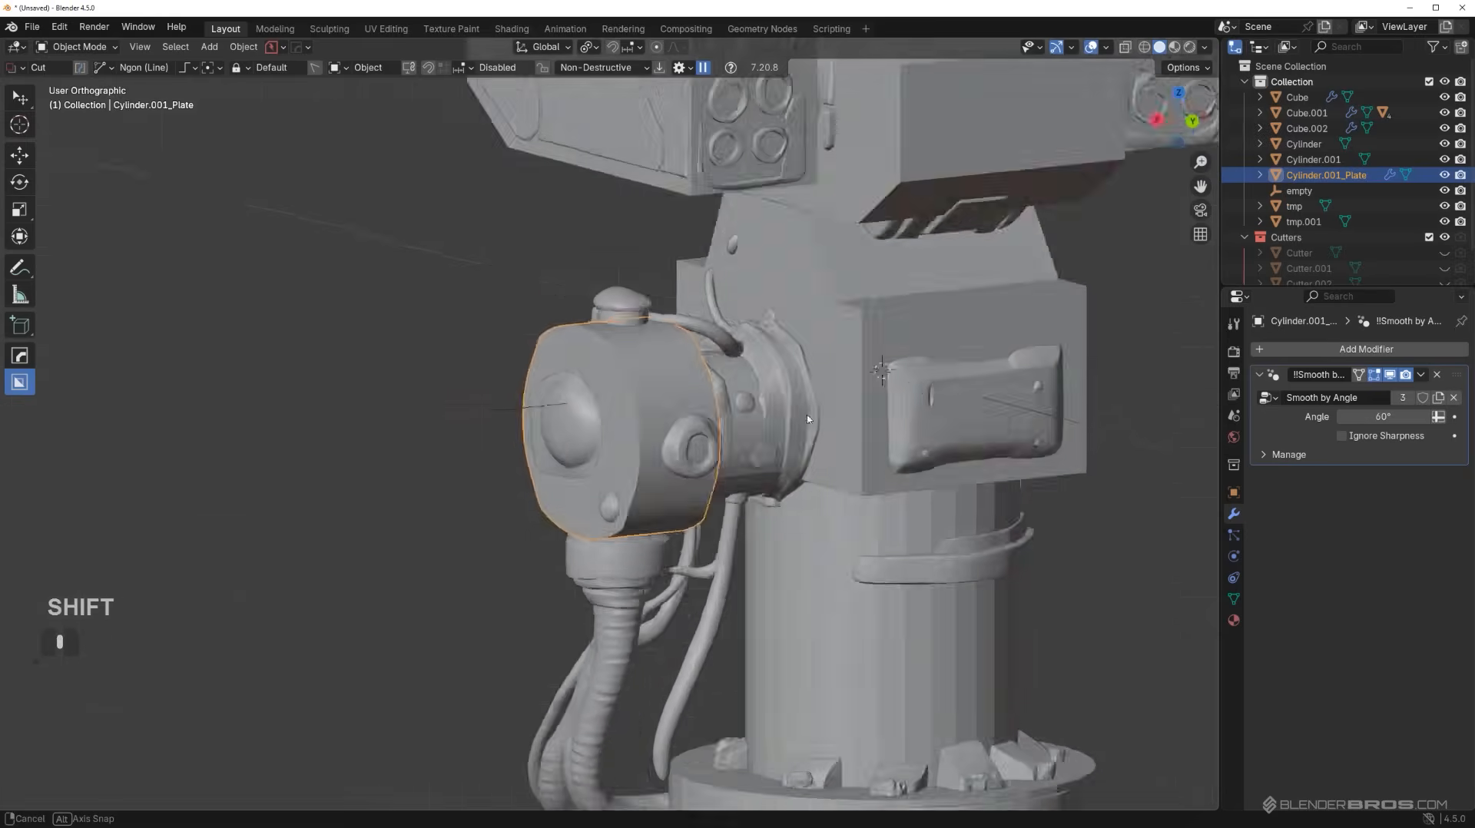
drag(807, 419, 789, 420)
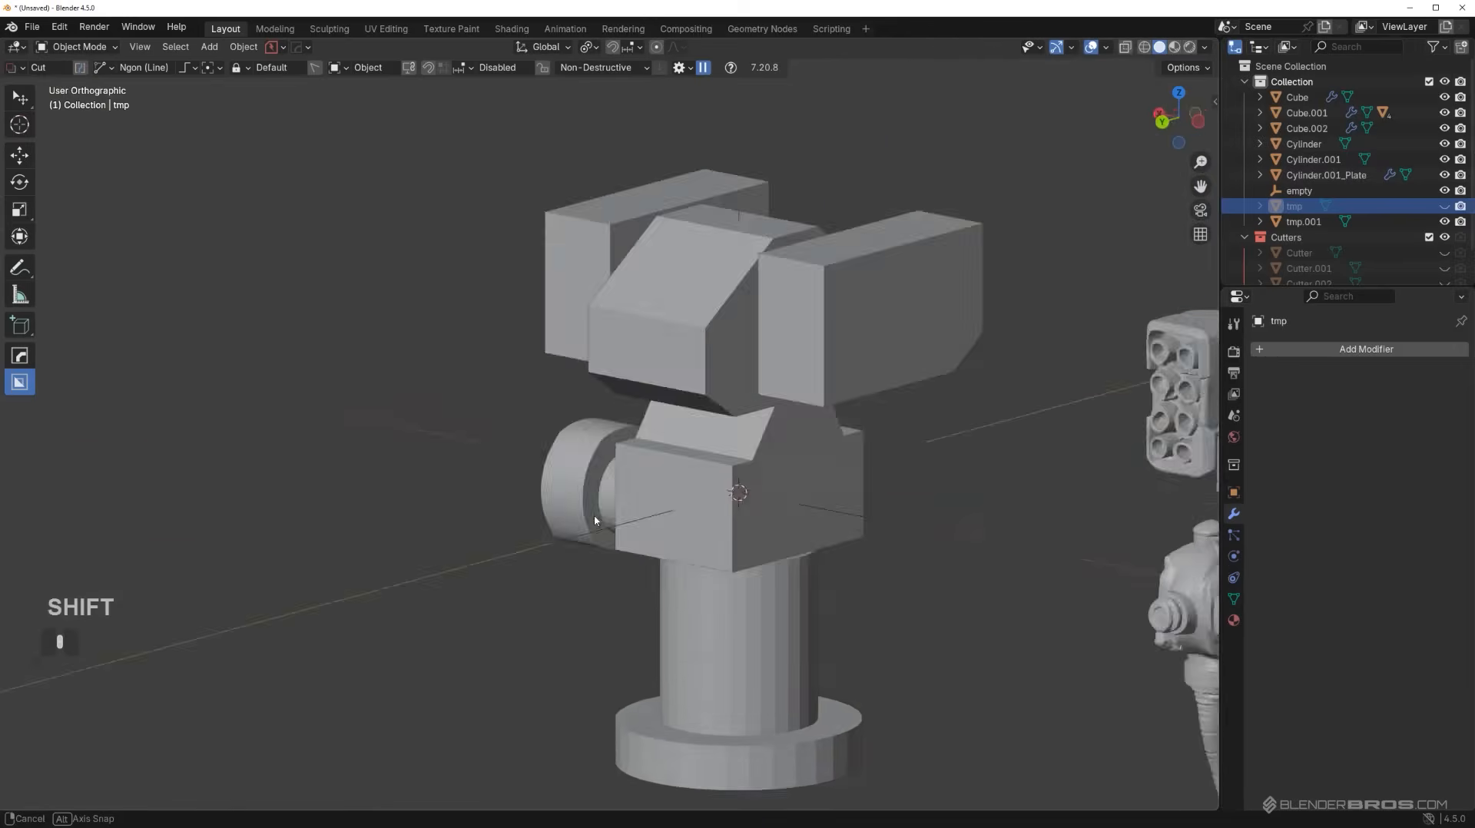
drag(595, 521, 666, 433)
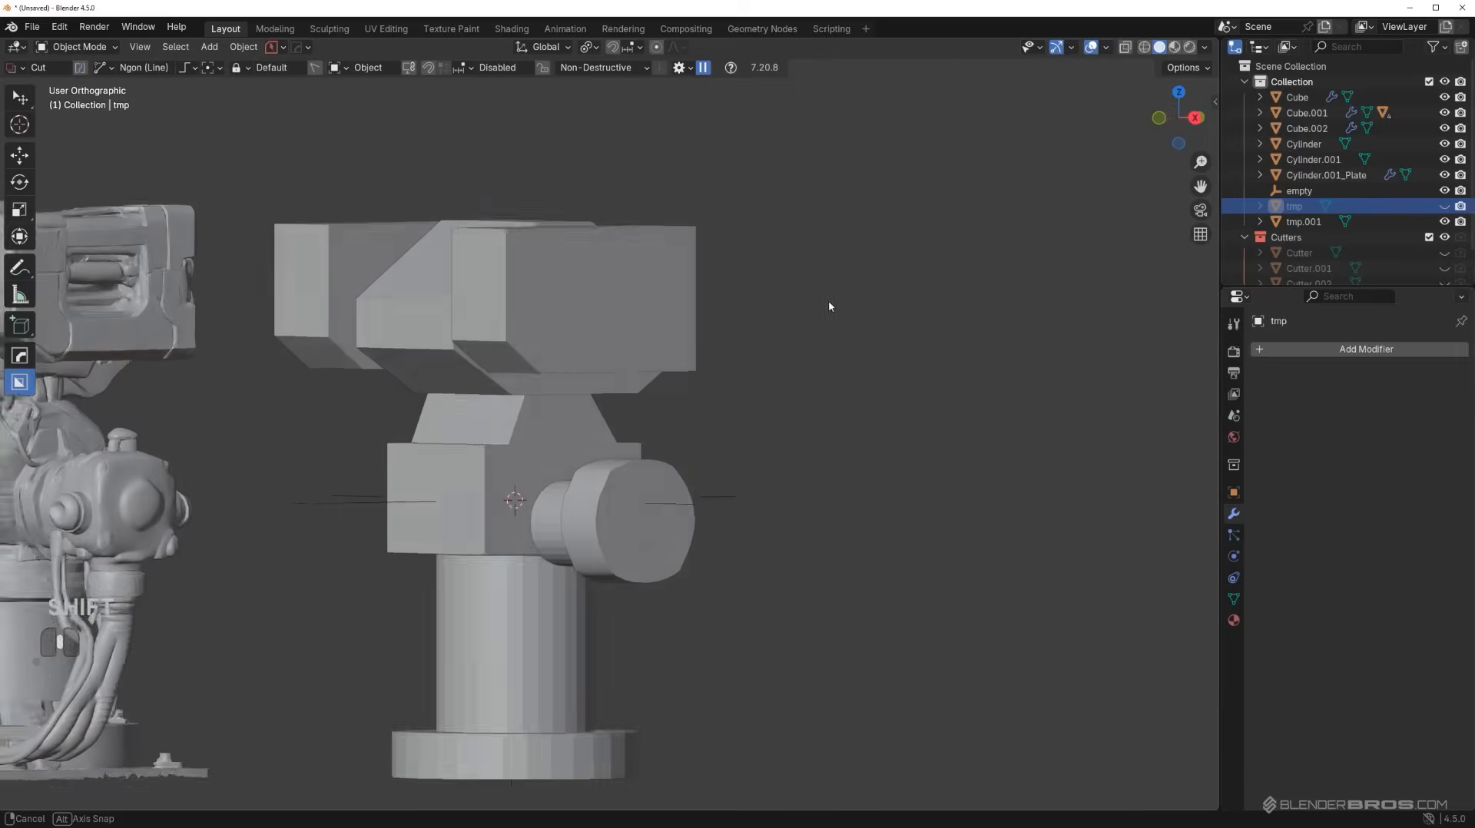
drag(828, 307, 613, 341)
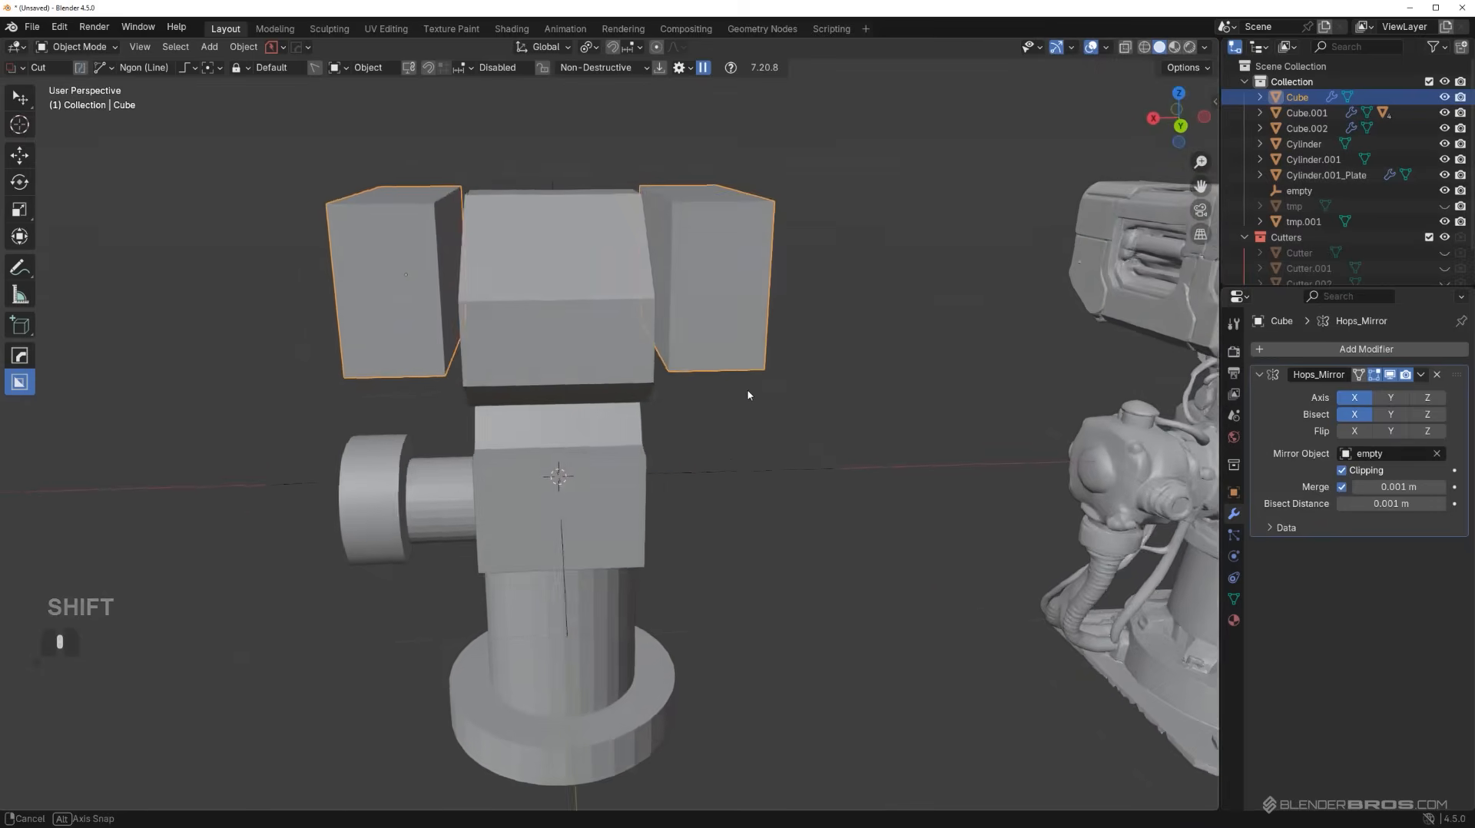
drag(748, 395, 583, 461)
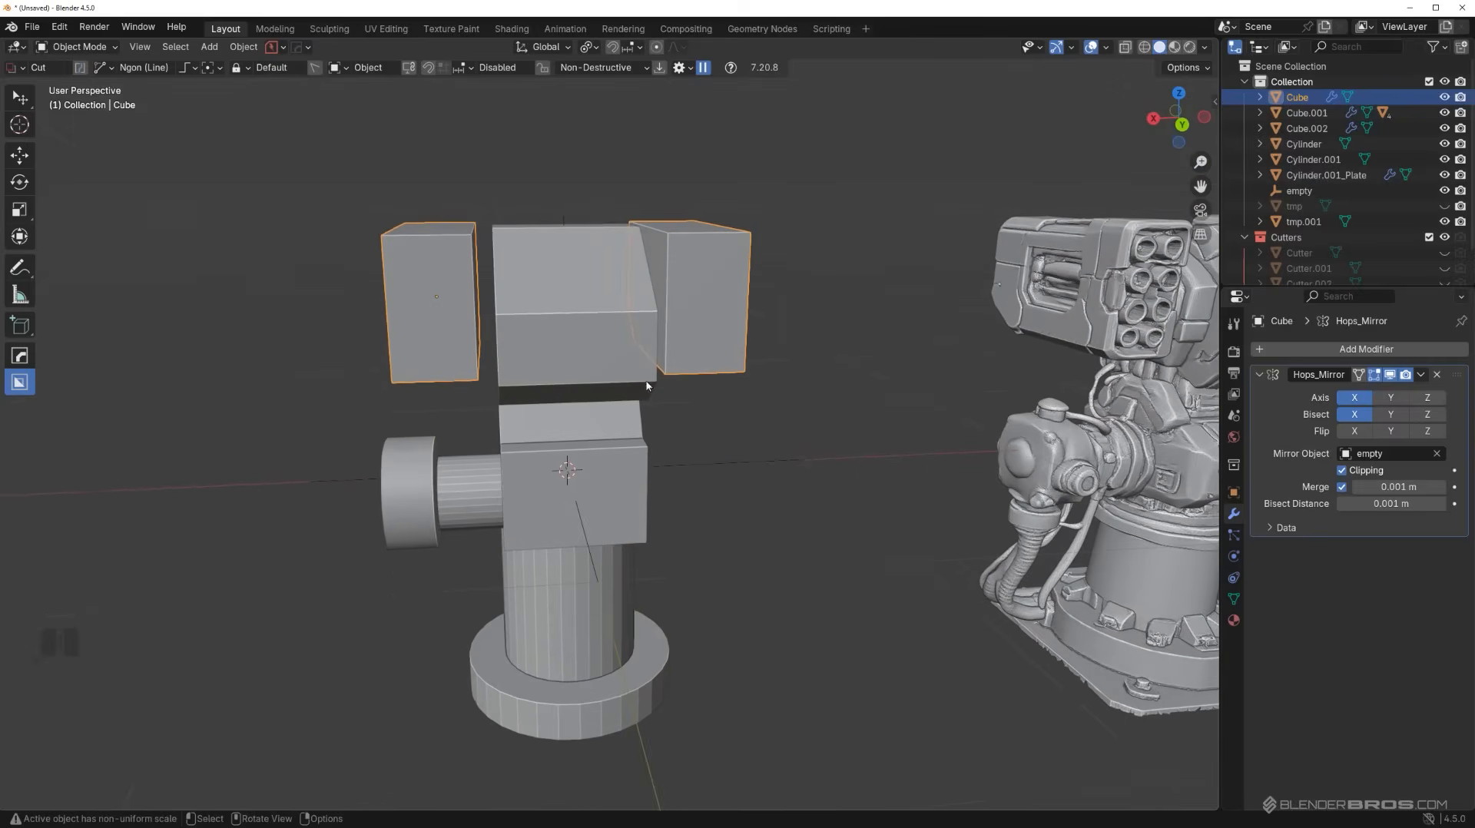
Bevel the top side boxes' edges and chamfer their lower front corners, comparing with the reference.
key(Tab)
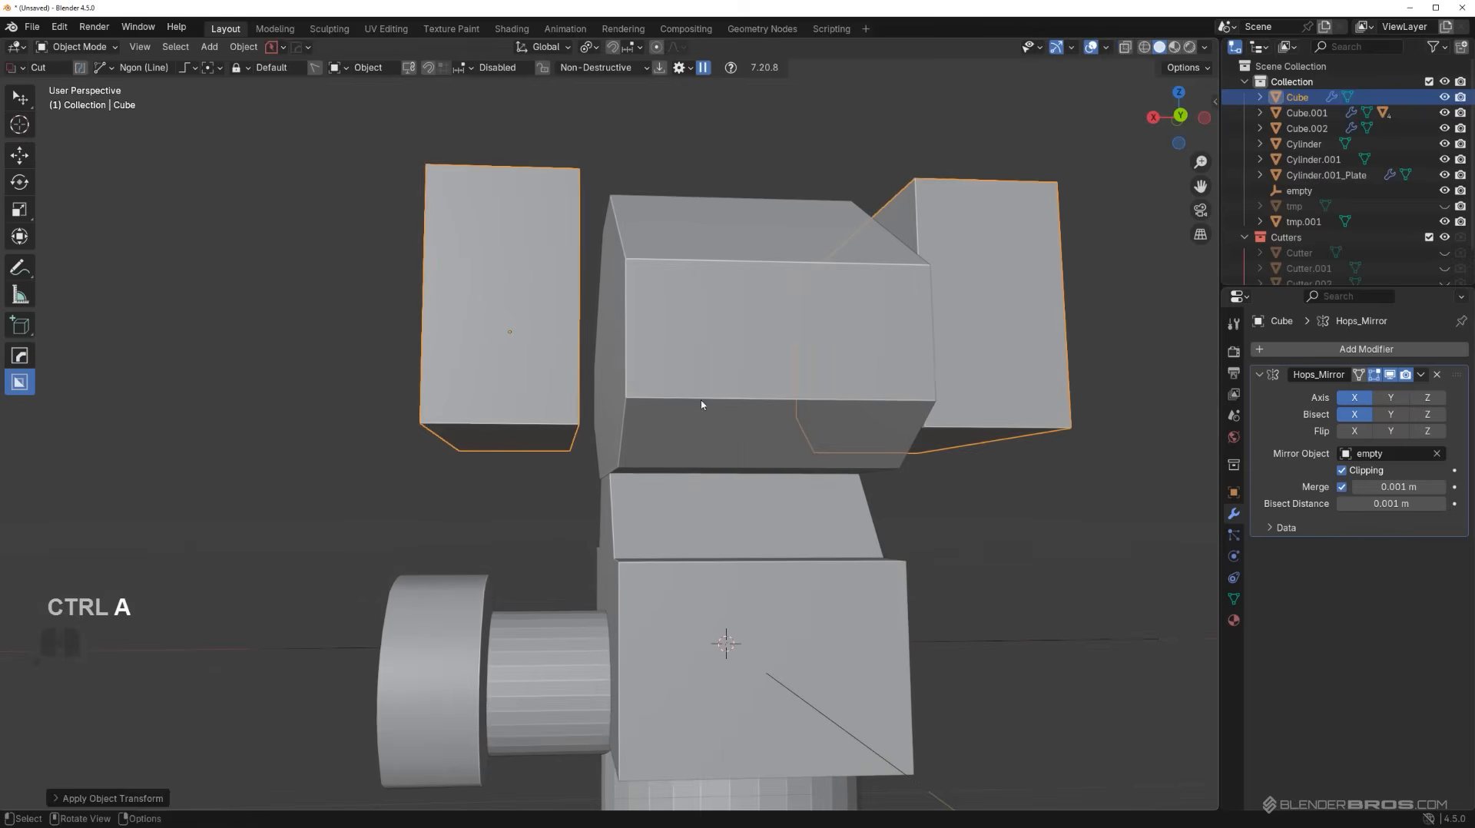
key(Tab)
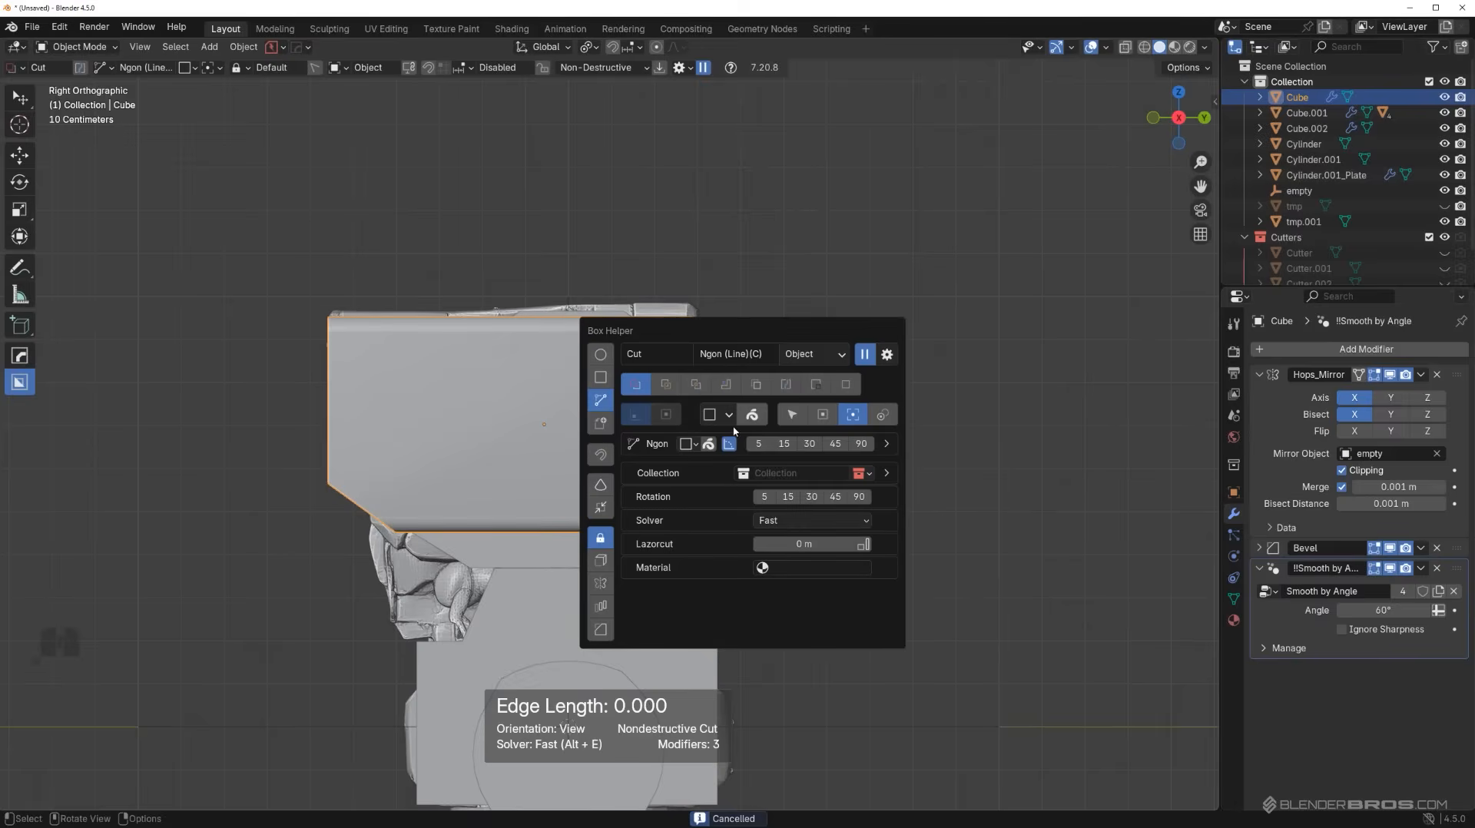
click(710, 415)
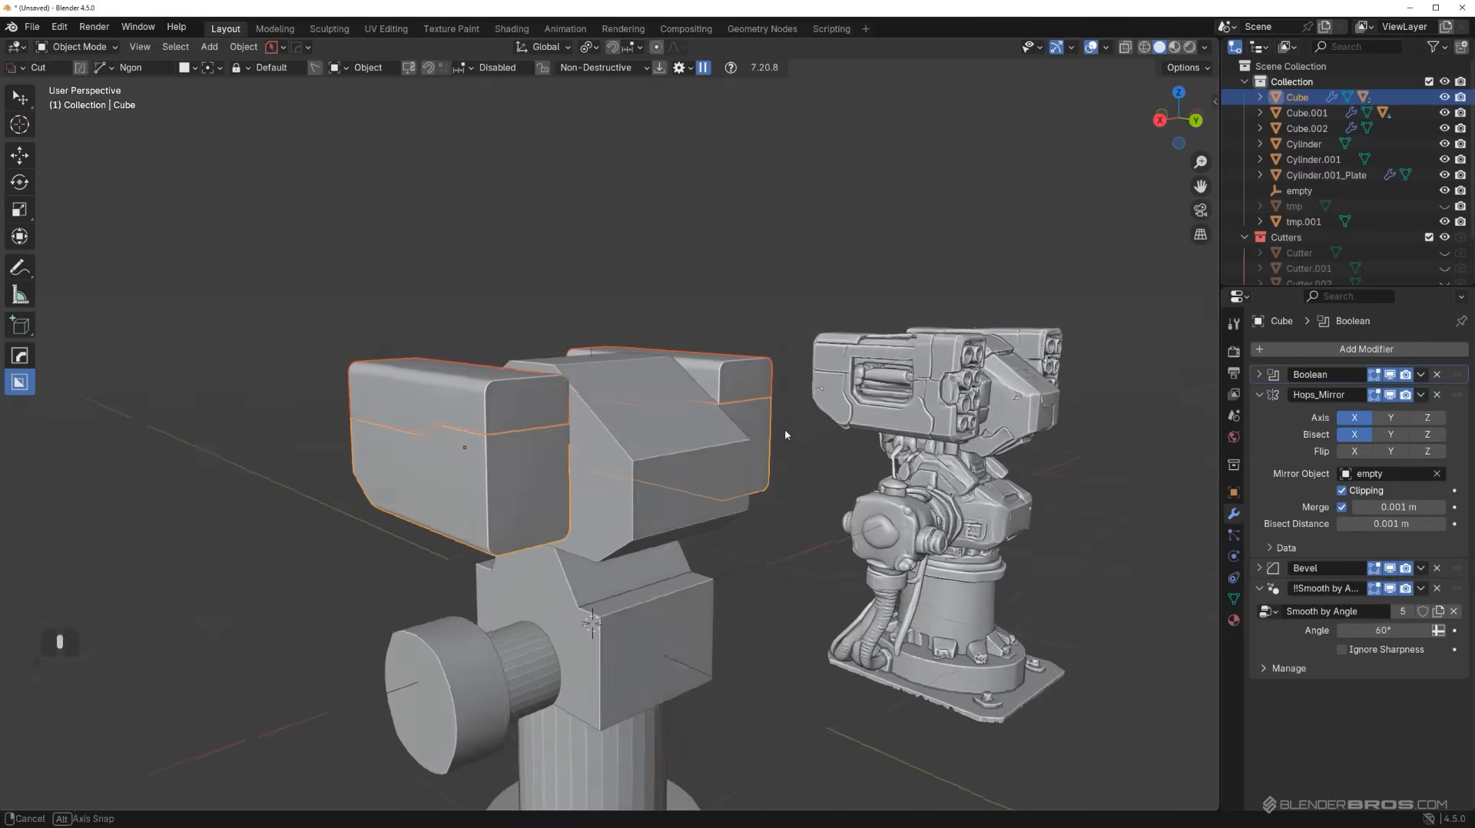
drag(785, 435, 669, 376)
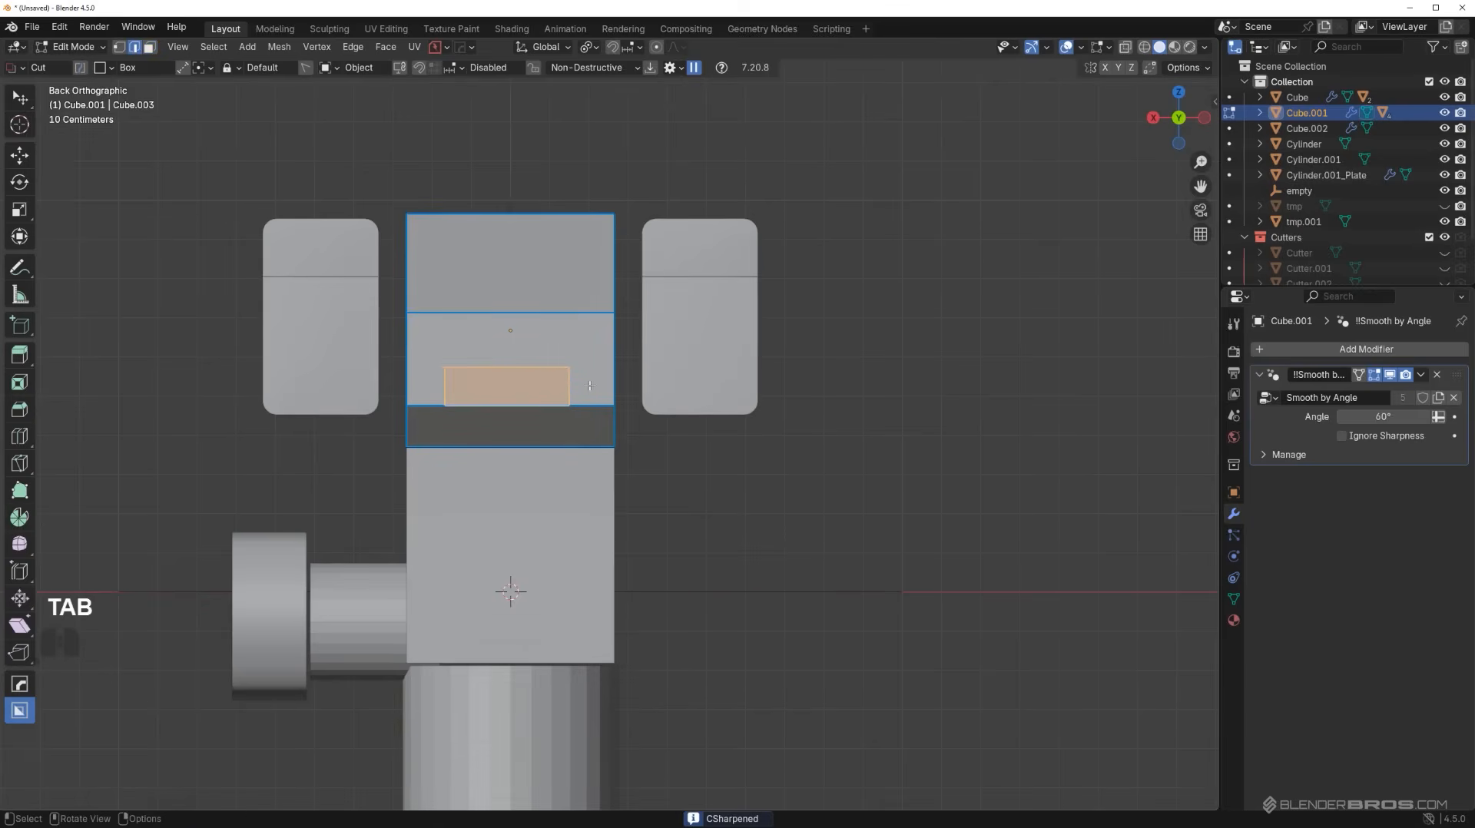
Carve a rectangular slot into the lower front of Cube.001 with a box cut.
key(ctrl+z)
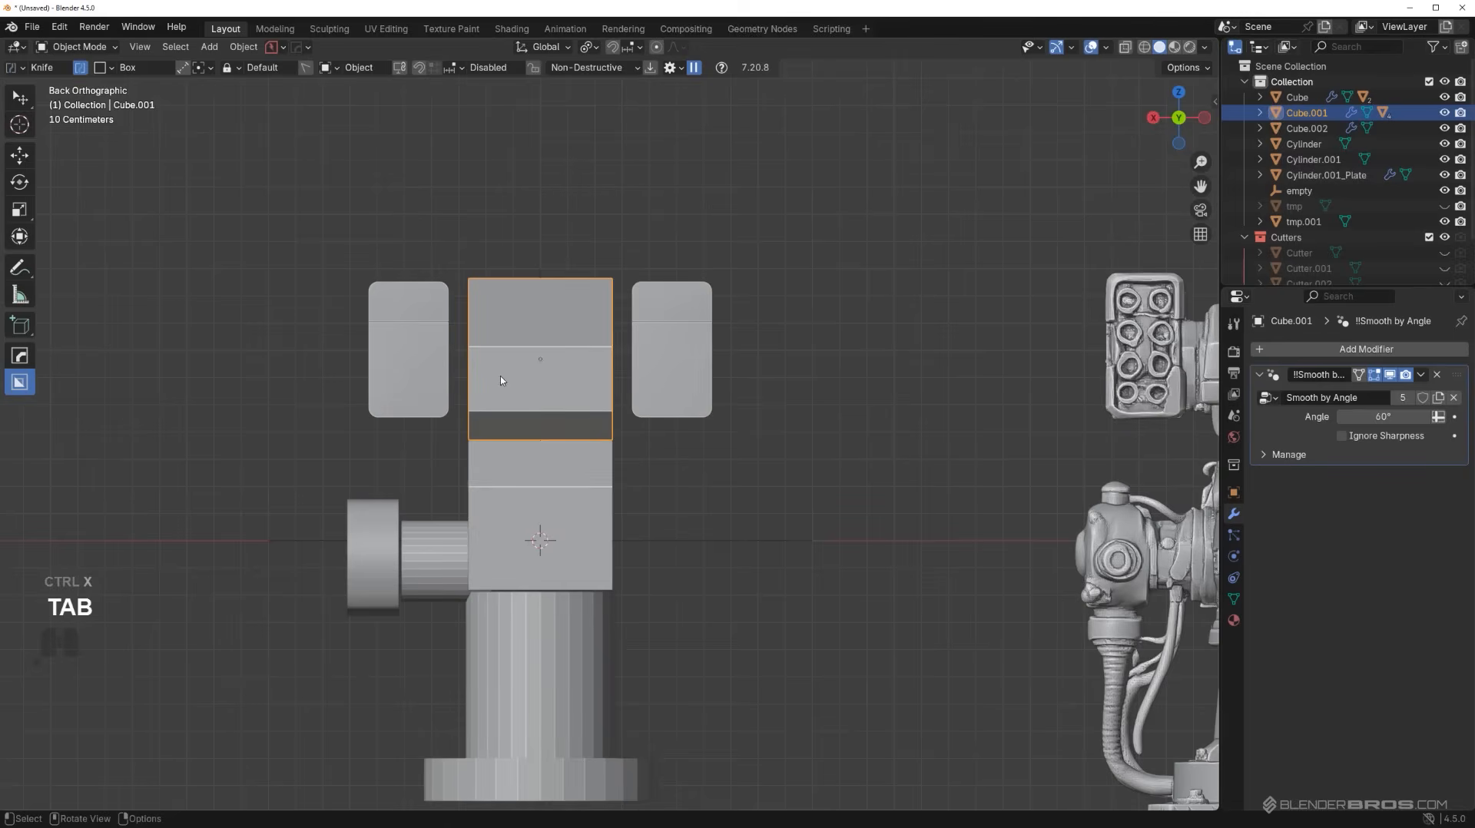
drag(501, 375, 580, 500)
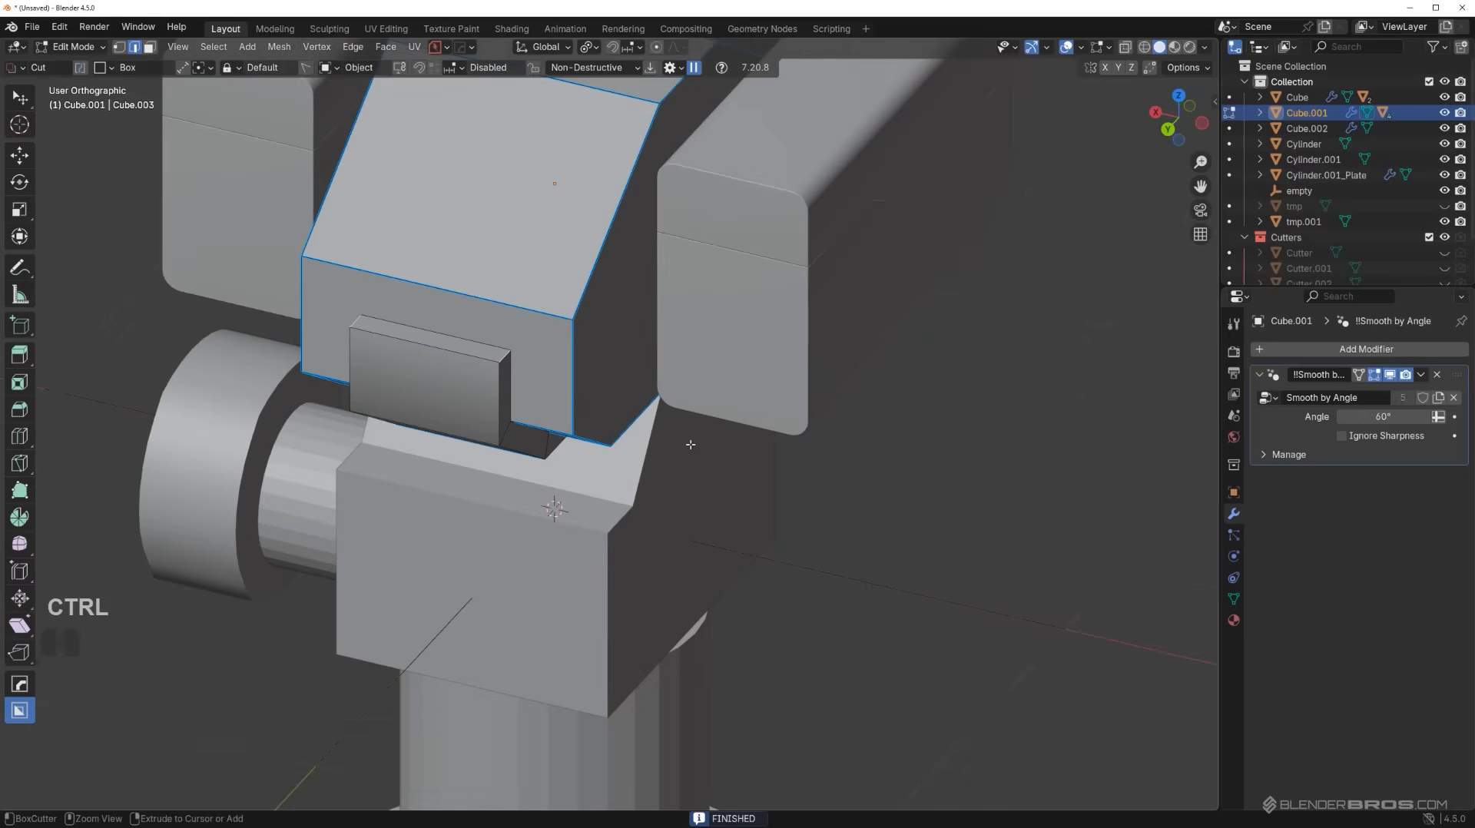
key(Tab)
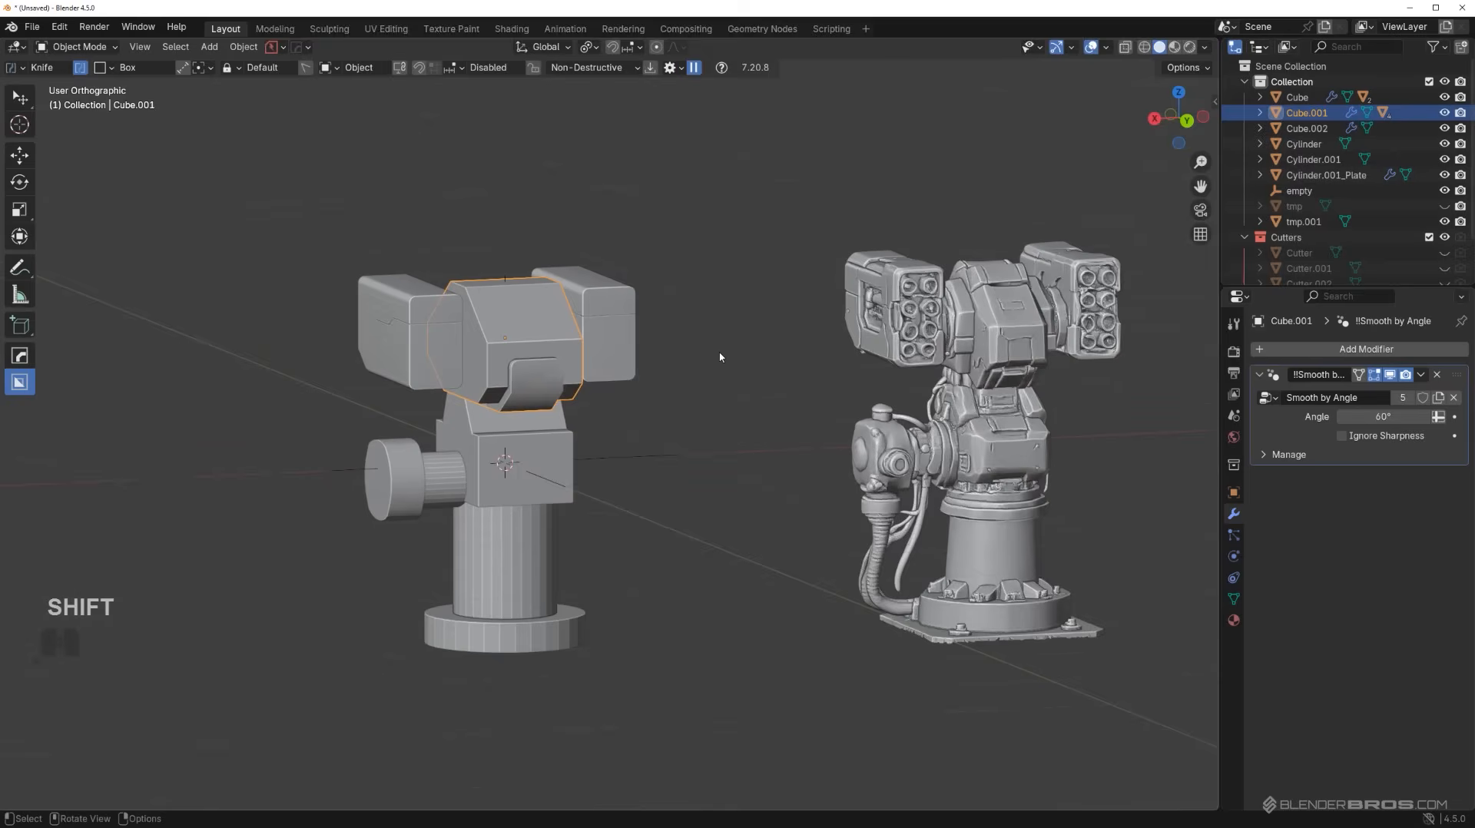
mouse_move(1023, 418)
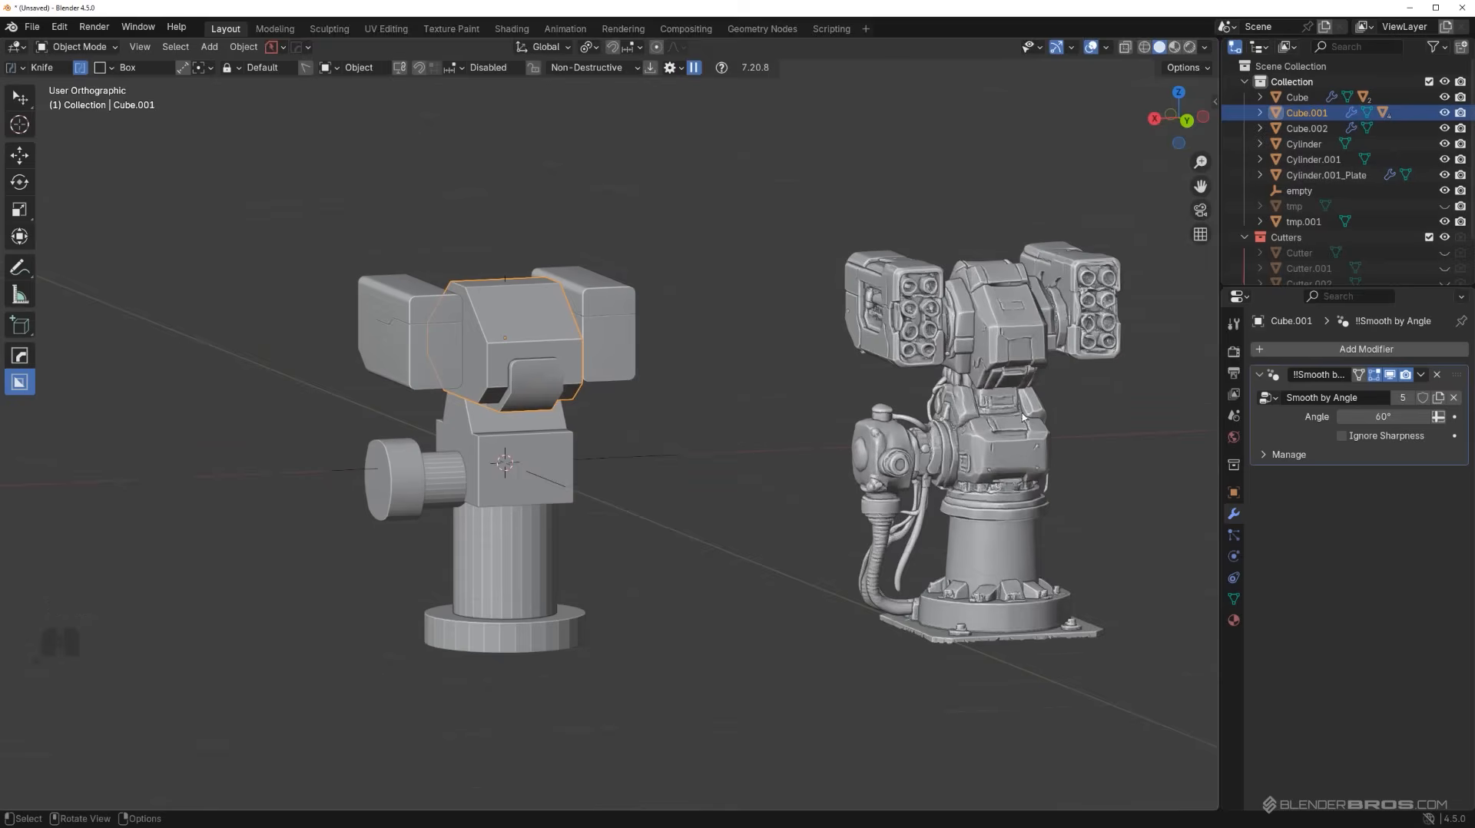
click(1305, 221)
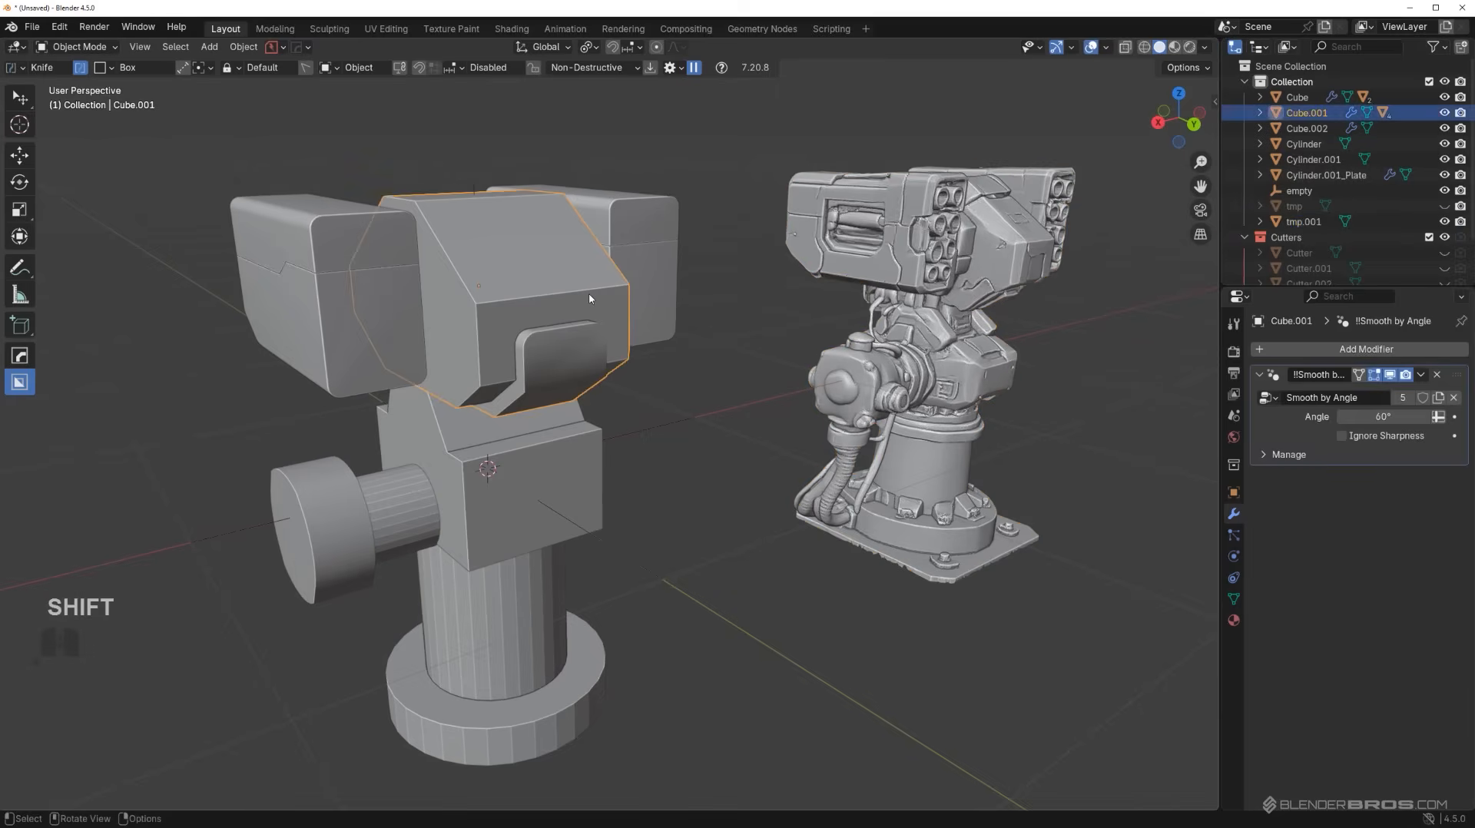
mouse_move(575, 278)
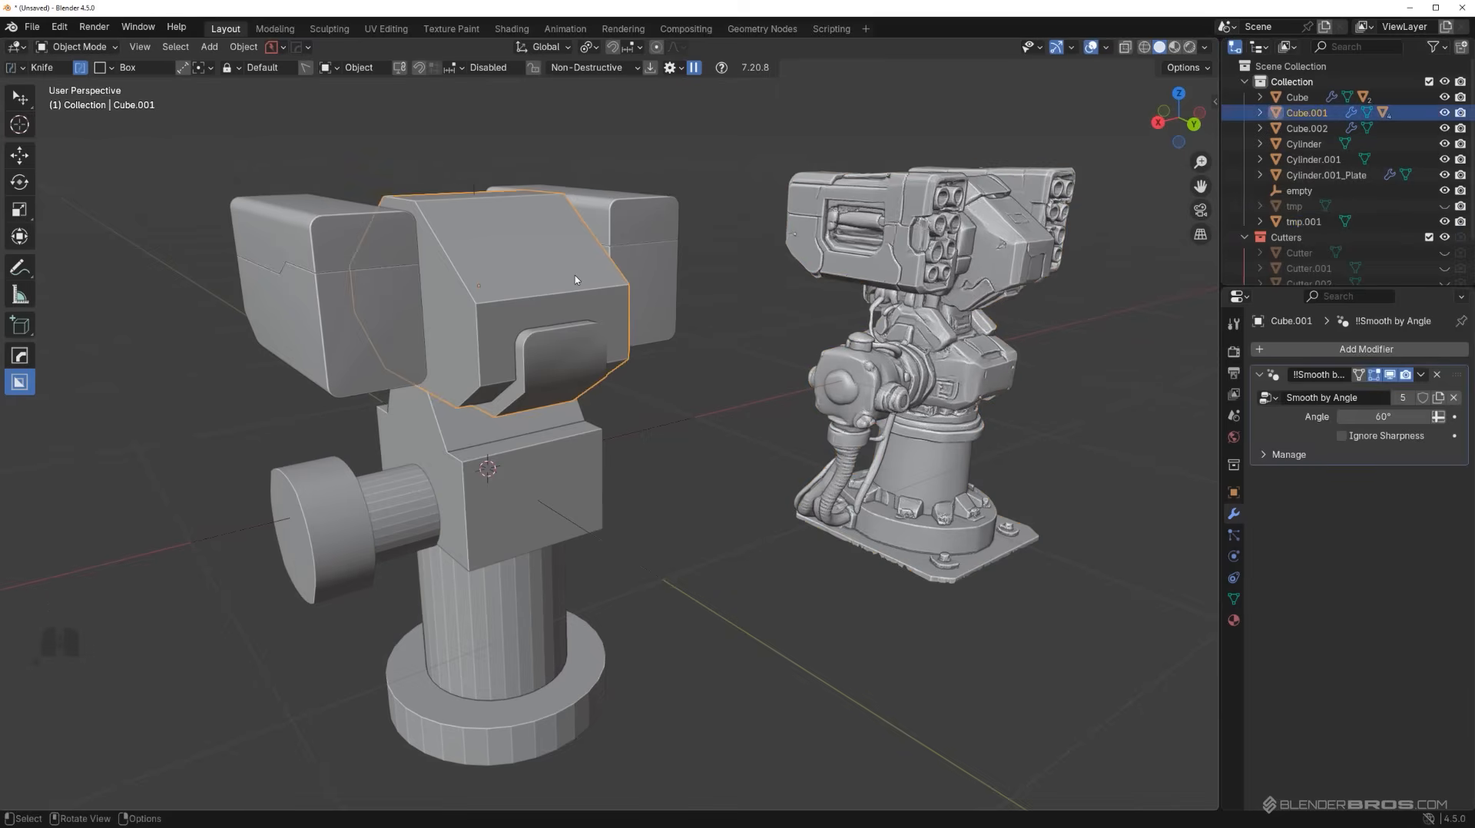
mouse_move(574, 268)
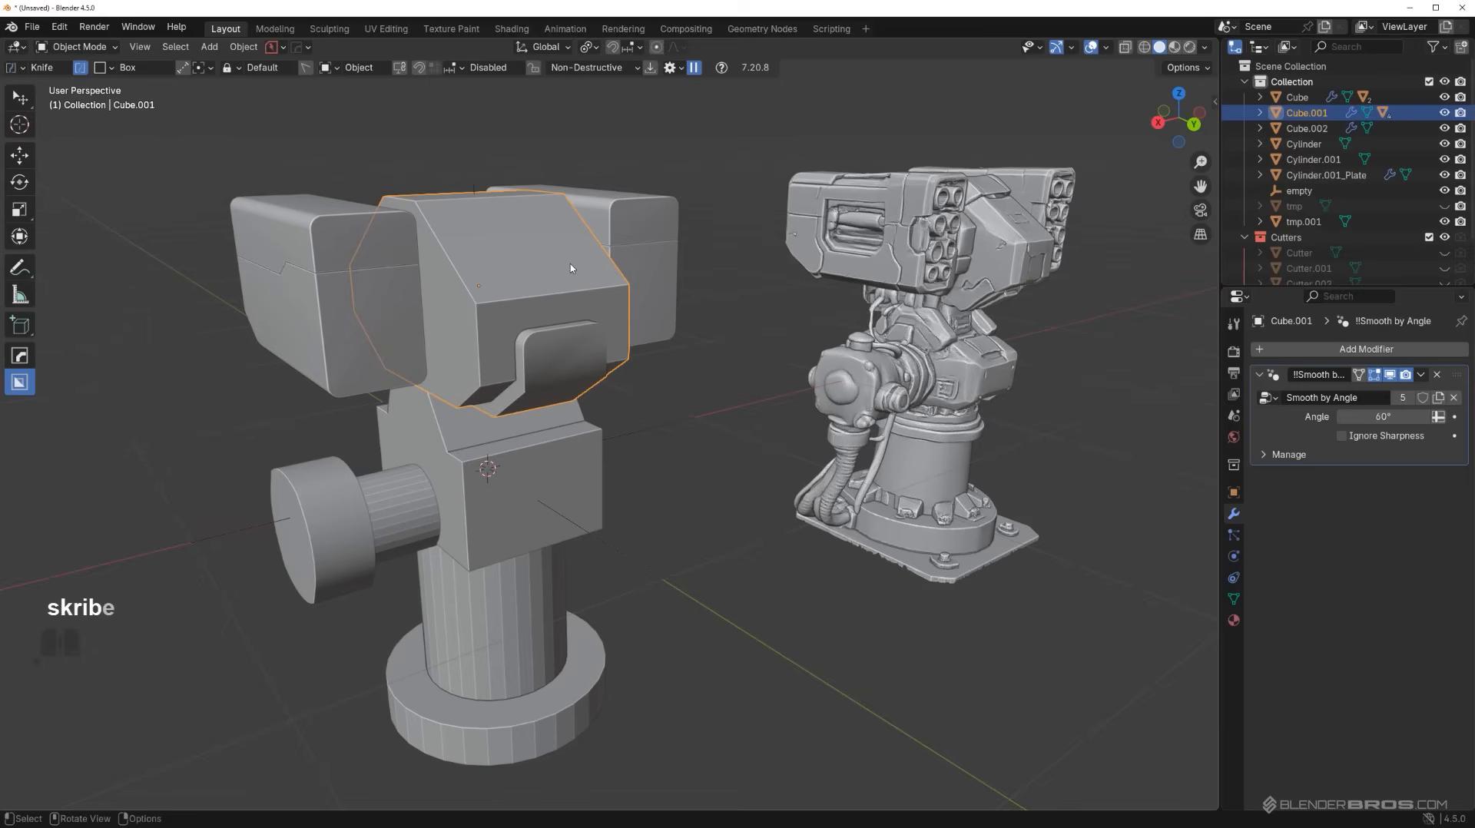
mouse_move(627, 418)
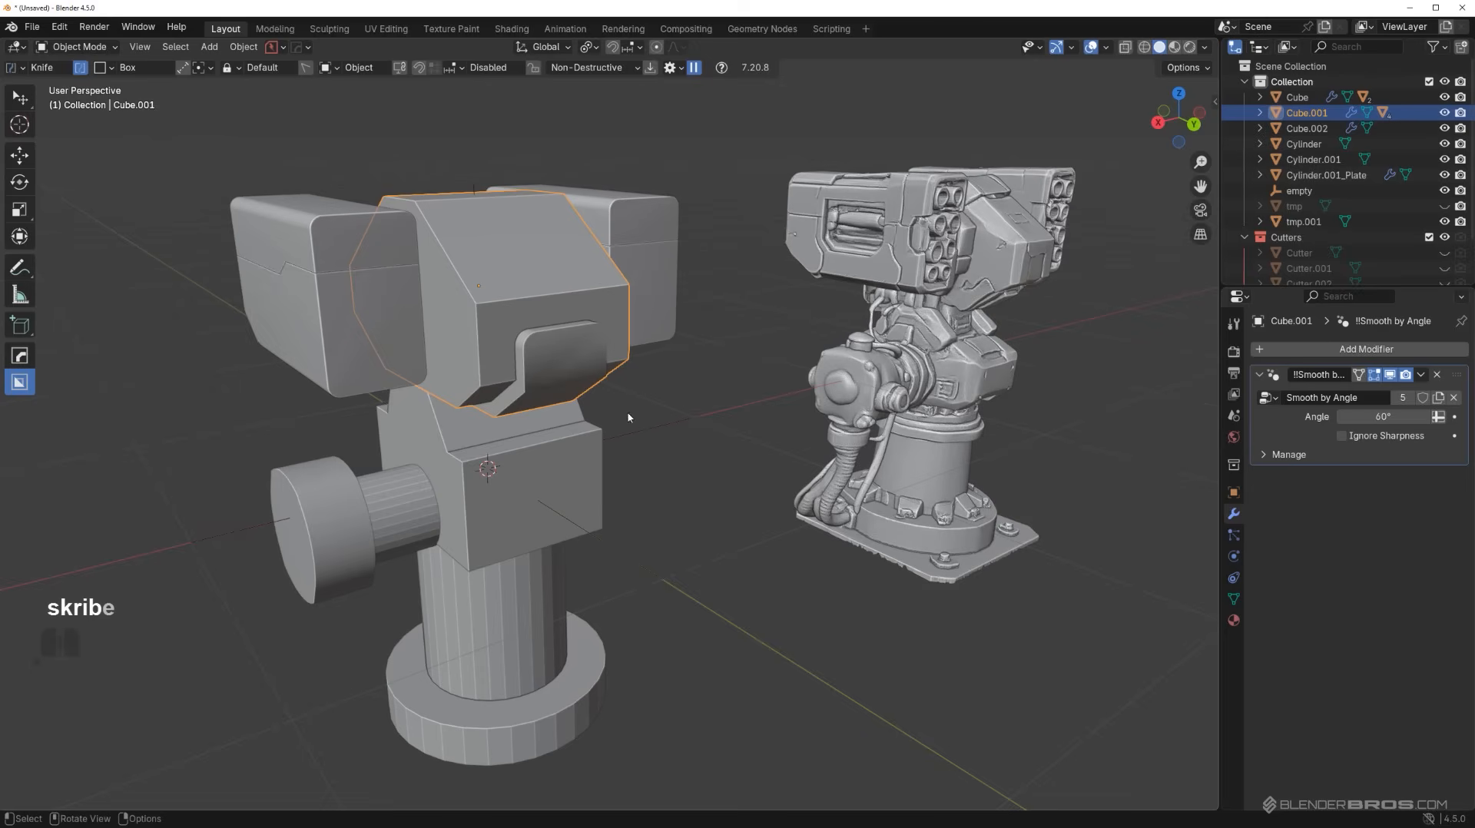
mouse_move(575, 401)
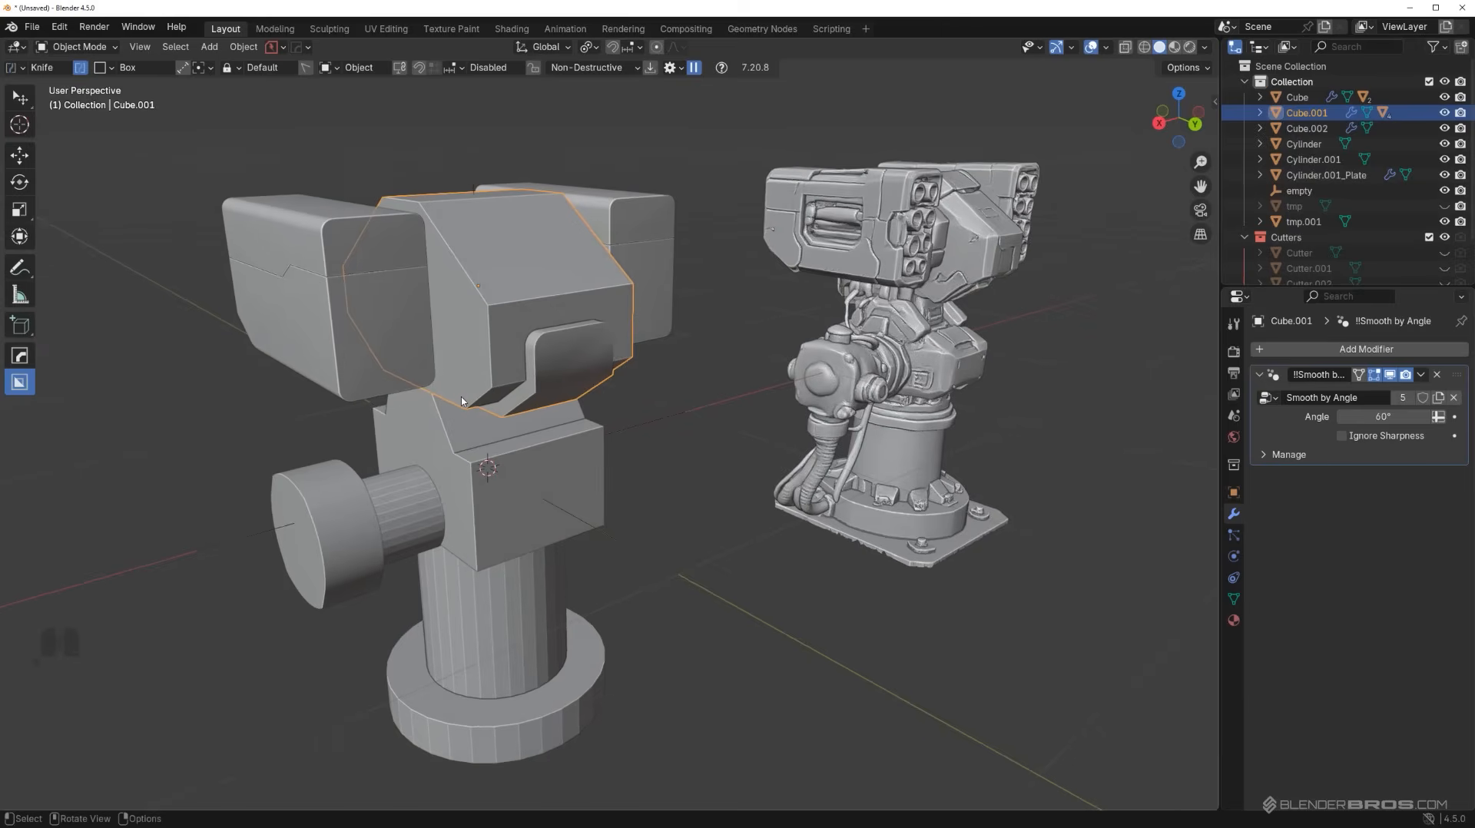
mouse_move(458, 396)
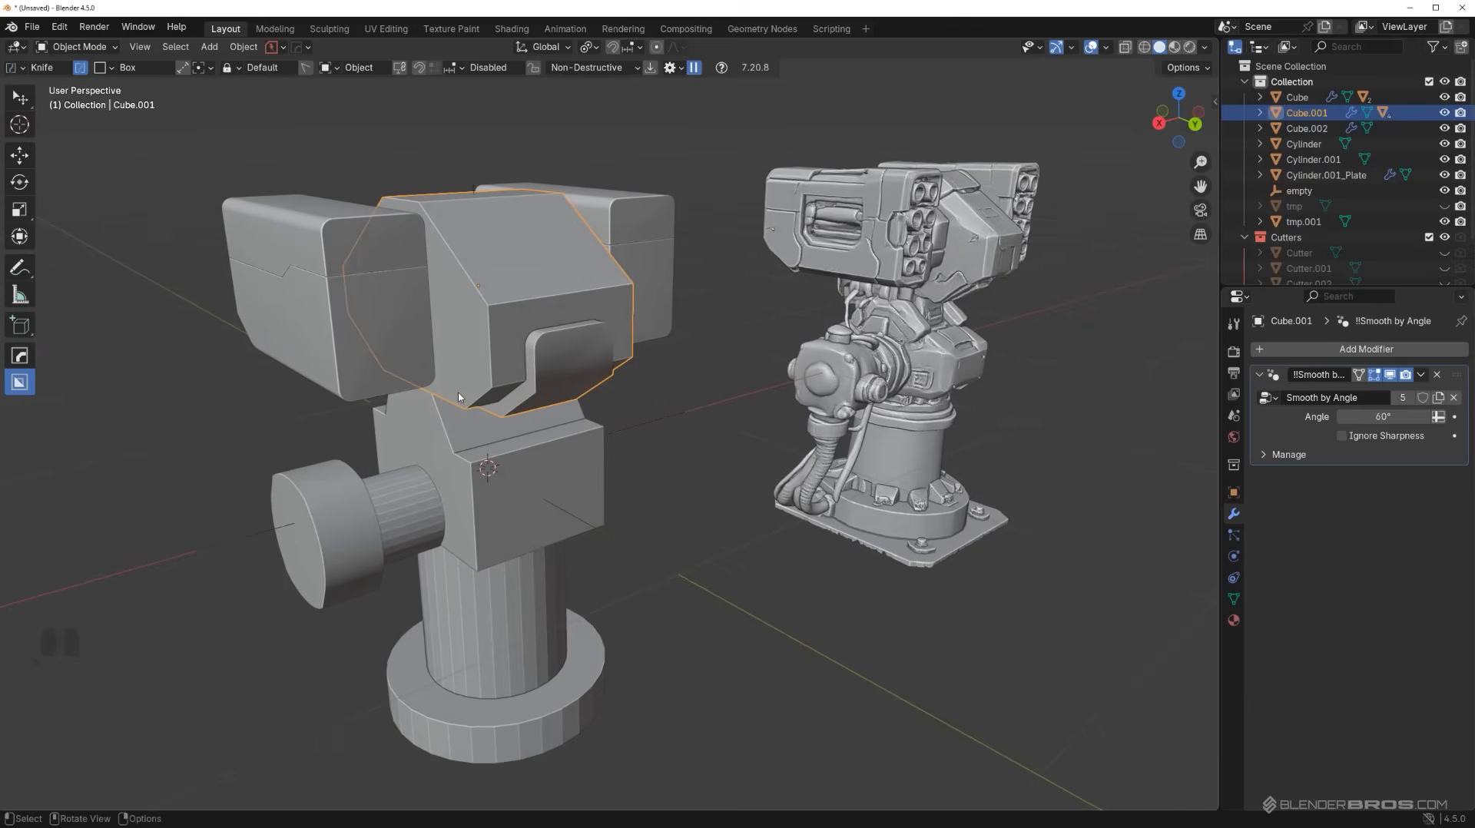
mouse_move(538, 426)
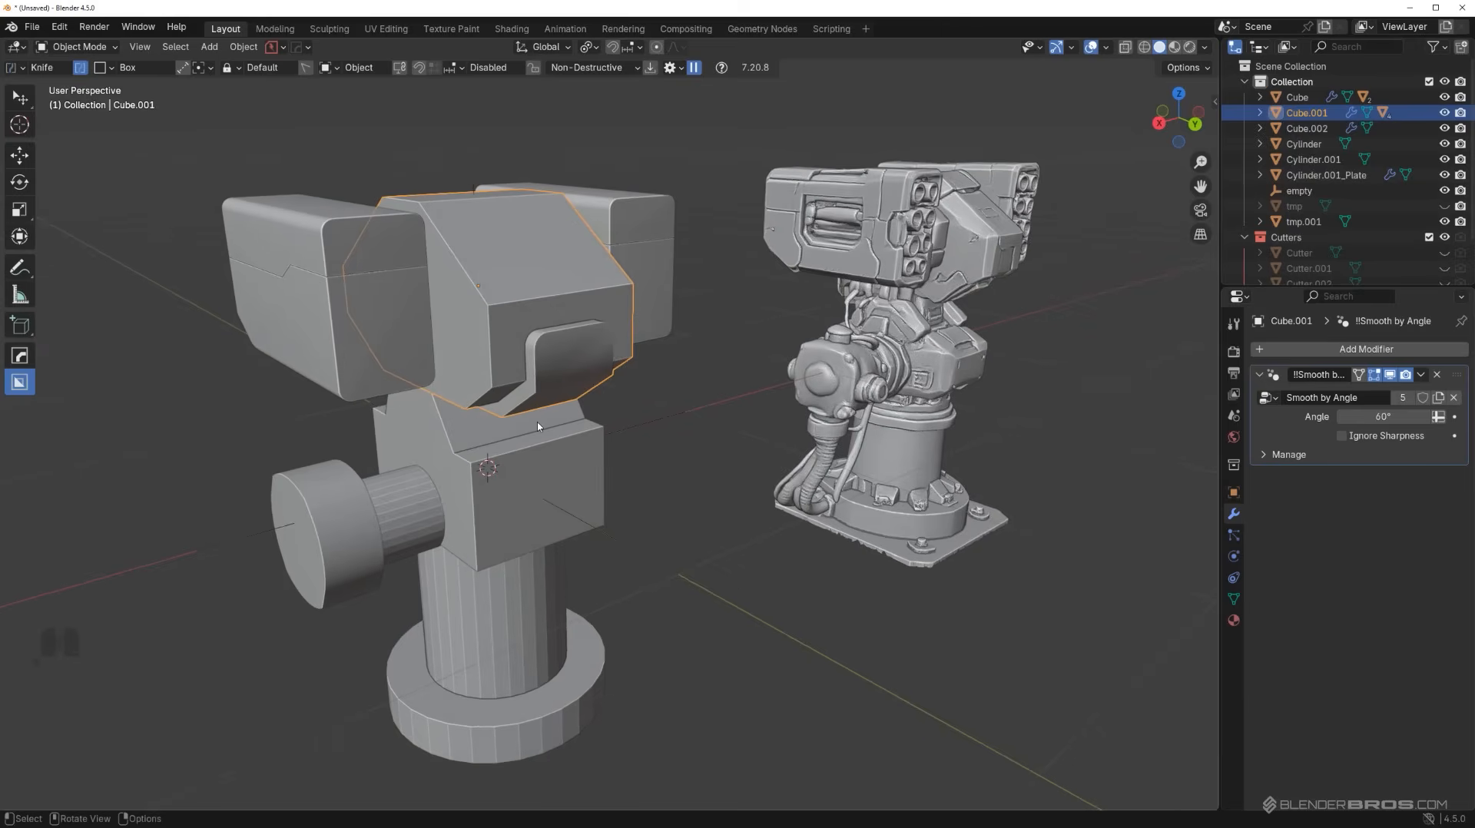